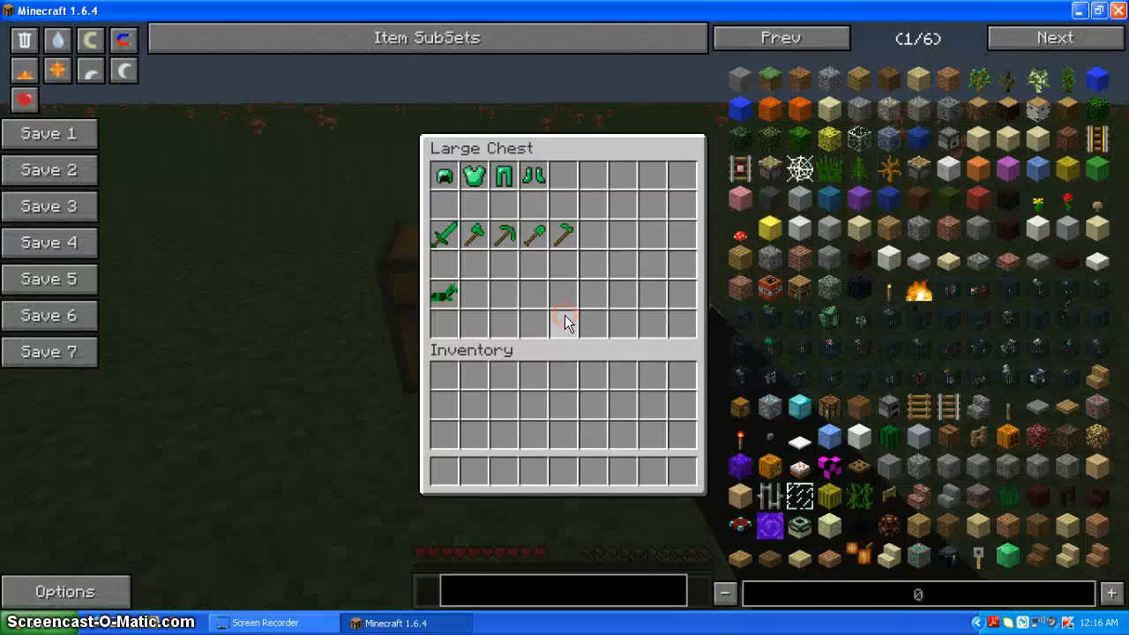
mouse_move(688, 289)
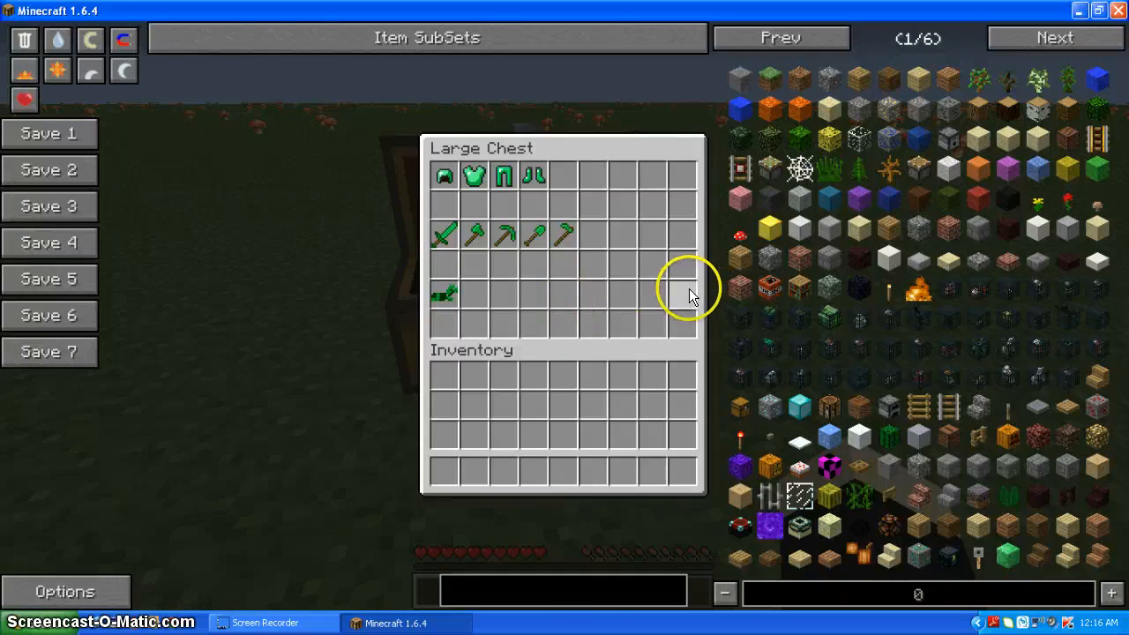
Bring up the NEI crafting recipe for the Emerald Helmet
key("Escape")
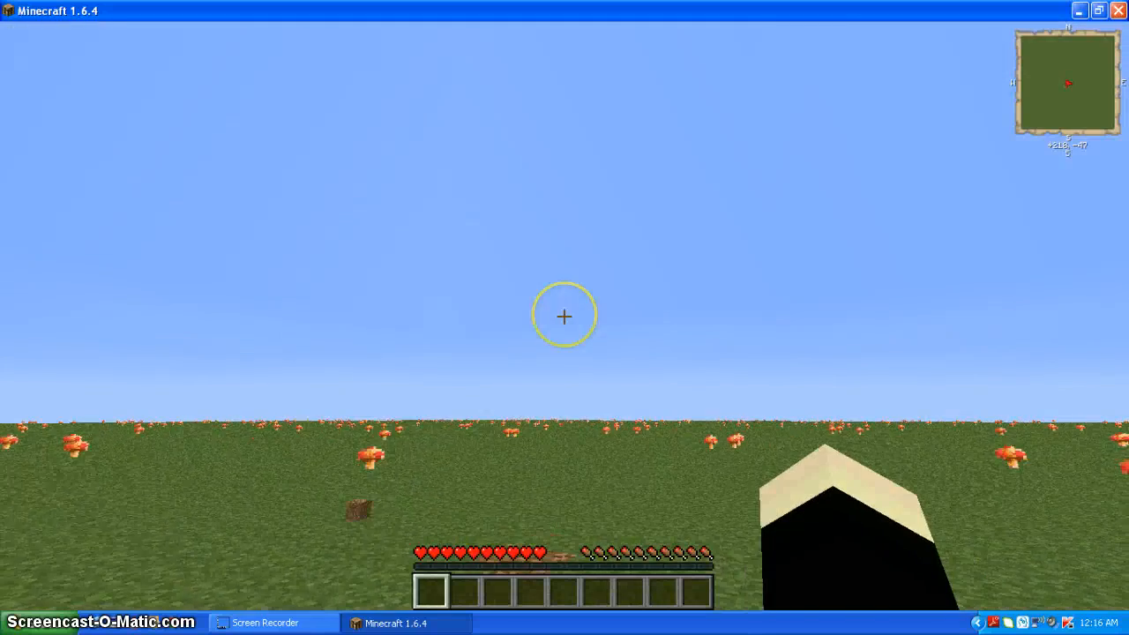
mouse_move(564, 316)
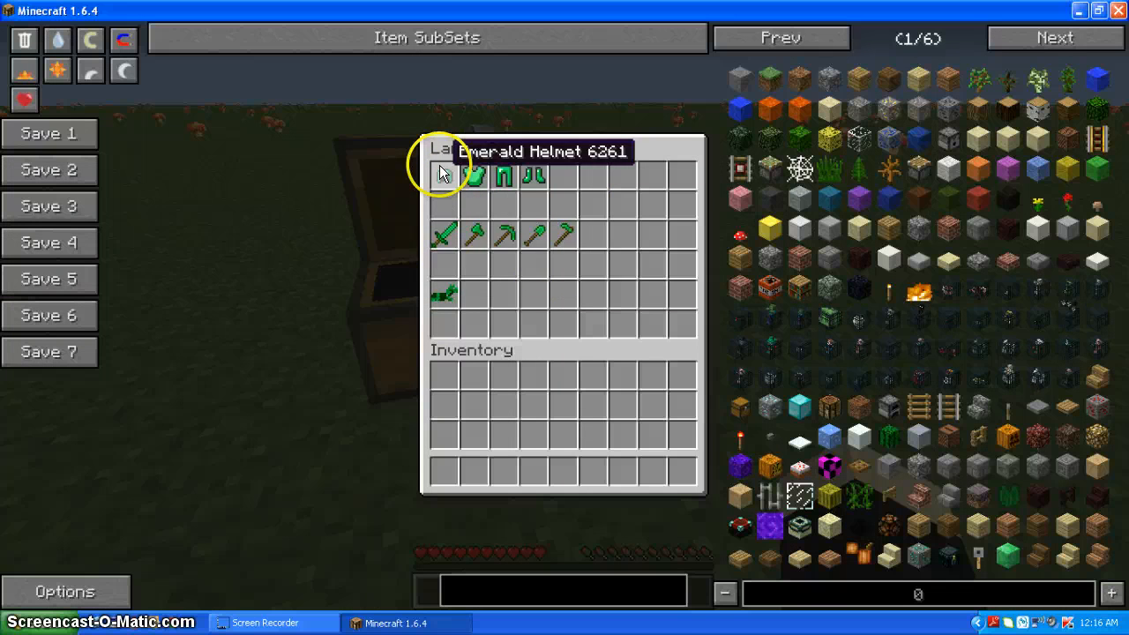
mouse_move(480, 175)
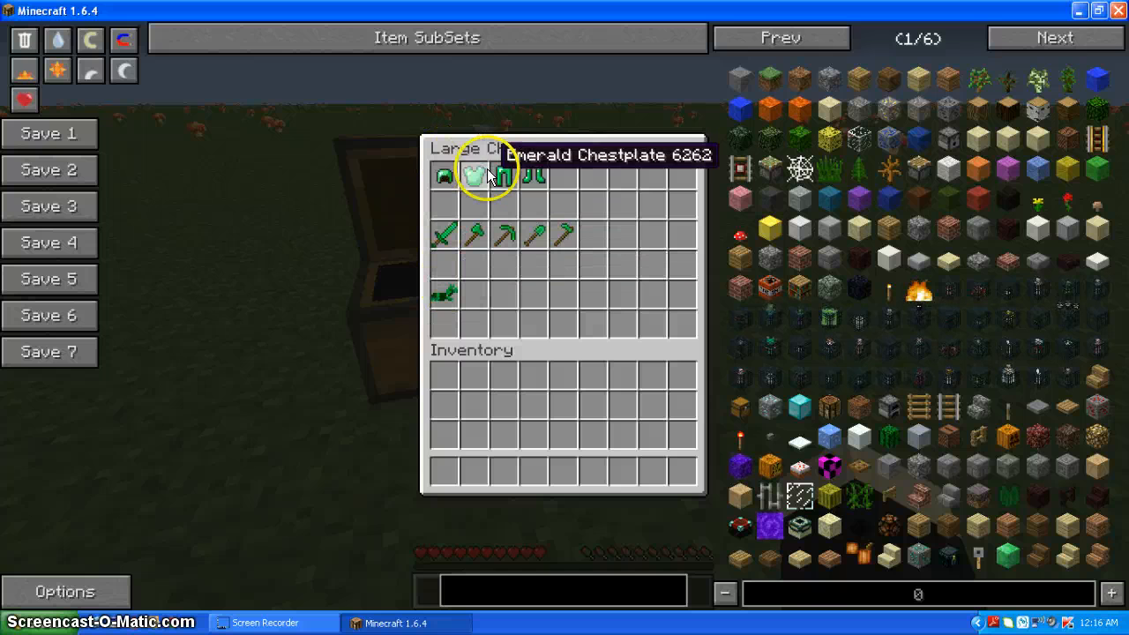
mouse_move(88, 44)
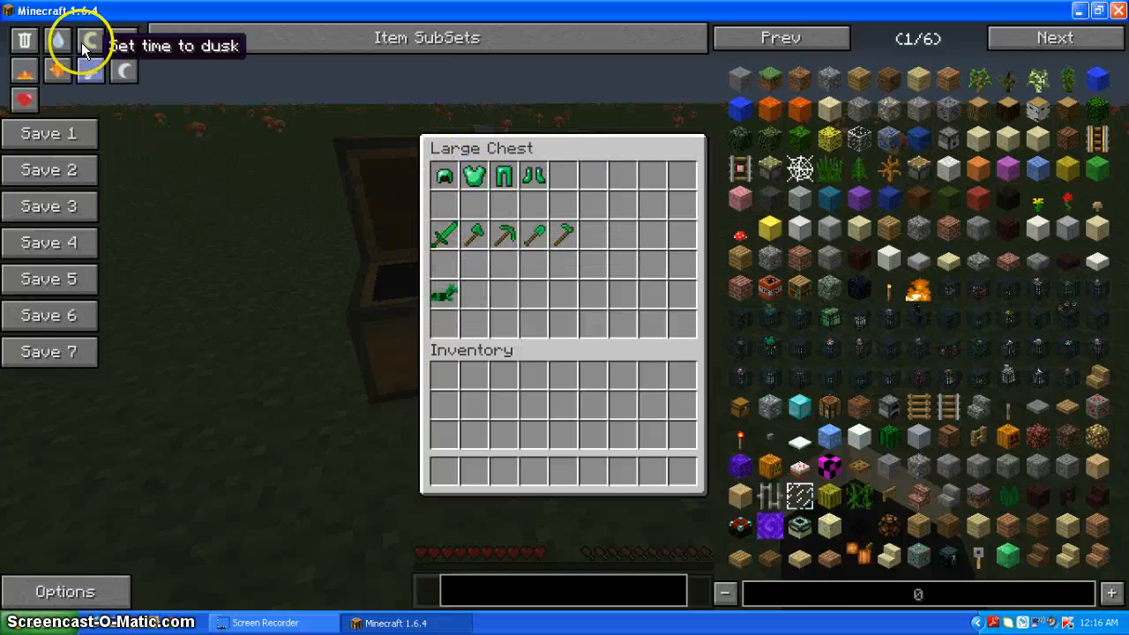
mouse_move(472, 176)
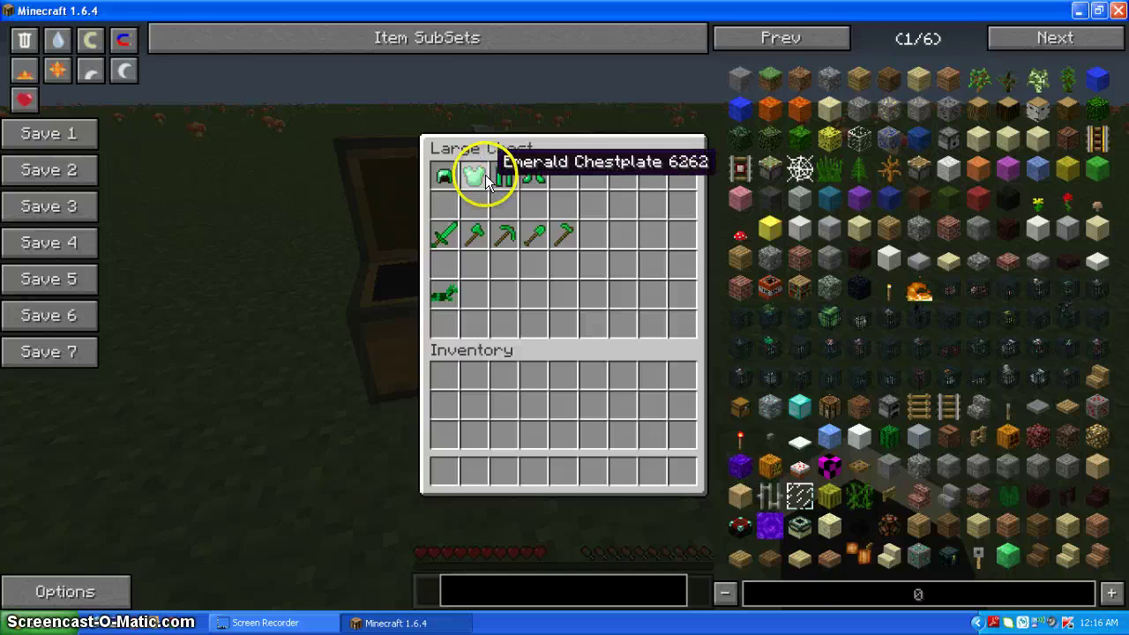
mouse_move(564, 233)
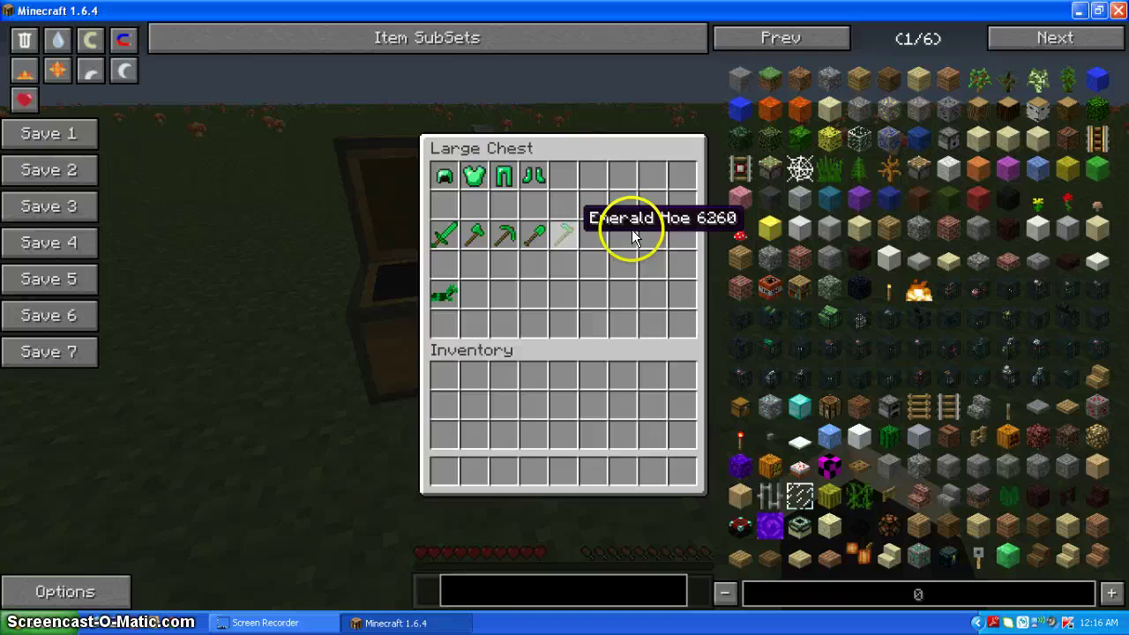
key("Escape")
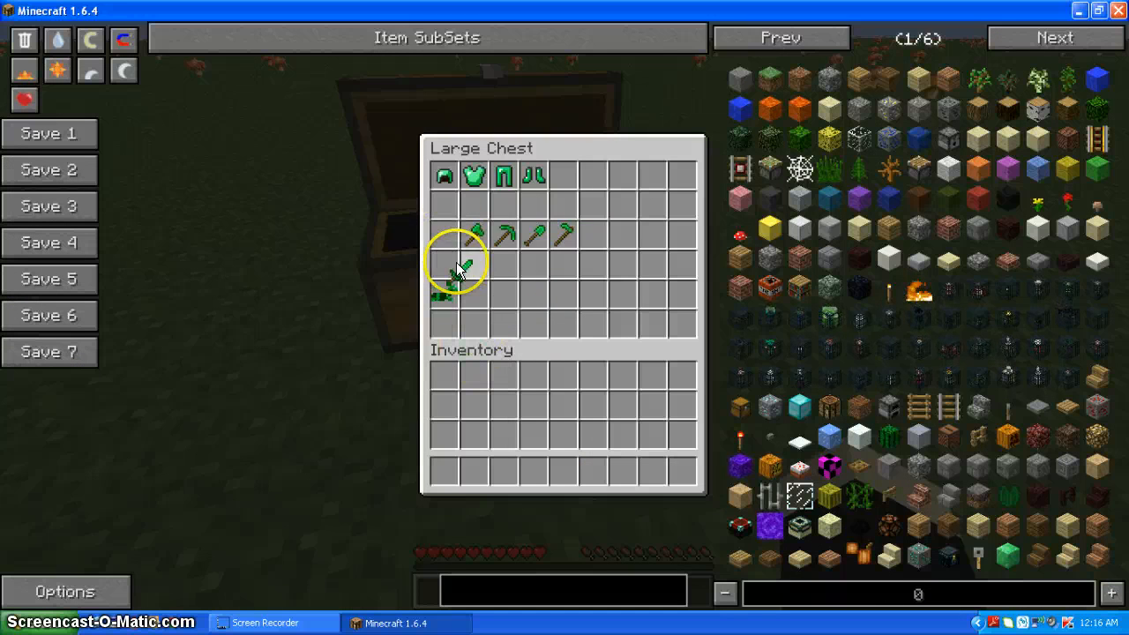
mouse_move(445, 238)
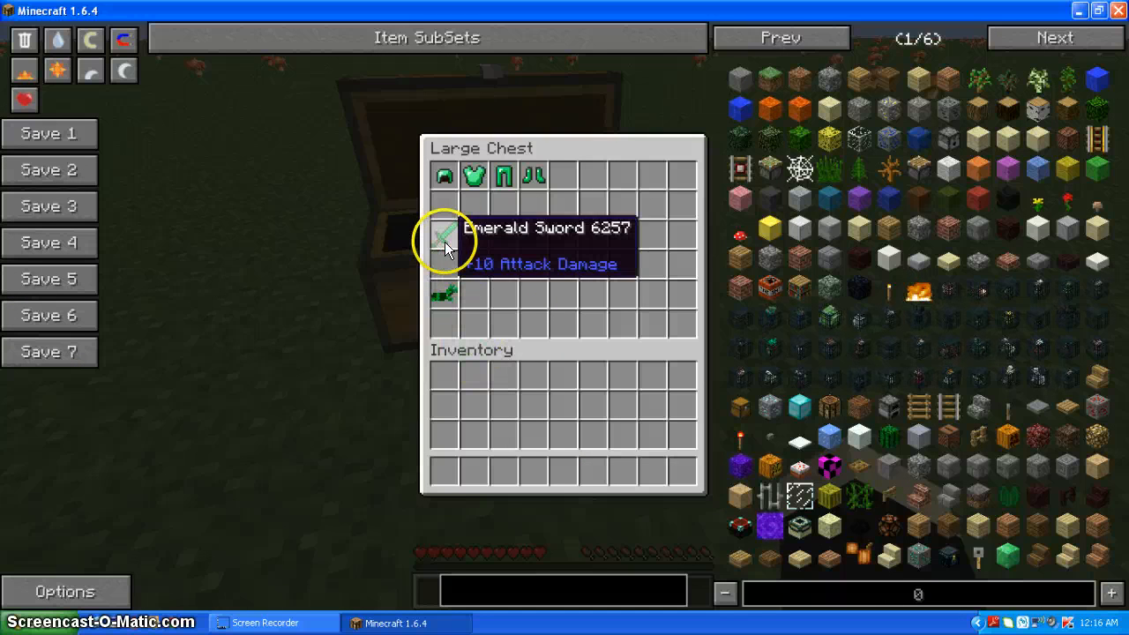
mouse_move(444, 176)
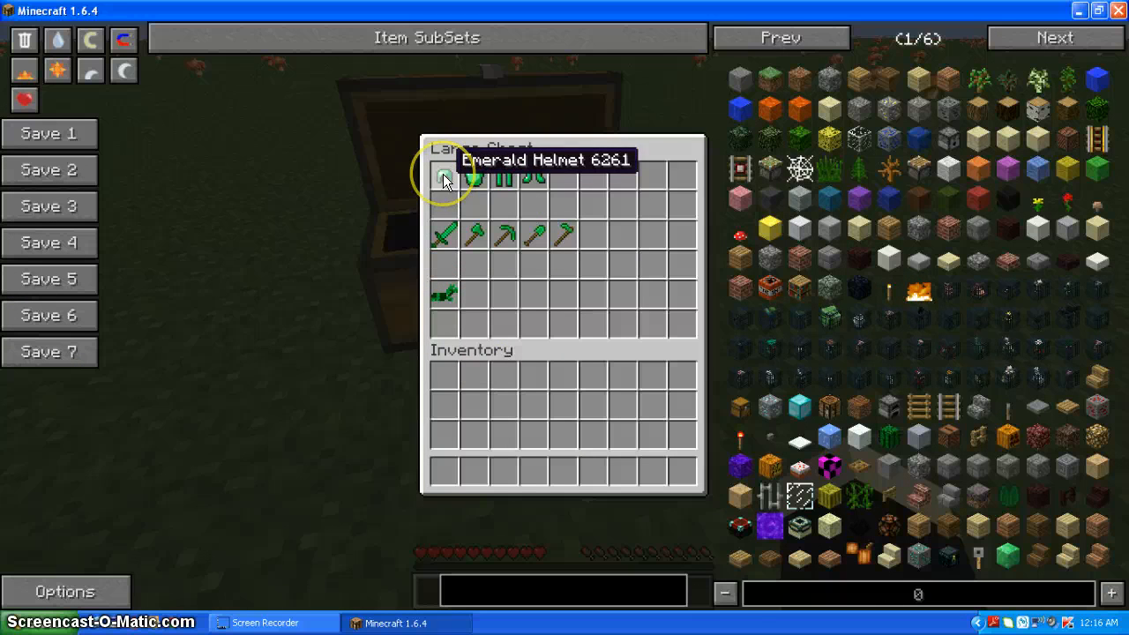
left_click(444, 176)
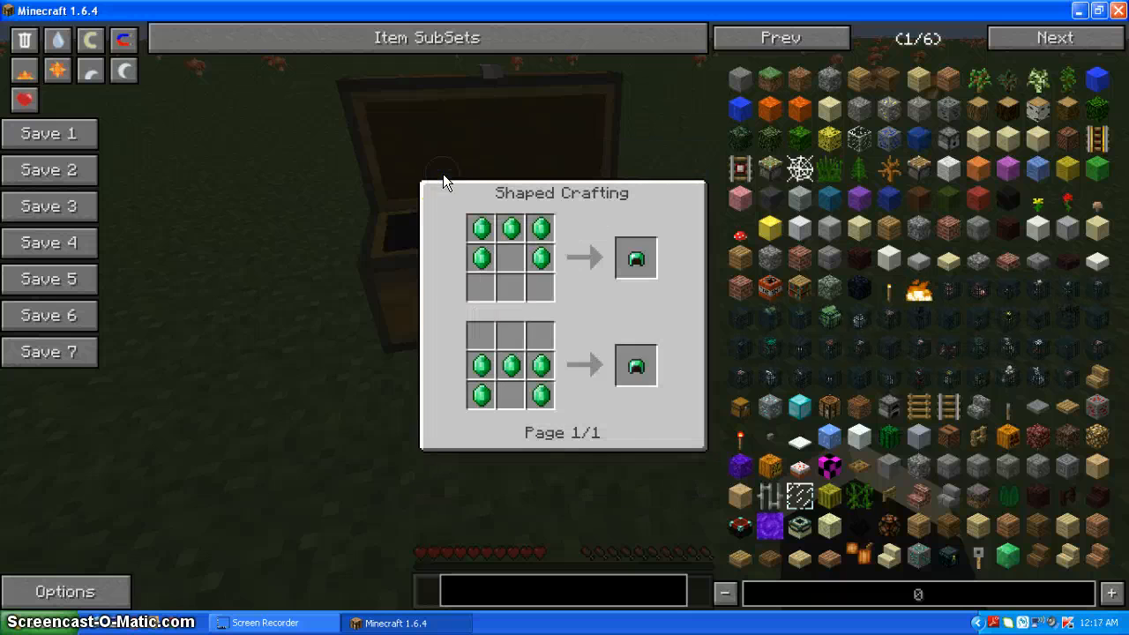
mouse_move(557, 261)
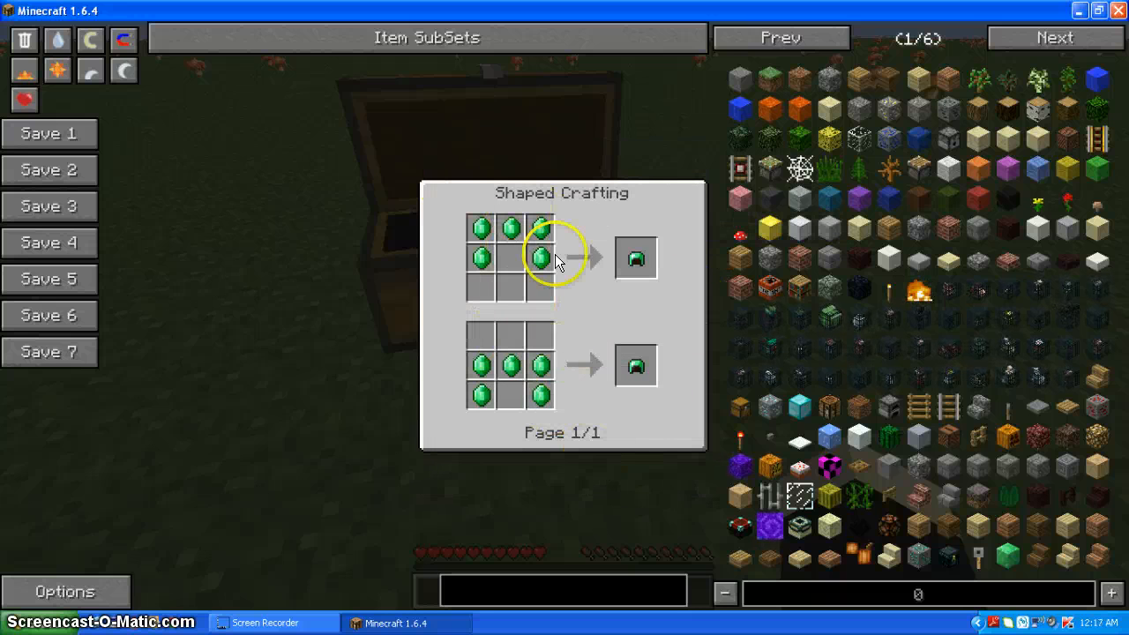
mouse_move(617, 240)
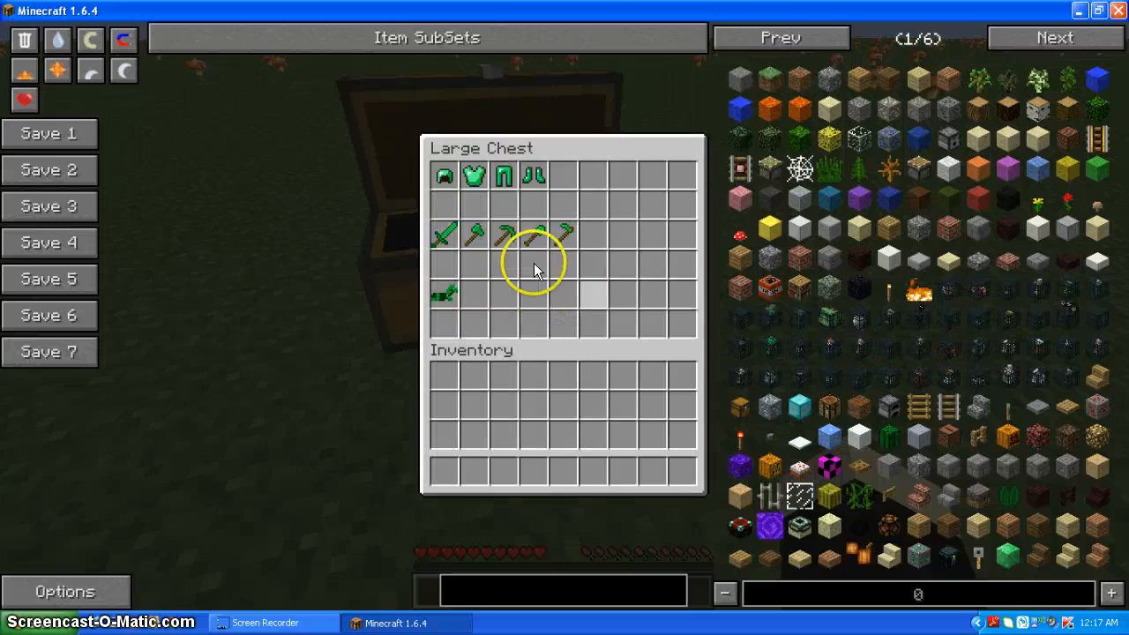
Leave the helmet recipe and reopen the chest to reach the Emerald Chestplate recipe
key("Escape")
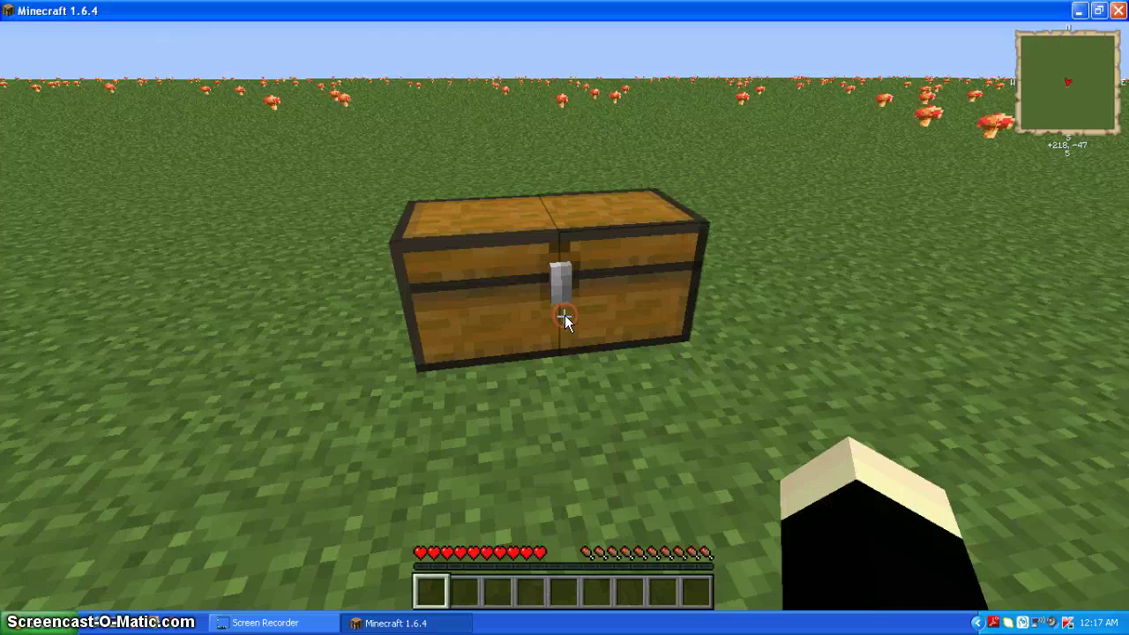
right_click(565, 317)
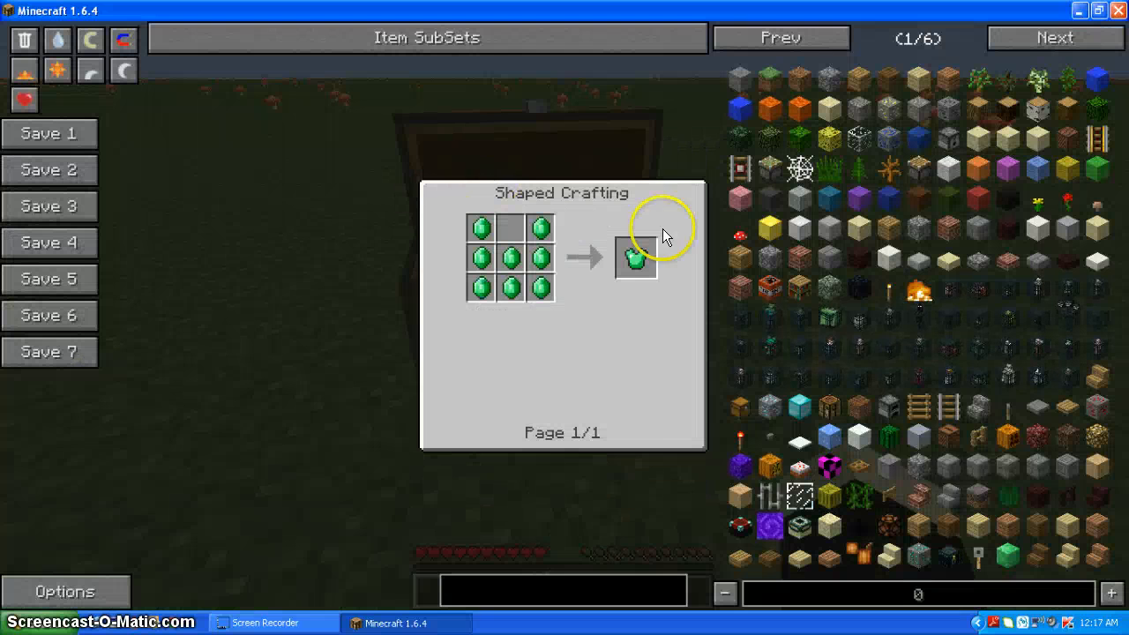
Page the NEI item list through pages 2, 3 and 4, then back one page
left_click(1055, 37)
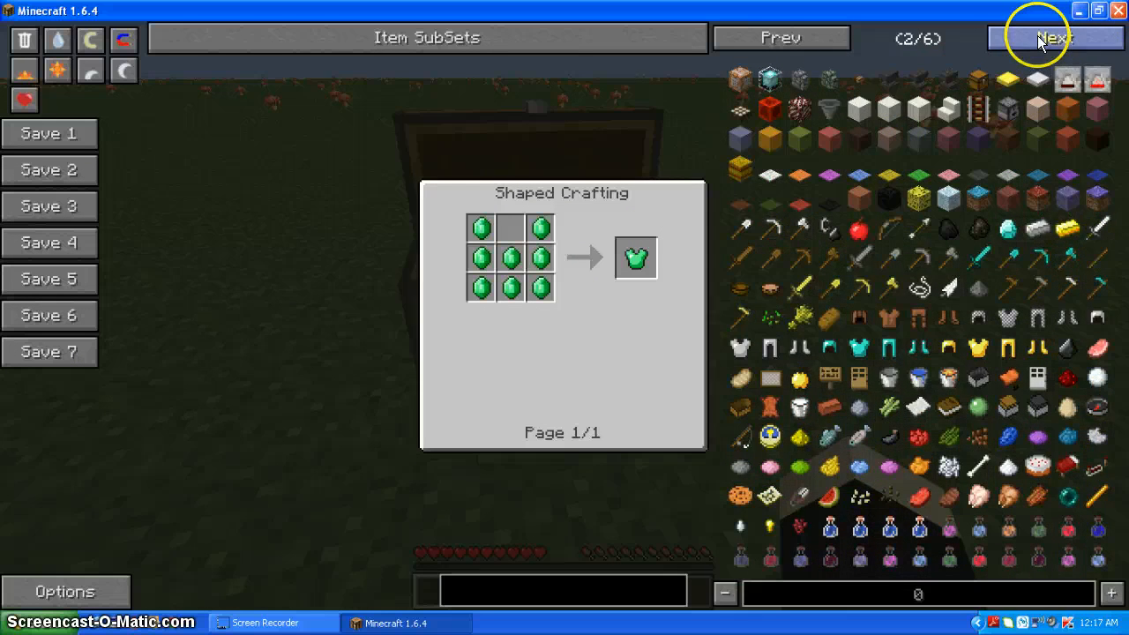
left_click(1055, 37)
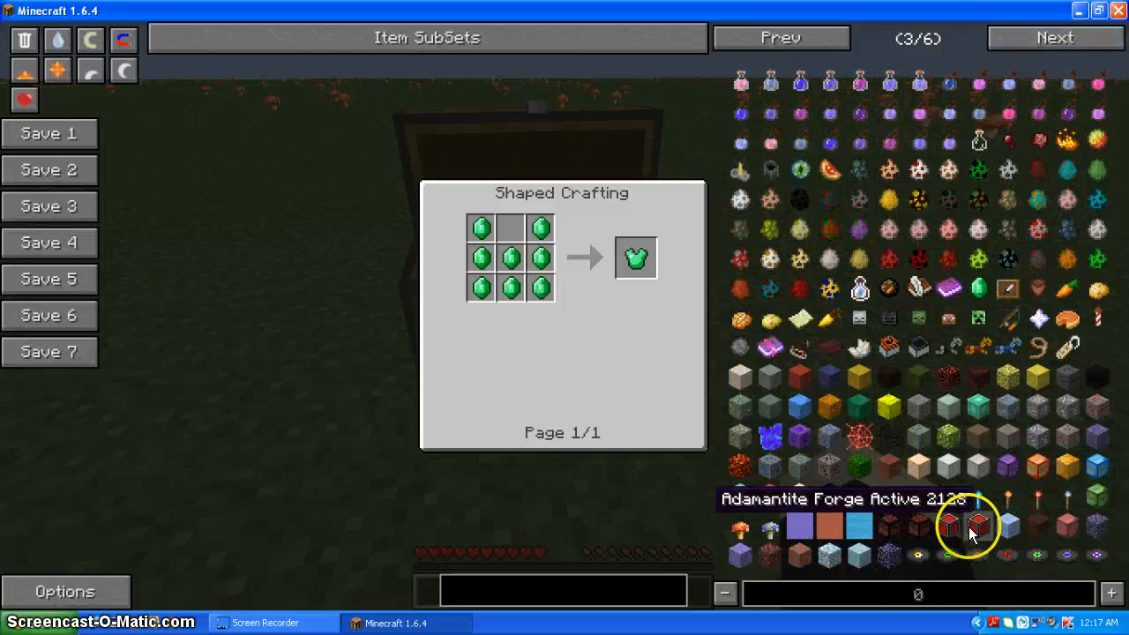
mouse_move(749, 511)
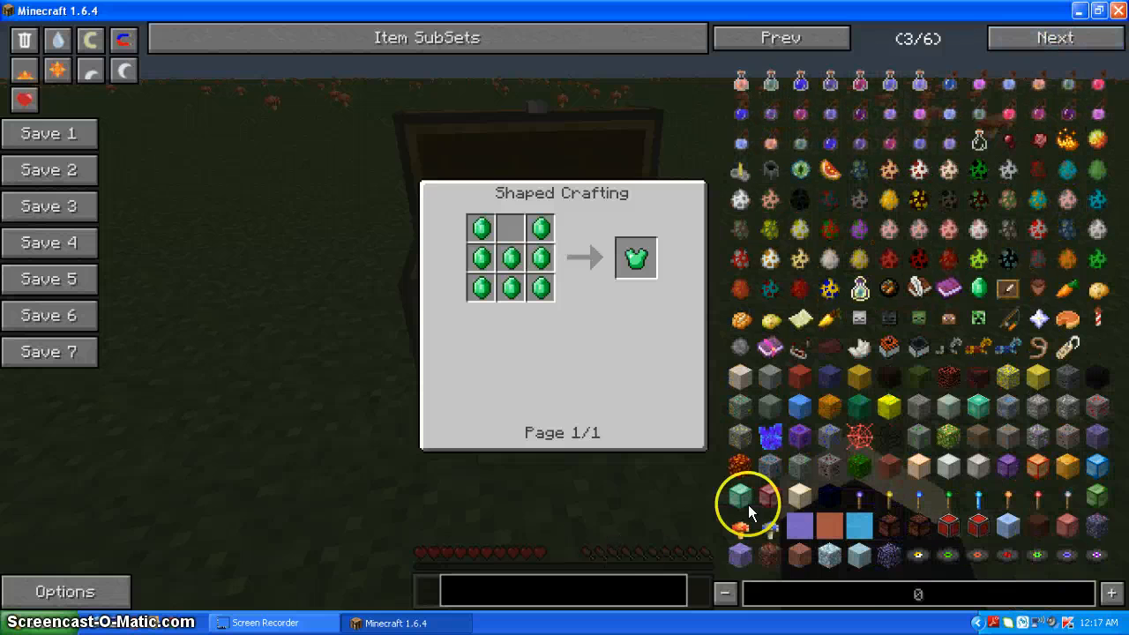
left_click(1055, 37)
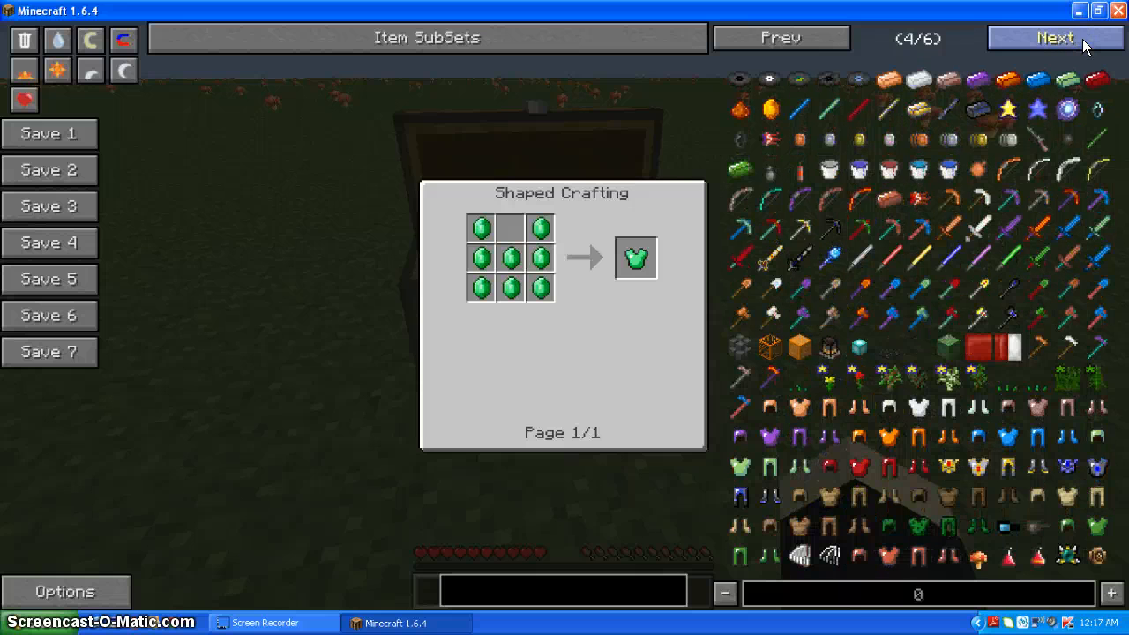
mouse_move(1009, 344)
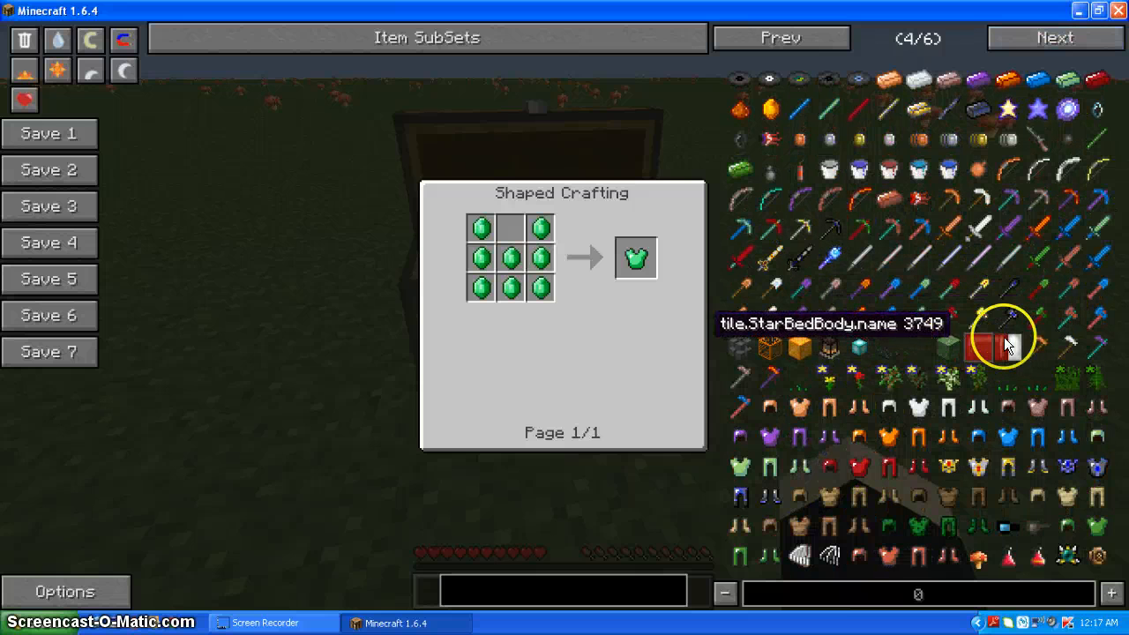
mouse_move(914, 344)
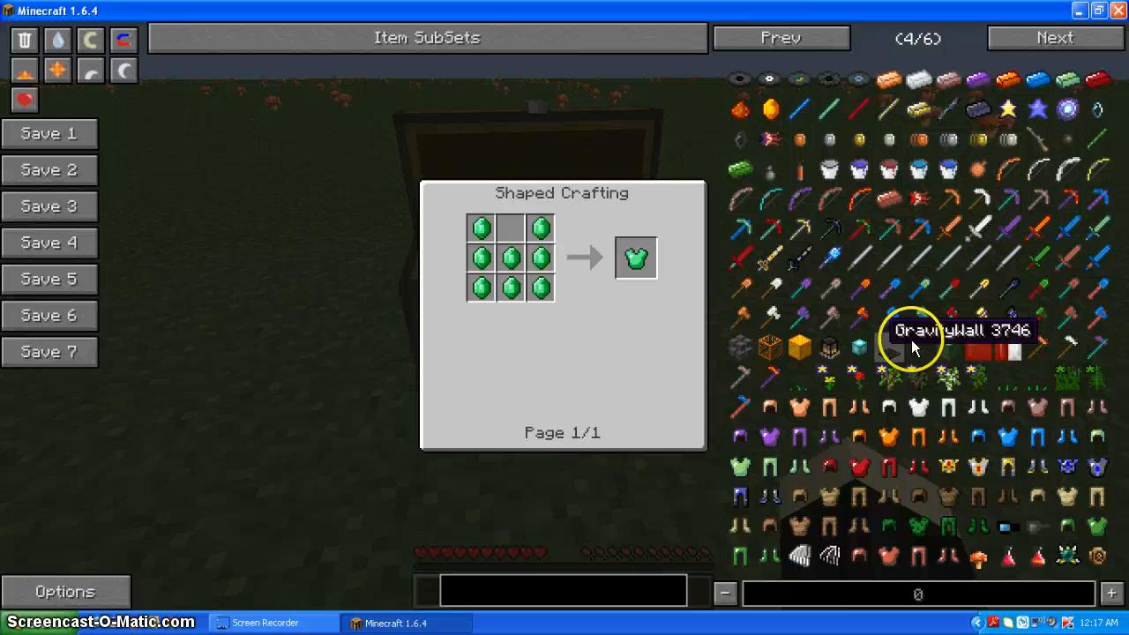
left_click(780, 37)
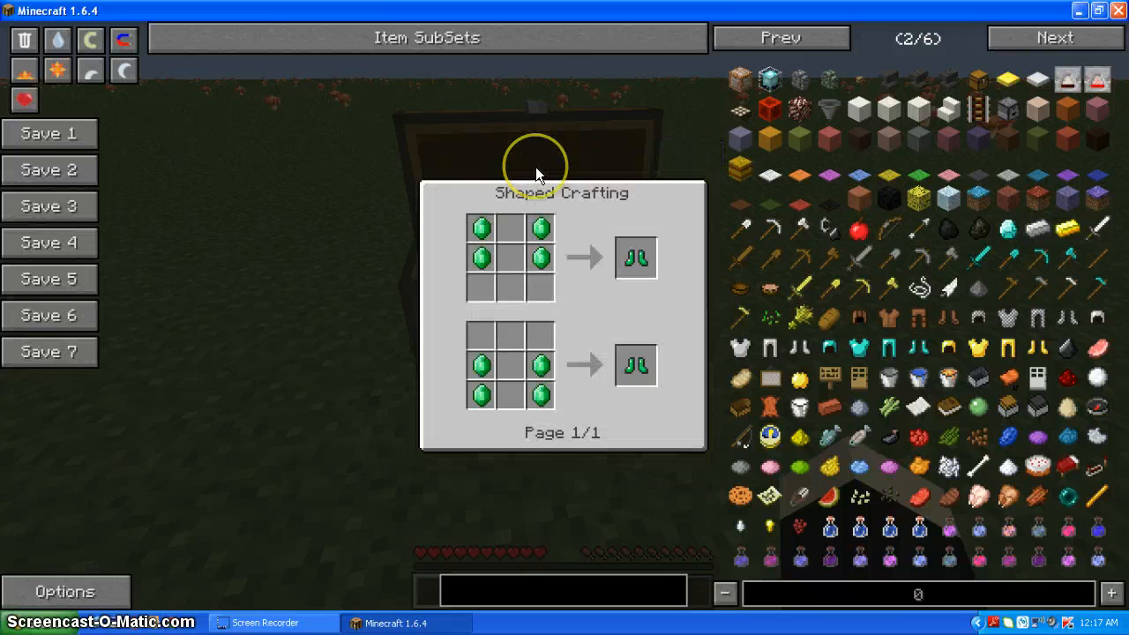
mouse_move(695, 296)
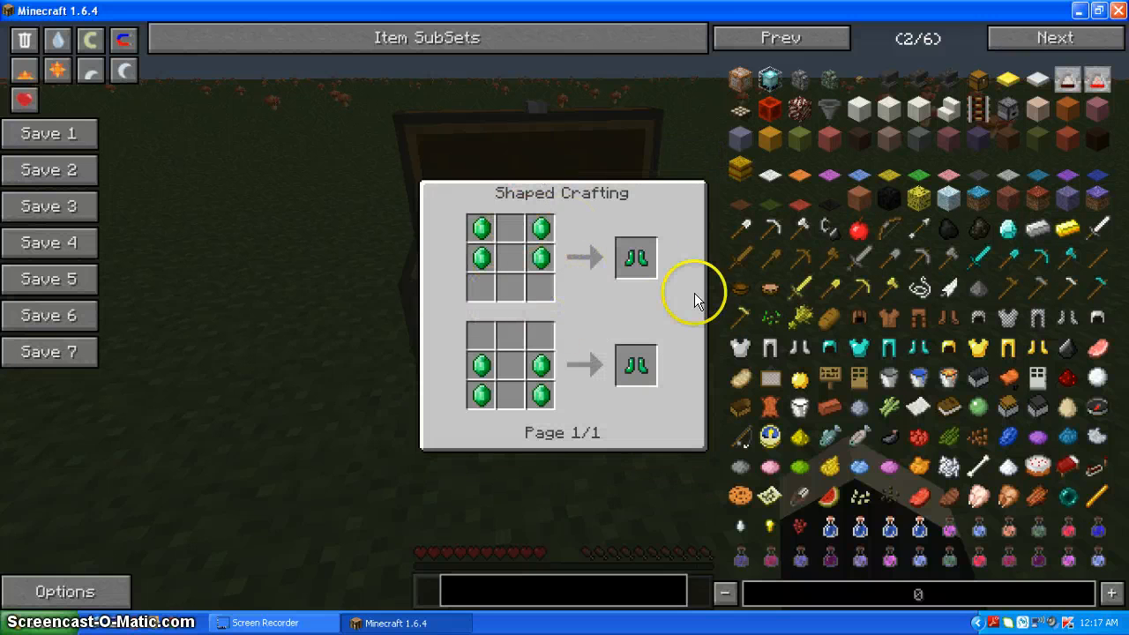
mouse_move(649, 321)
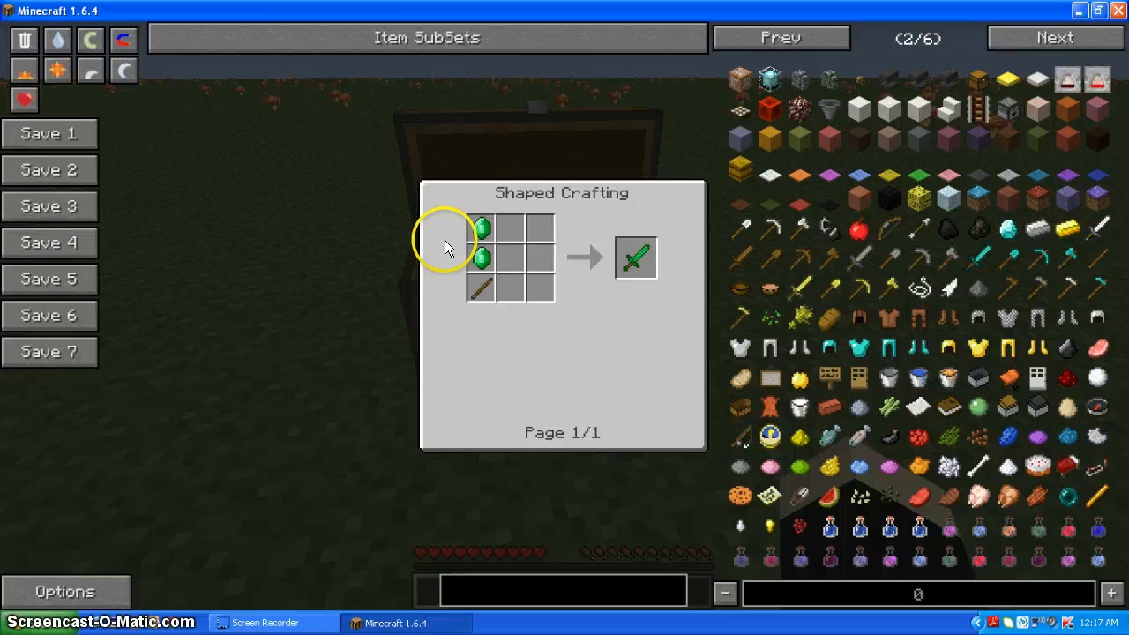
mouse_move(479, 261)
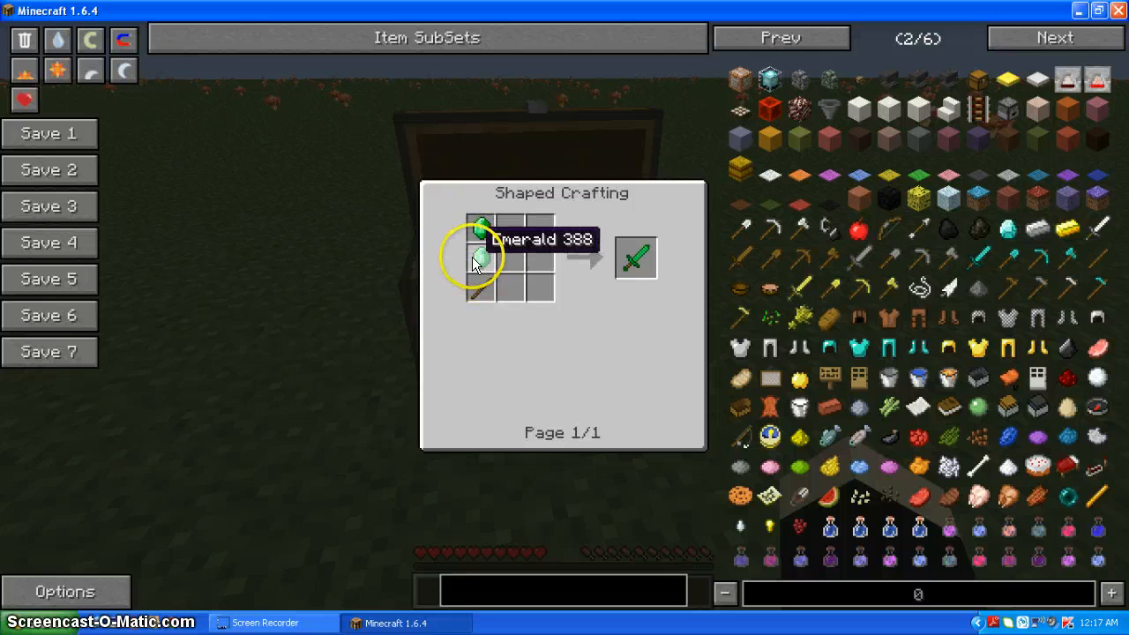
View the emerald's crafting and emerald-ore smelting recipes, cycling between them
left_click(455, 193)
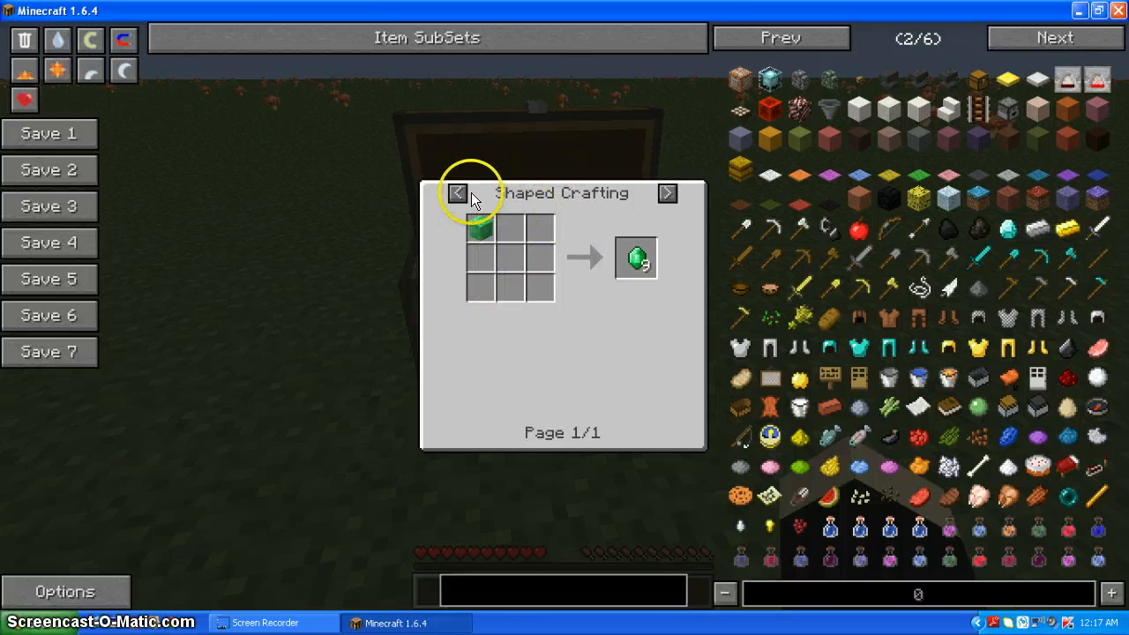
left_click(667, 193)
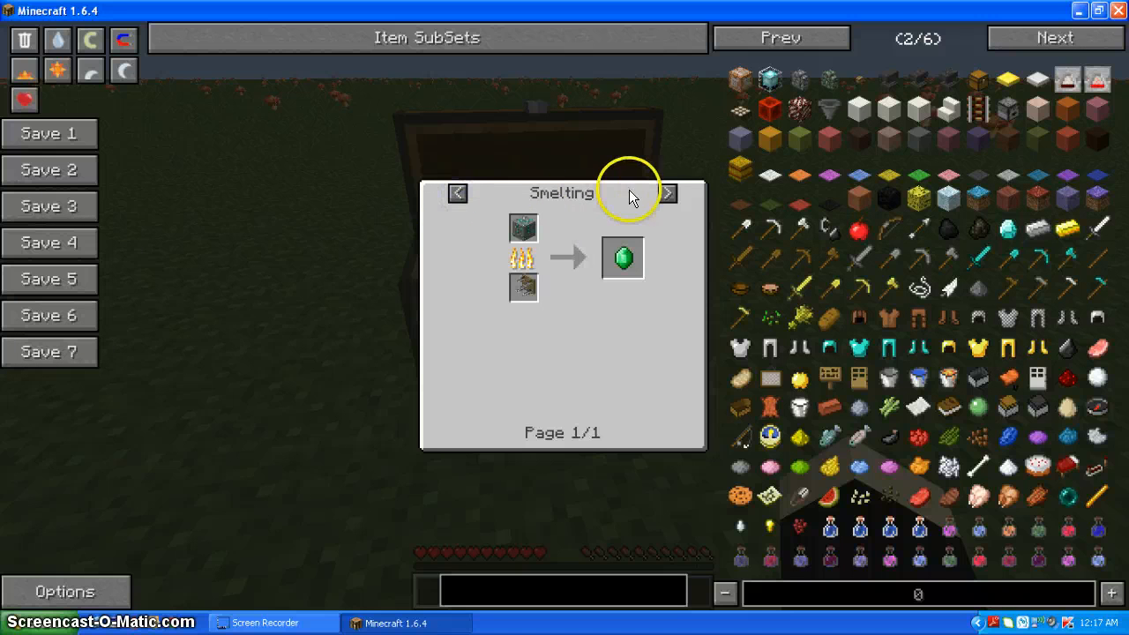
mouse_move(522, 228)
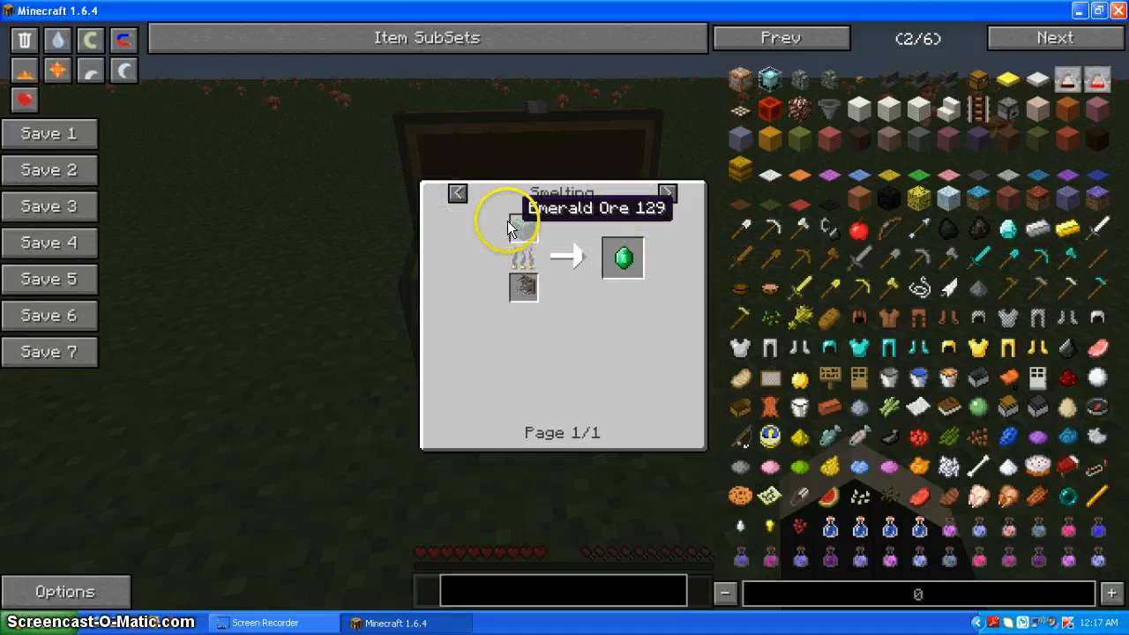
mouse_move(691, 215)
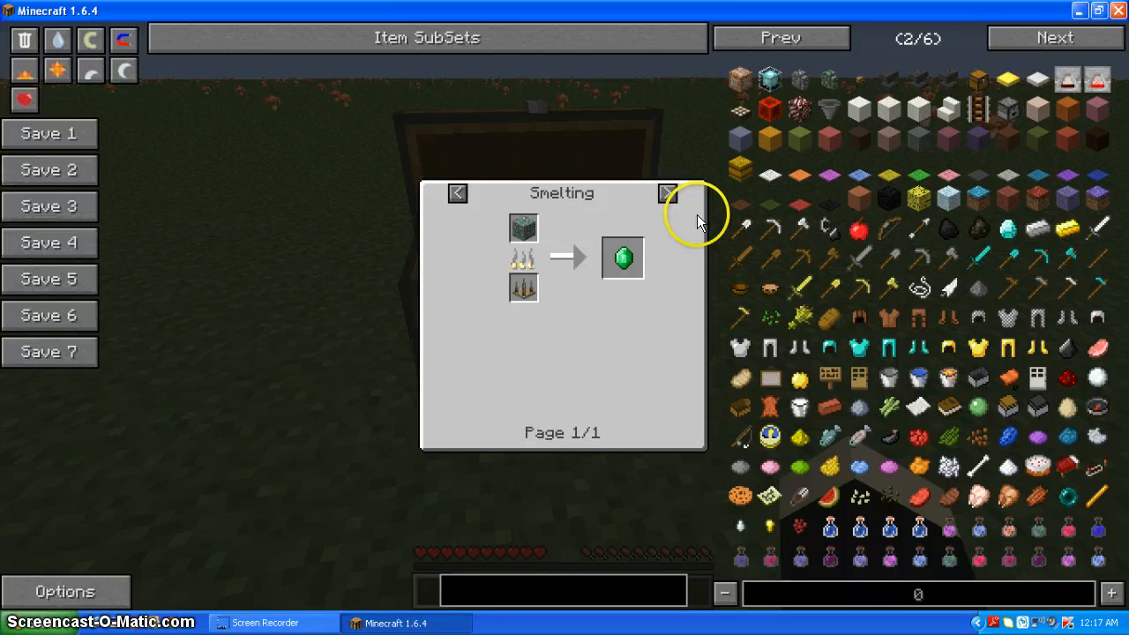
left_click(666, 192)
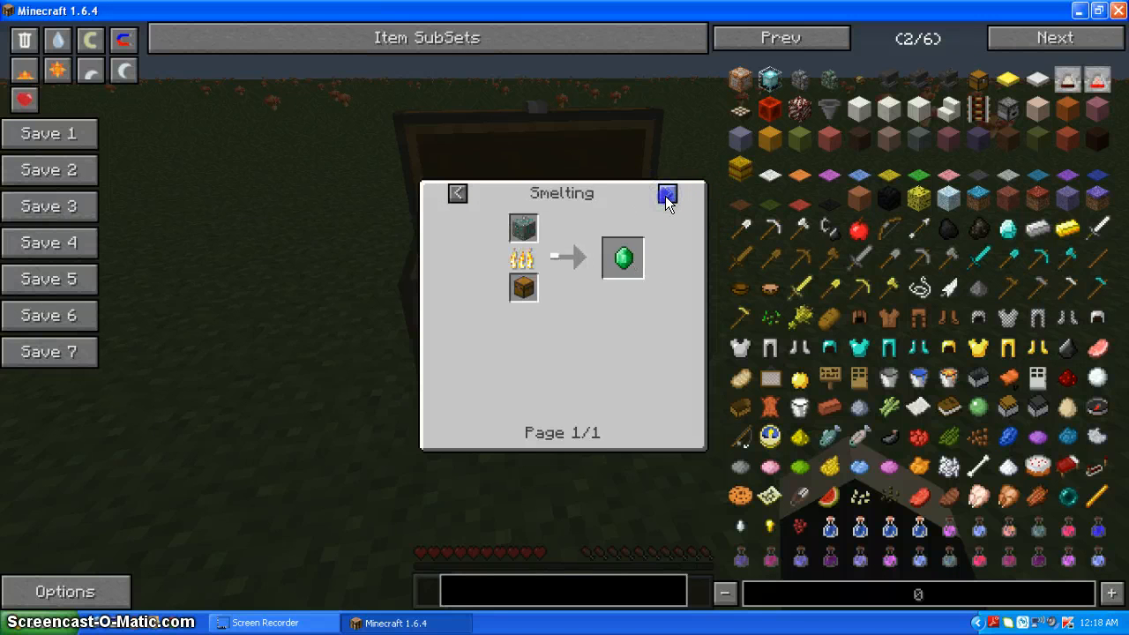
left_click(667, 194)
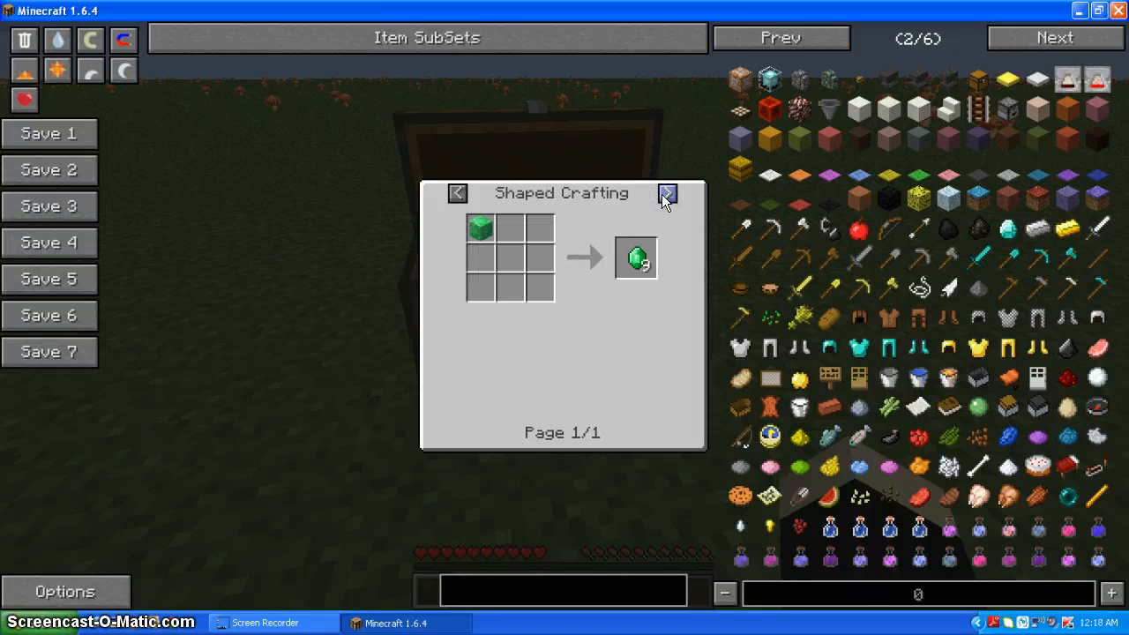
left_click(666, 192)
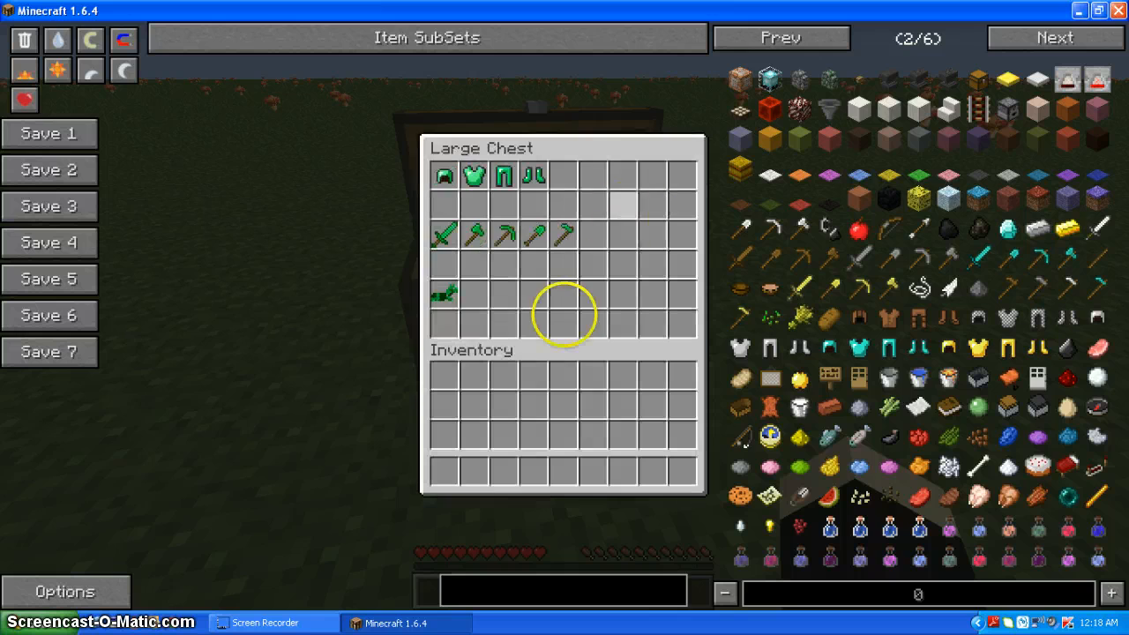
mouse_move(475, 233)
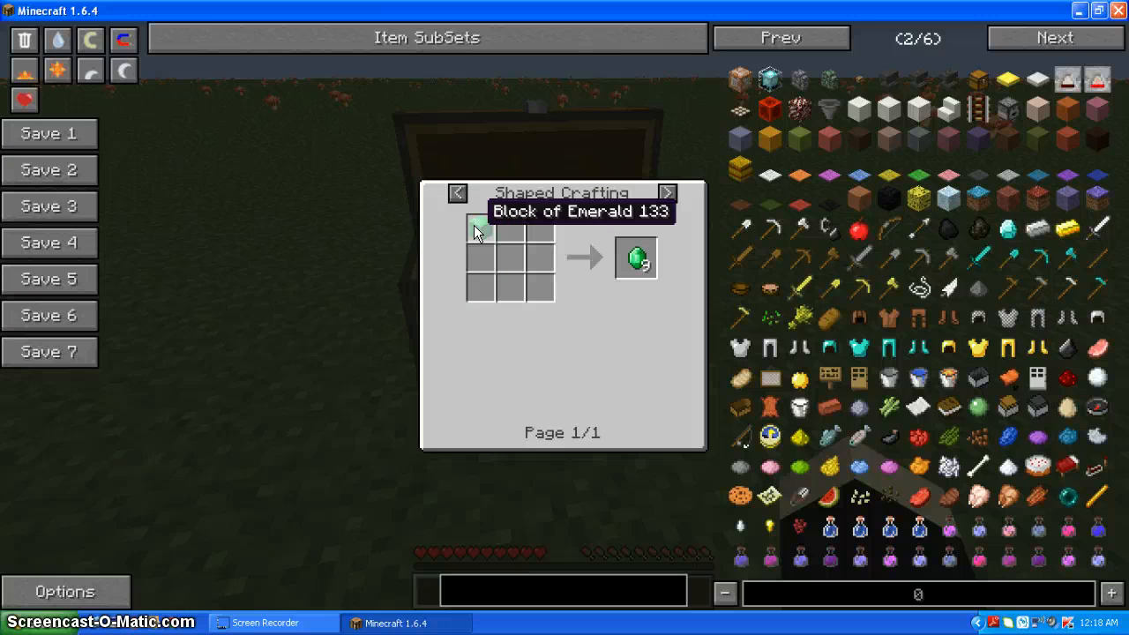
Check the emerald smelting recipe again, then move the emerald helmet from the chest into the hotbar
left_click(457, 193)
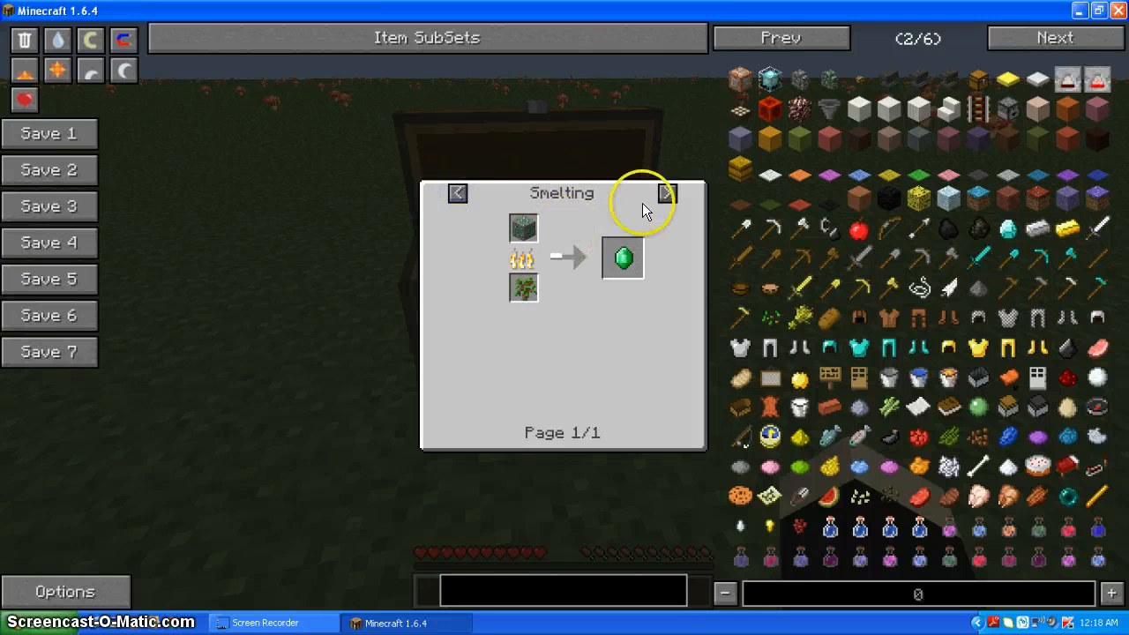
left_click(667, 192)
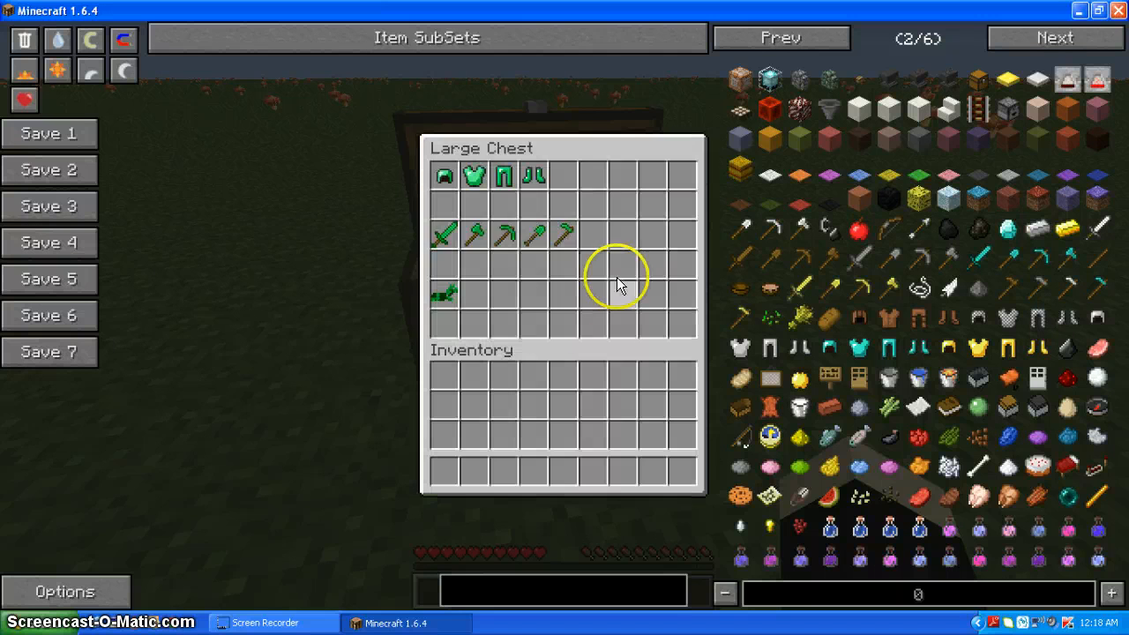
mouse_move(502, 232)
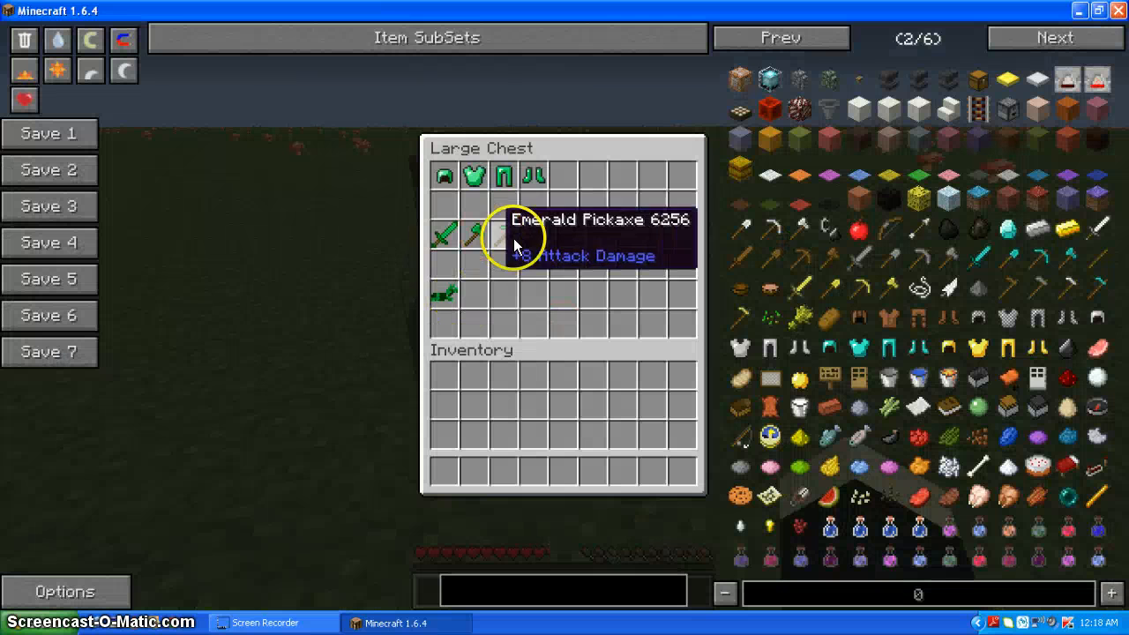
mouse_move(445, 293)
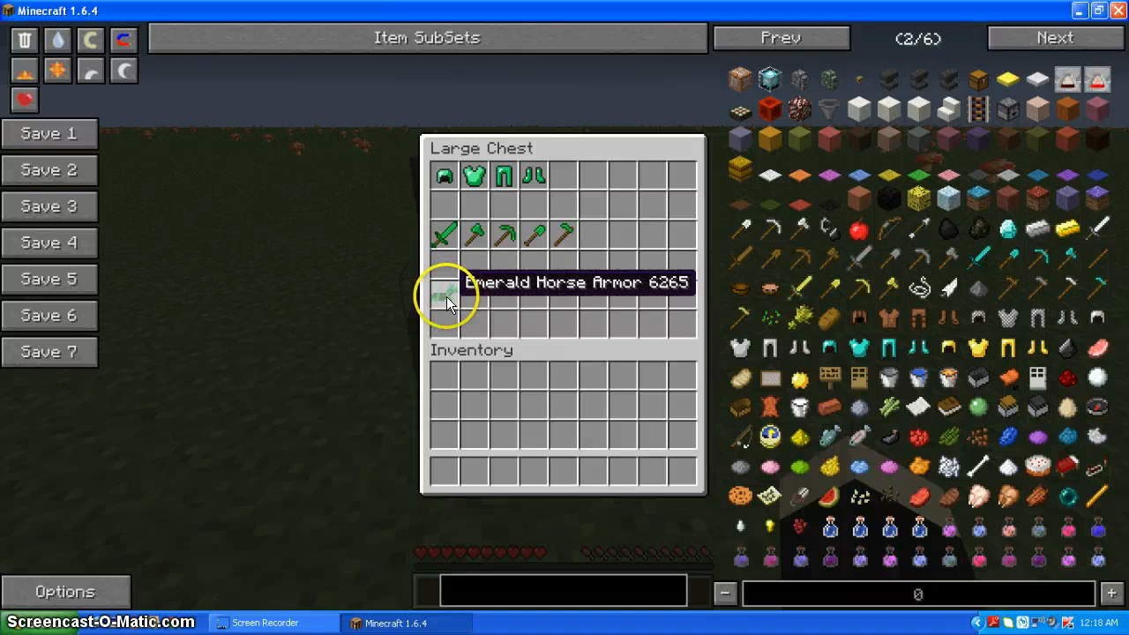
mouse_move(475, 232)
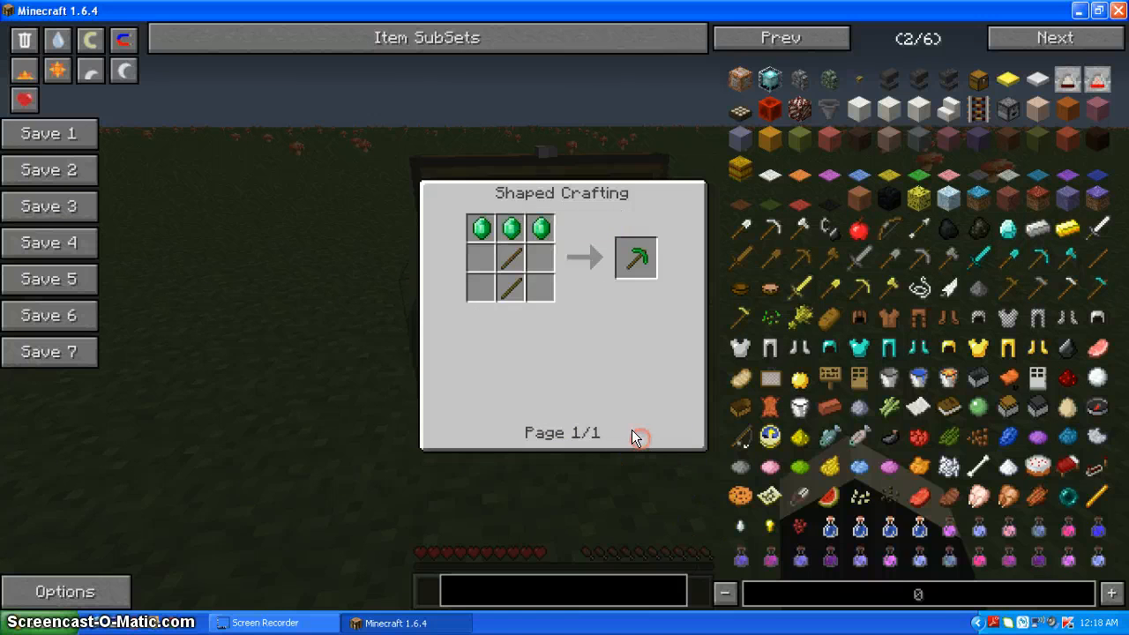
mouse_move(614, 415)
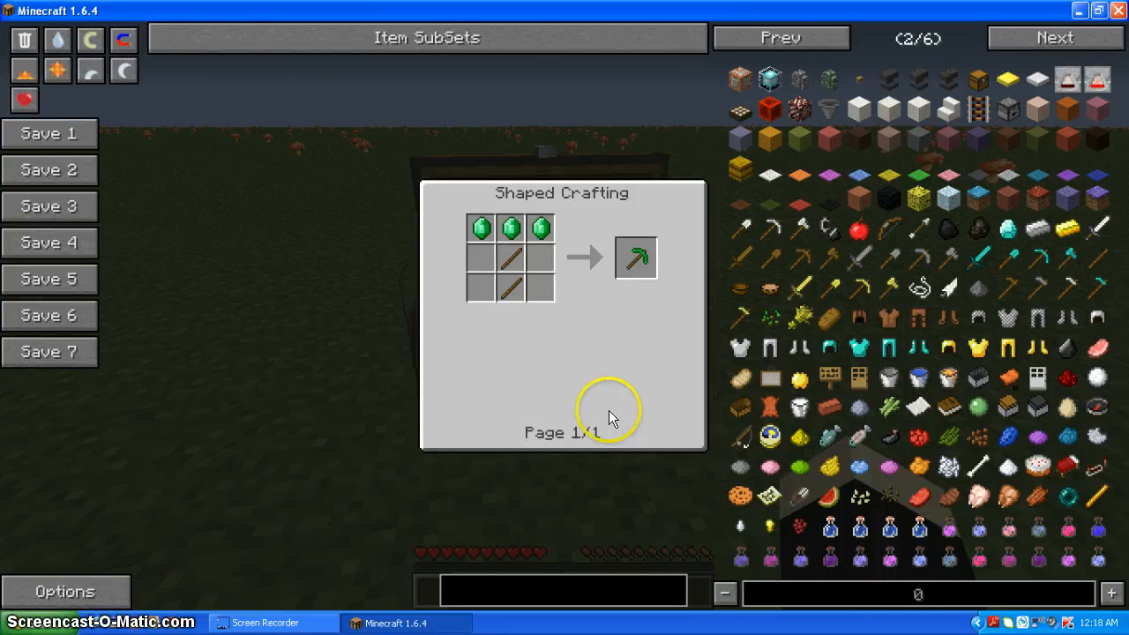
mouse_move(582, 318)
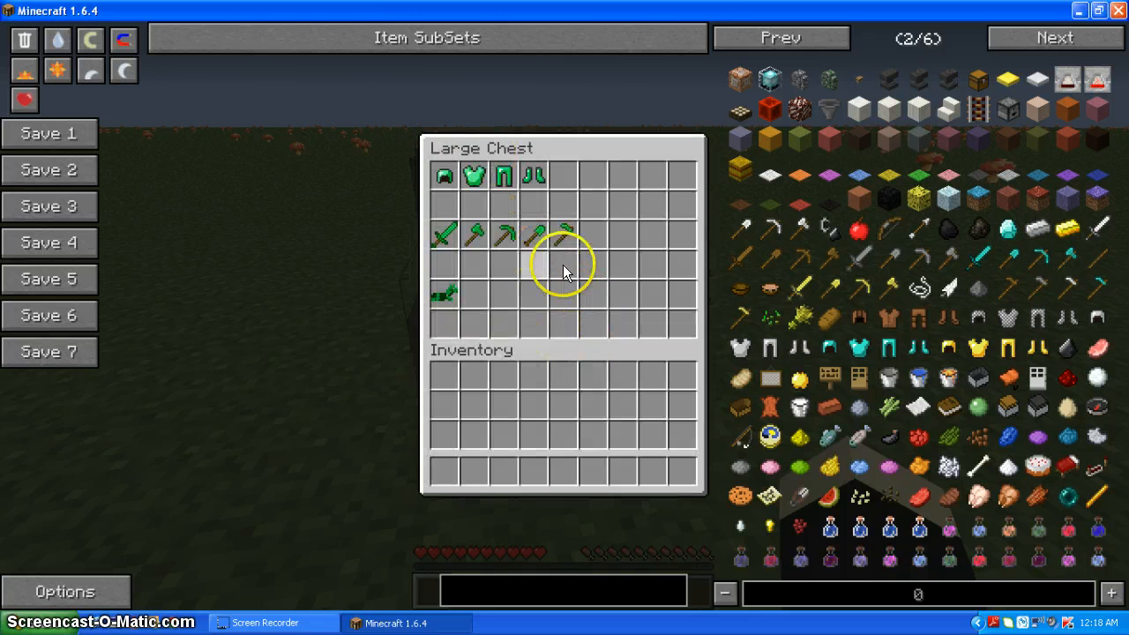
left_click(445, 177)
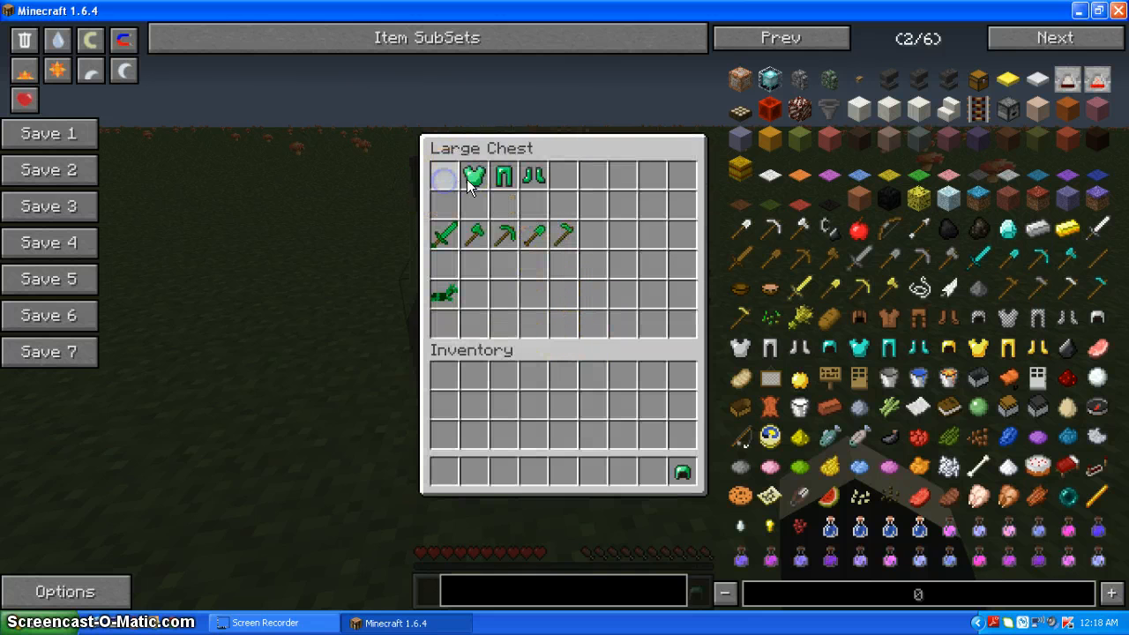
Wear the full emerald armor and grab a stack of Spawn Creeper eggs from NEI page 3
key("Escape")
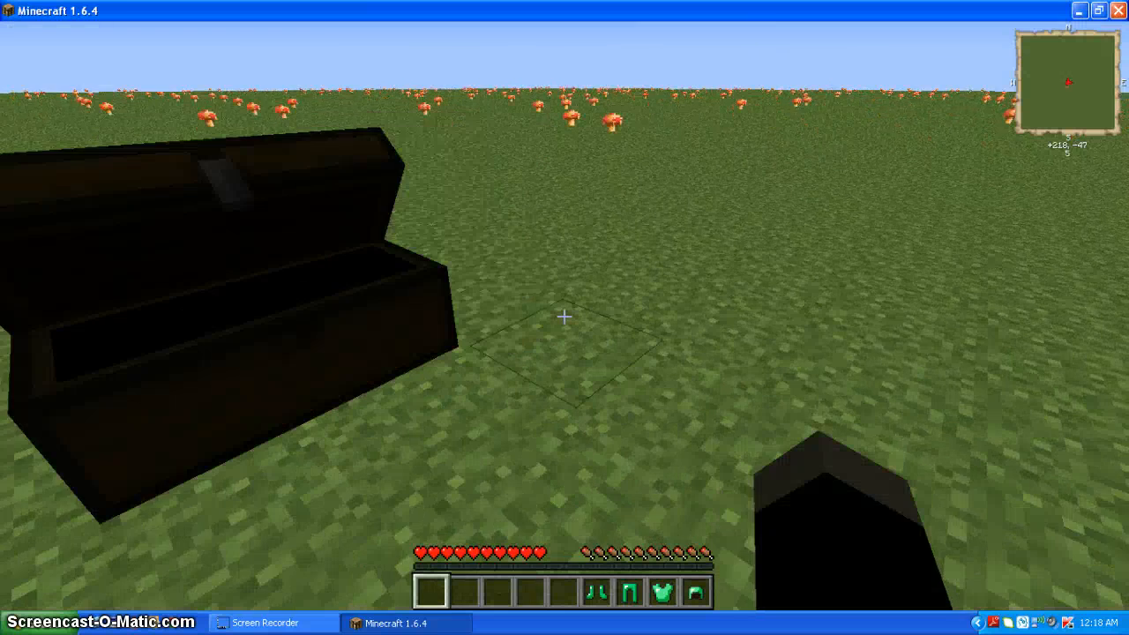
key("e")
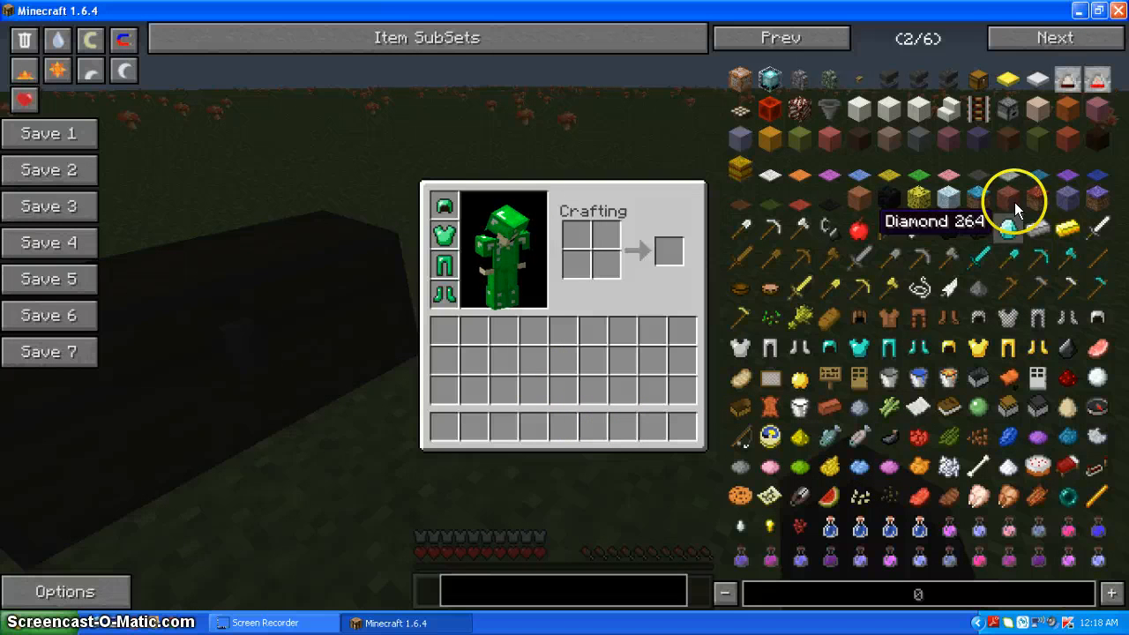
mouse_move(977, 175)
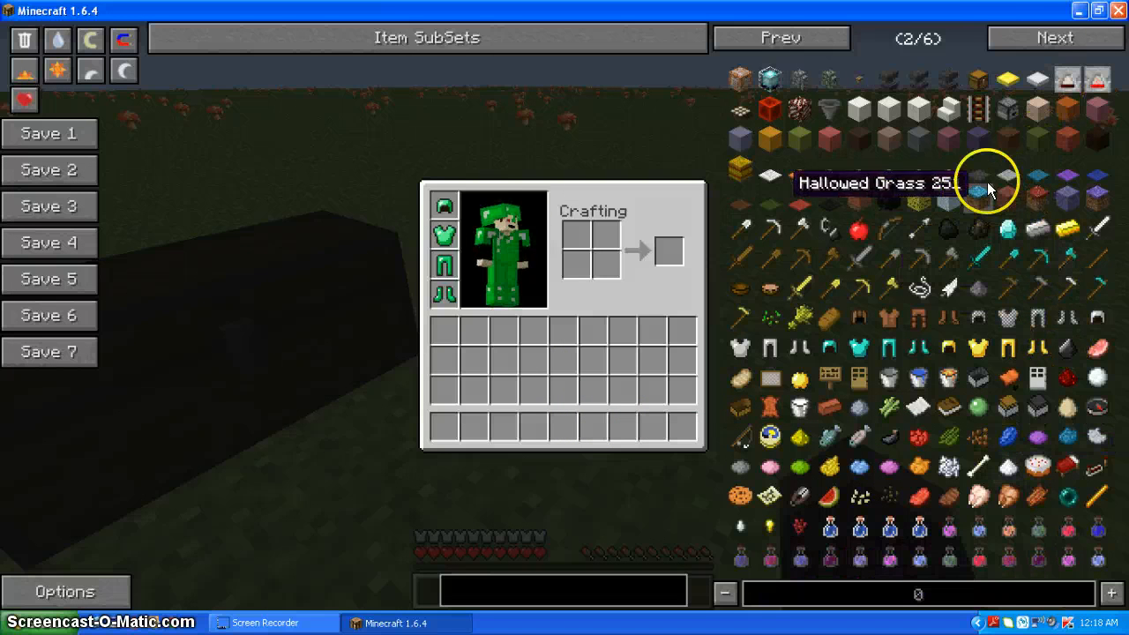
left_click(1054, 37)
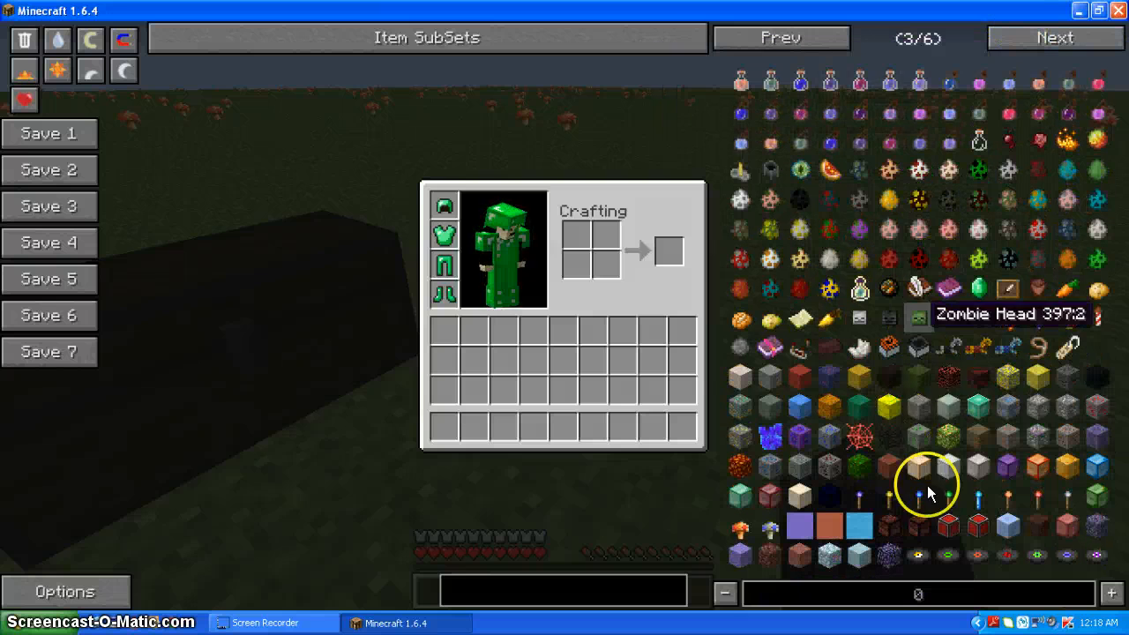
mouse_move(856, 421)
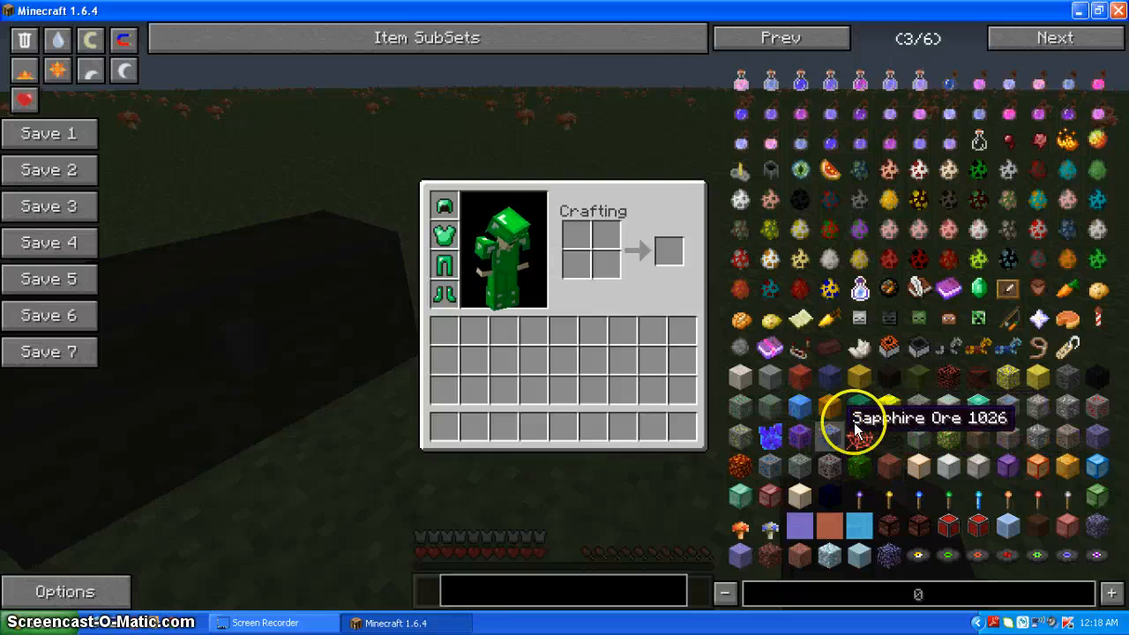
mouse_move(979, 168)
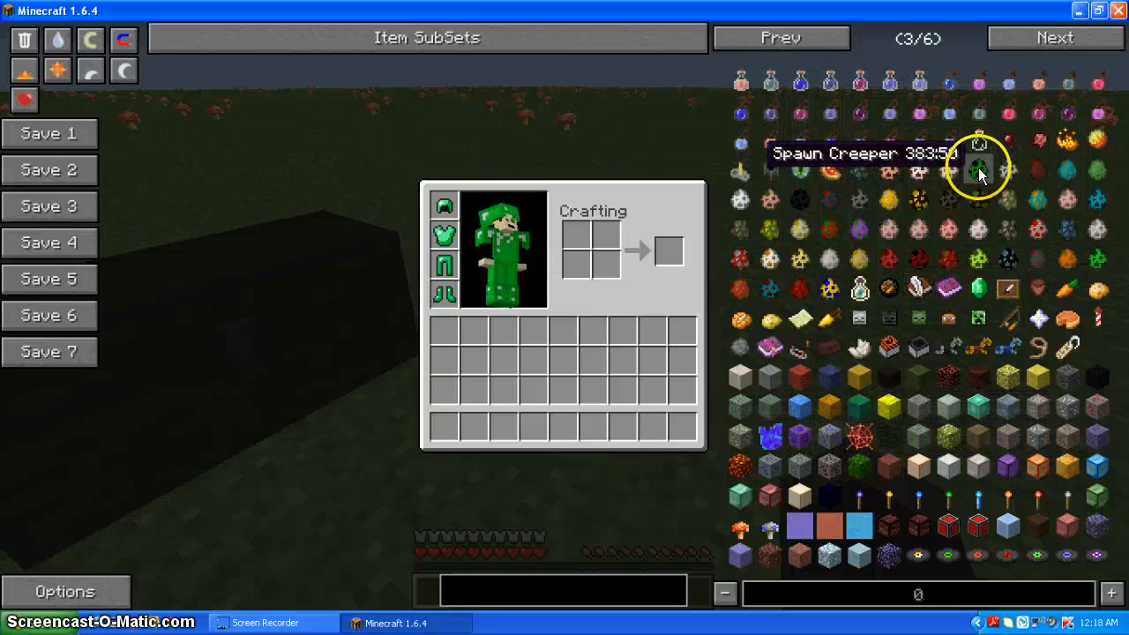
left_click(977, 168)
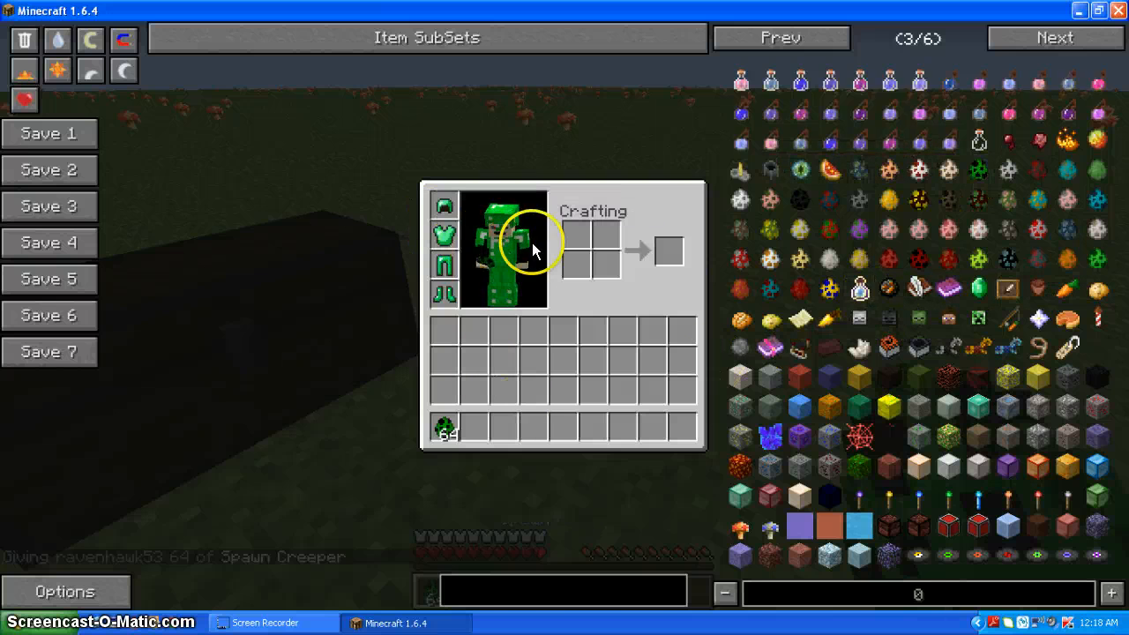
Visit the game Options from the menu and return to the world with Done
key("Escape")
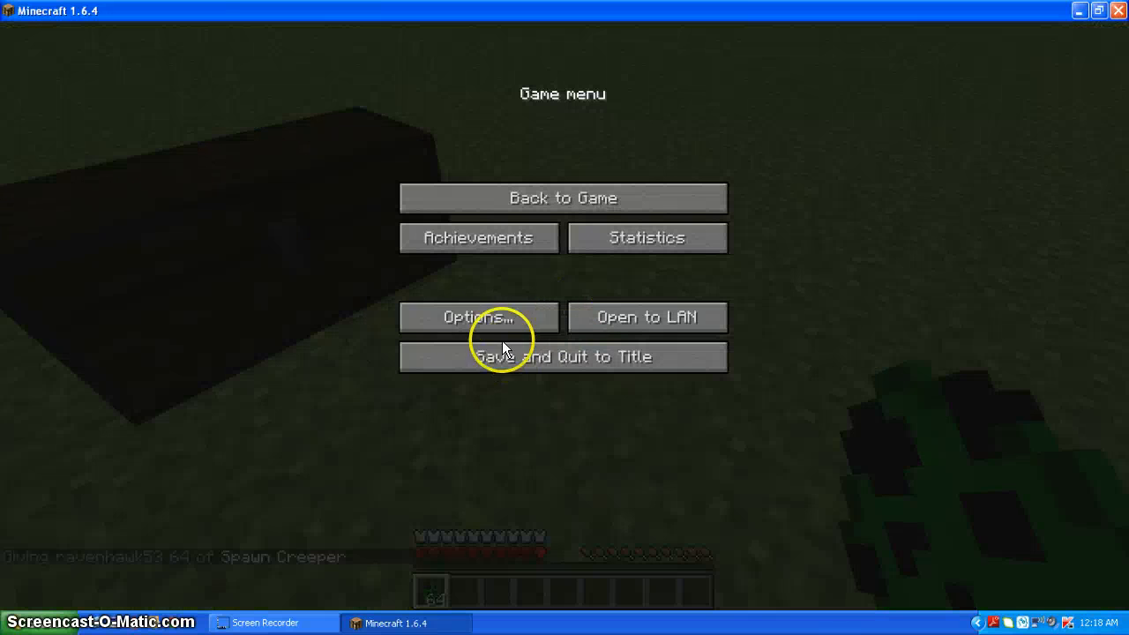
left_click(479, 317)
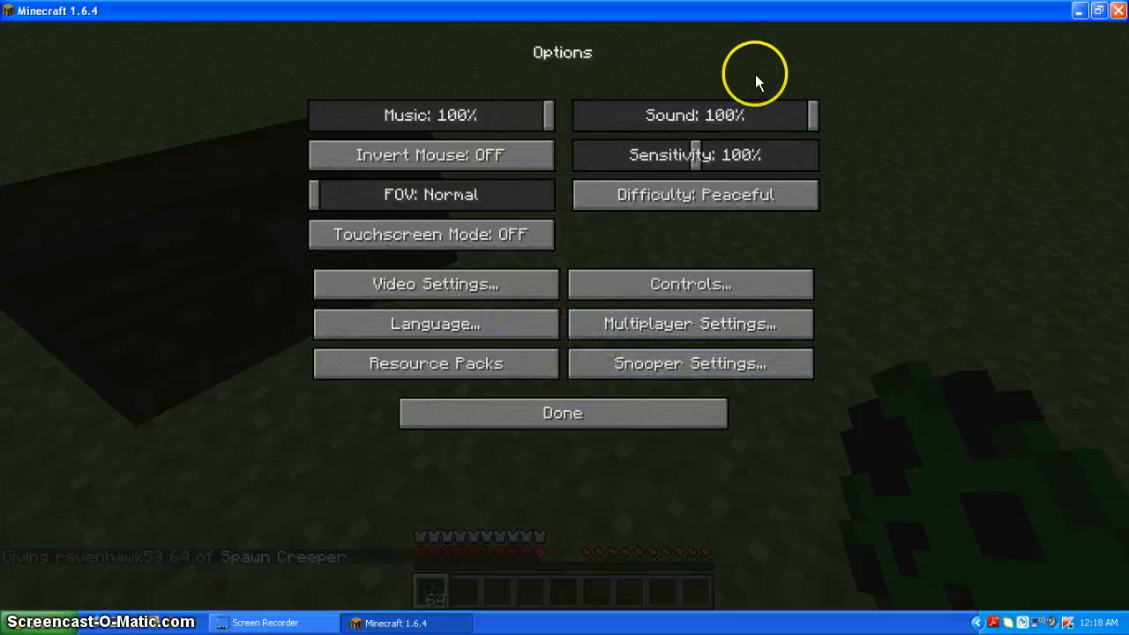
left_click(561, 413)
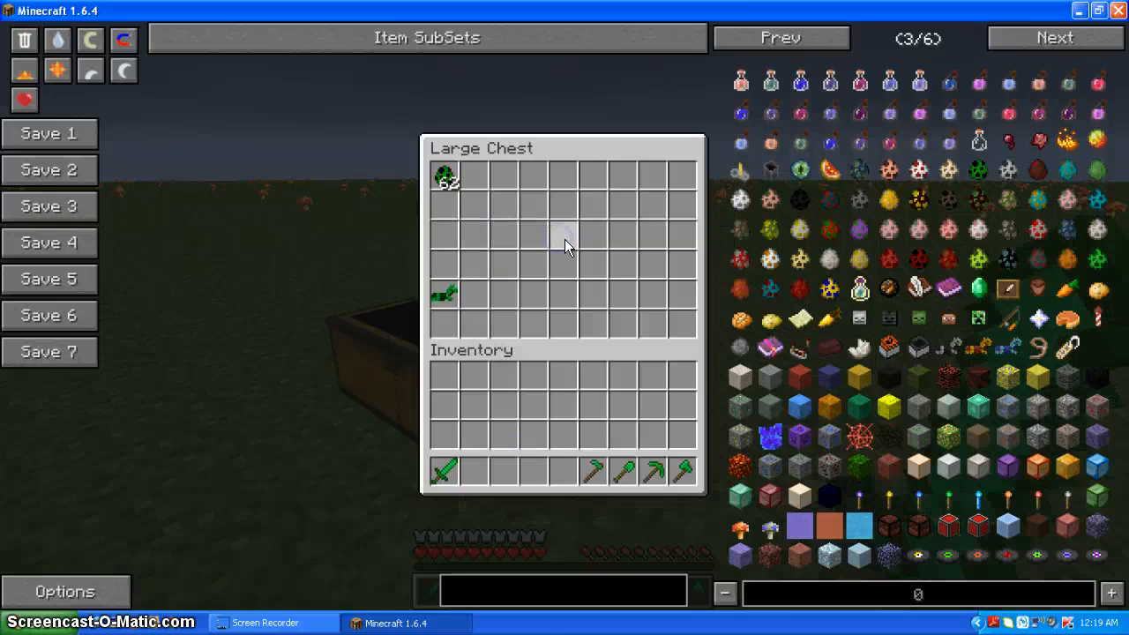
Close the chest and strike the spawned creeper with the Emerald Sword
key("Escape")
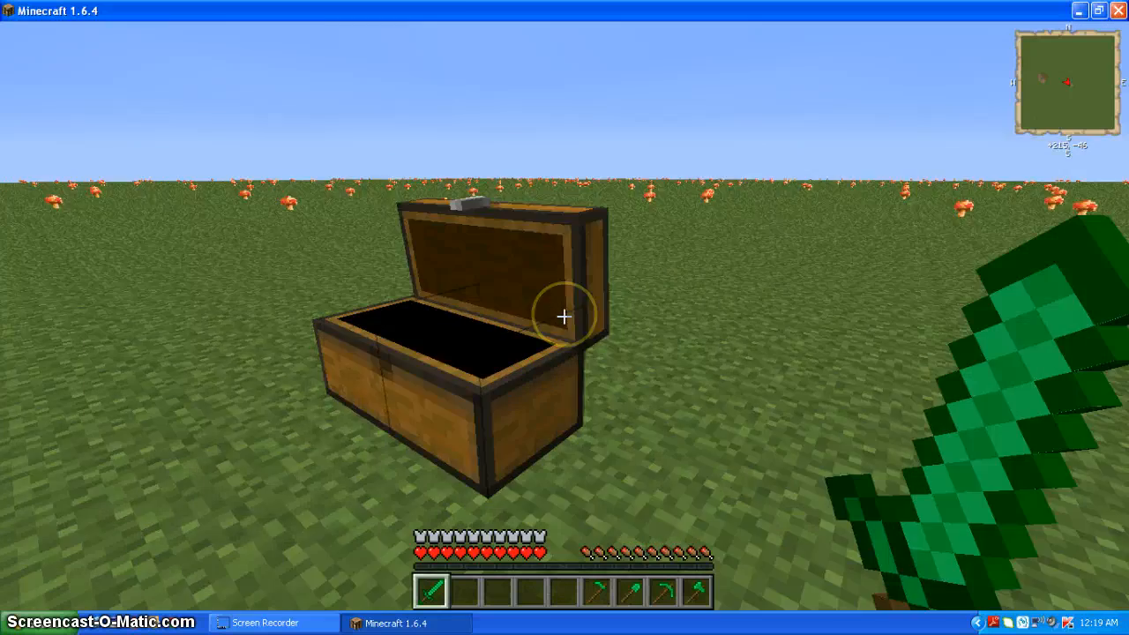
left_click(563, 316)
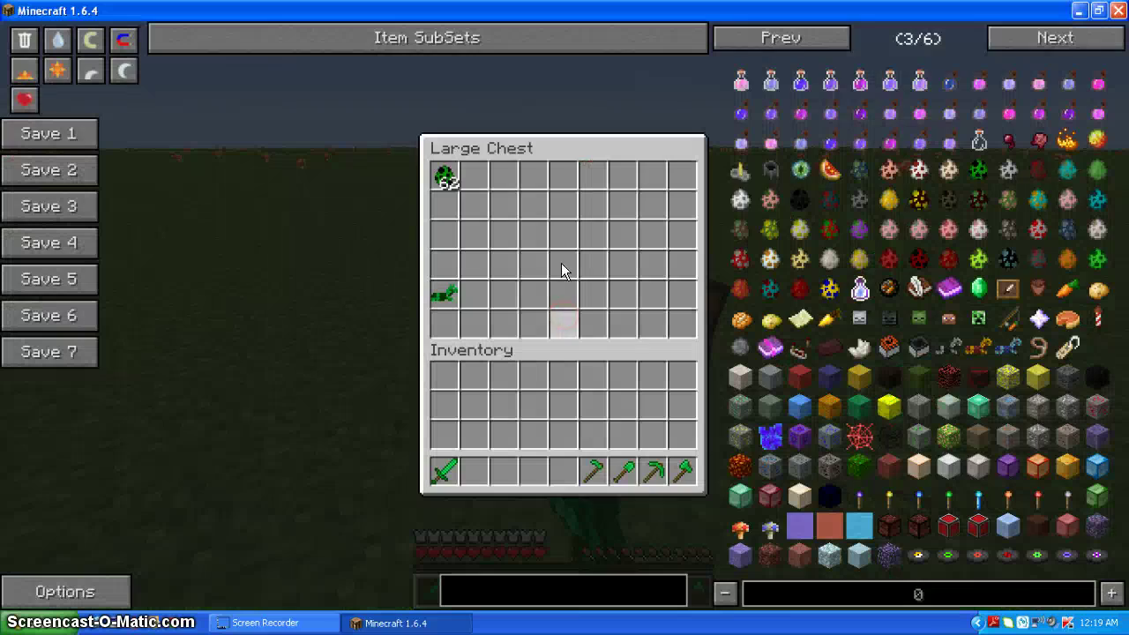
key("Escape")
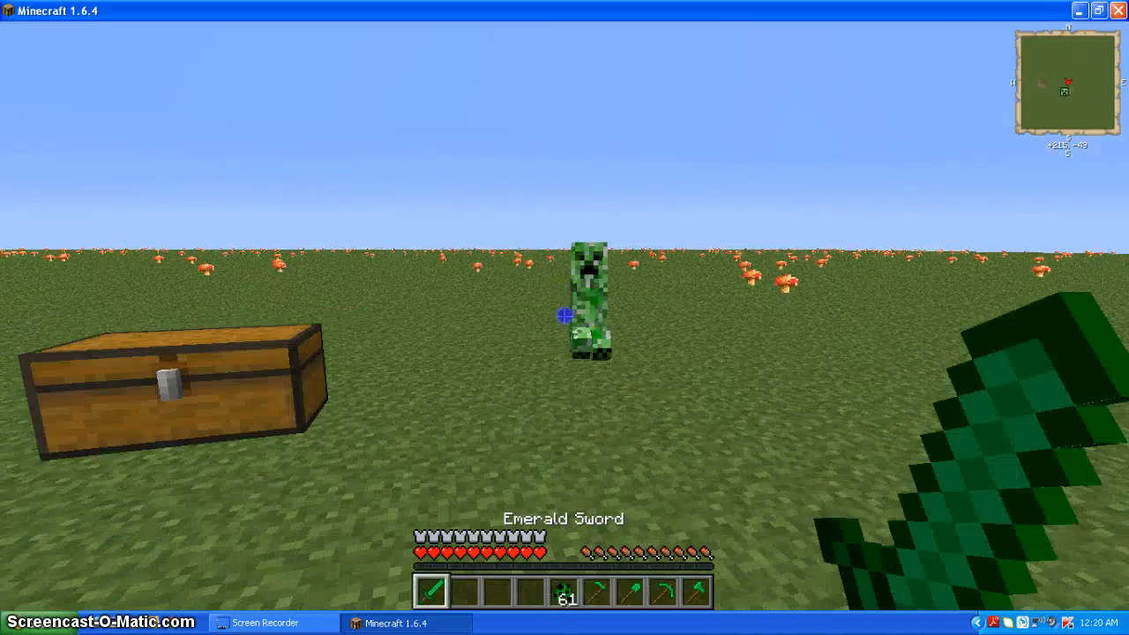
left_click(579, 300)
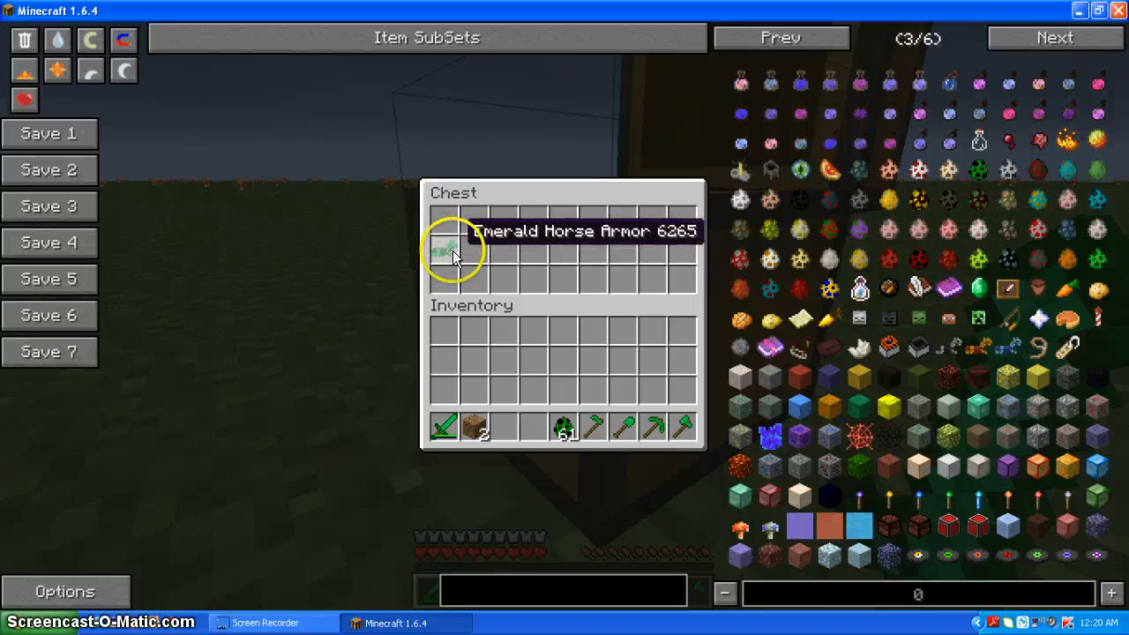
mouse_move(769, 430)
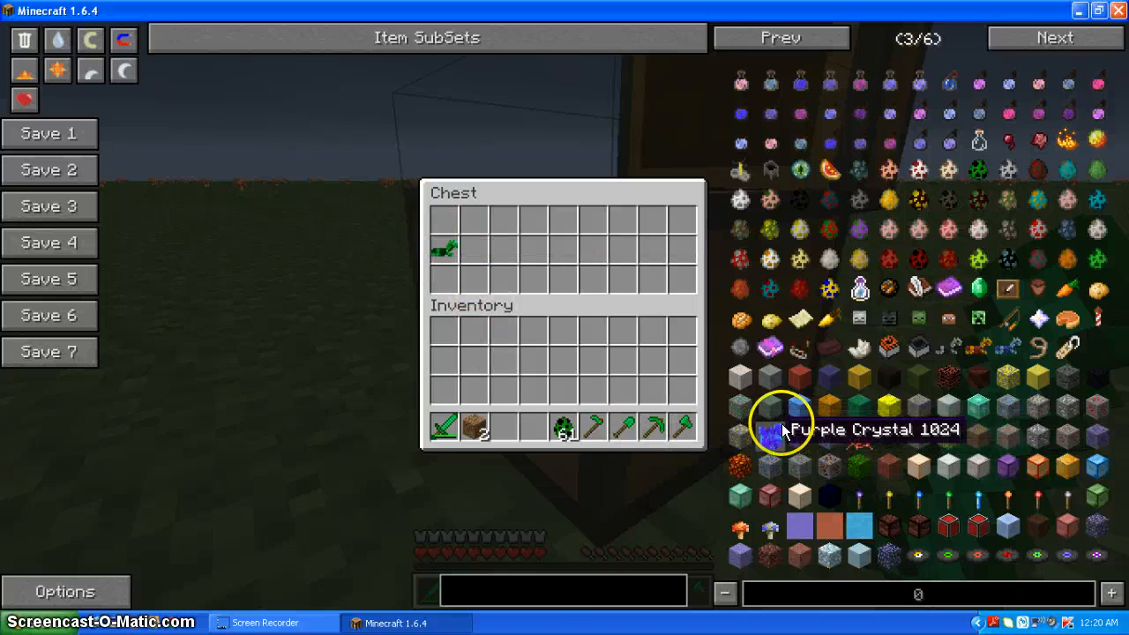
mouse_move(1097, 170)
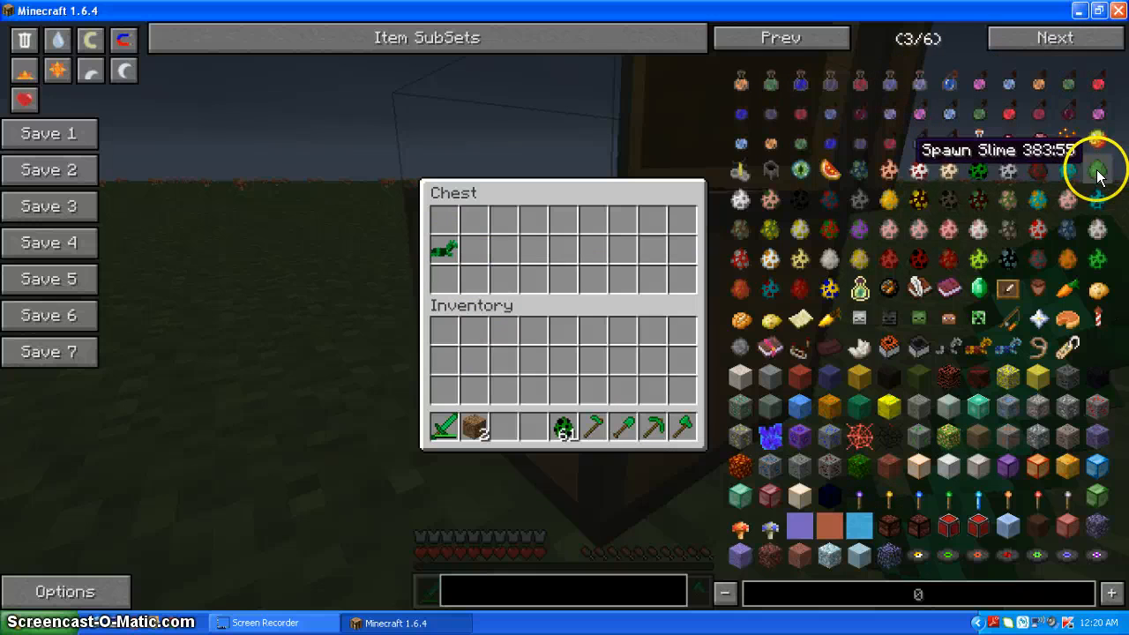
mouse_move(1098, 229)
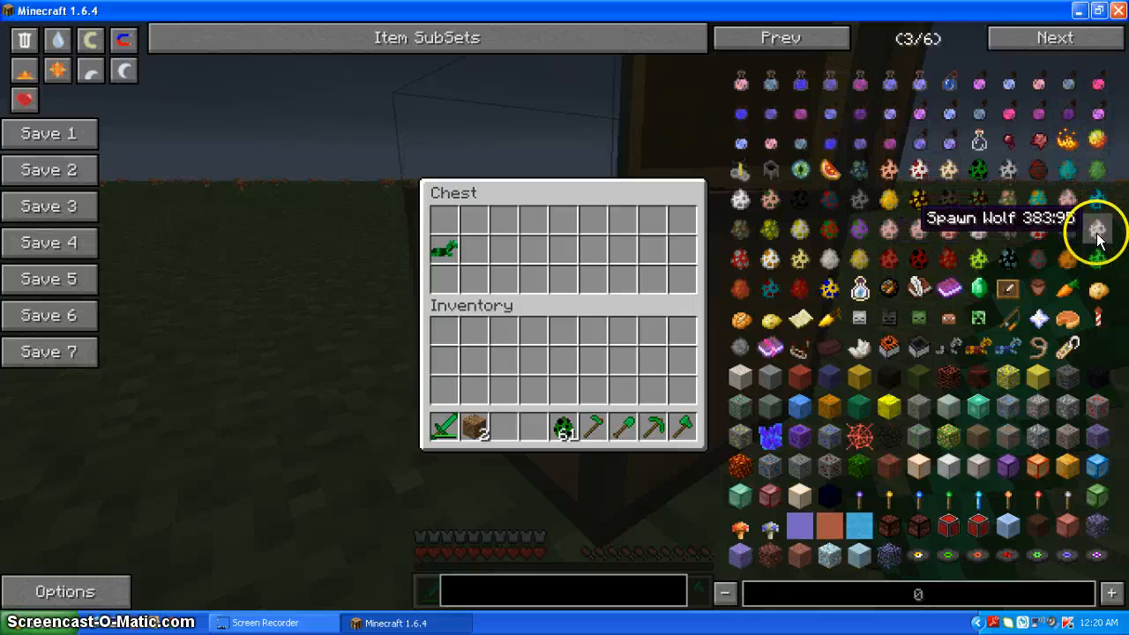
mouse_move(1039, 258)
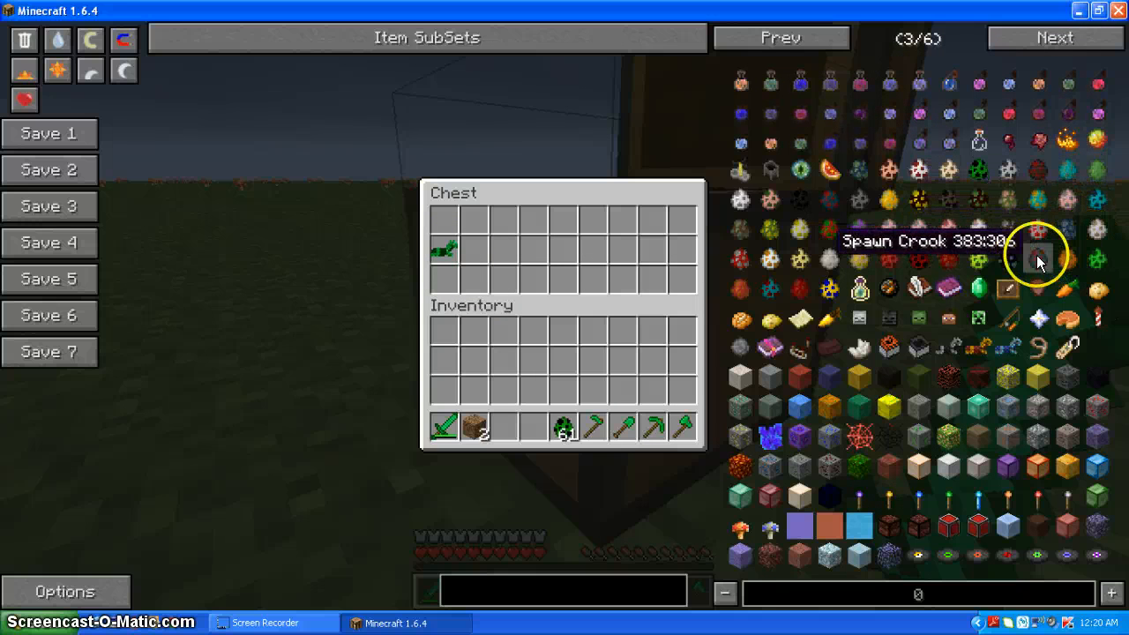
mouse_move(917, 256)
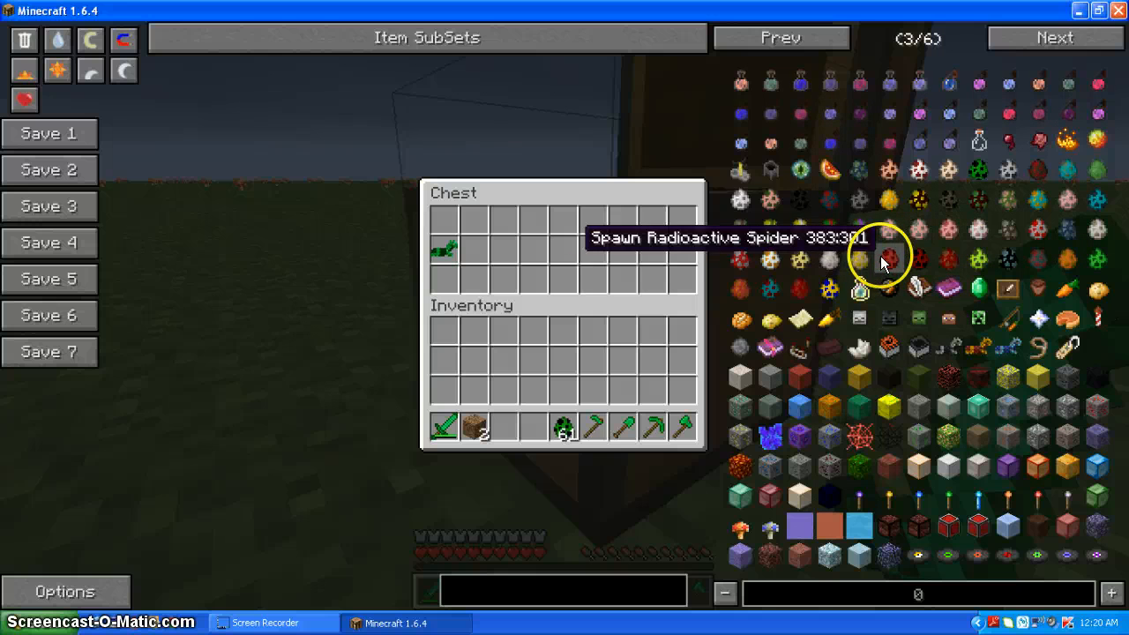
mouse_move(857, 257)
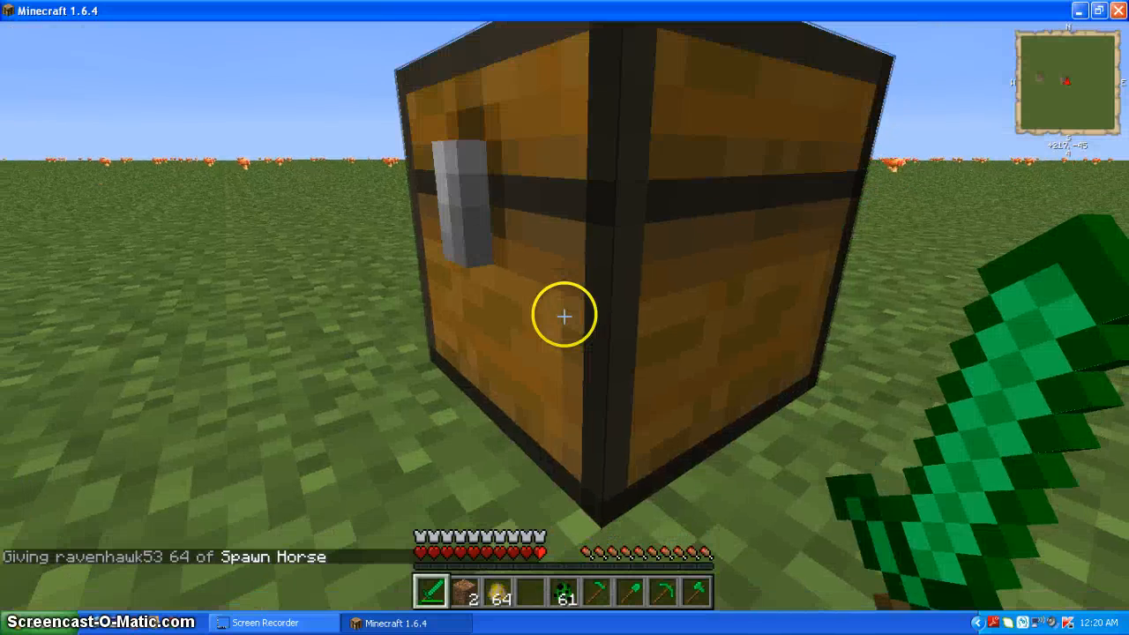
Glance into the chest, then close it to dig dirt with the Emerald Shovel
right_click(564, 314)
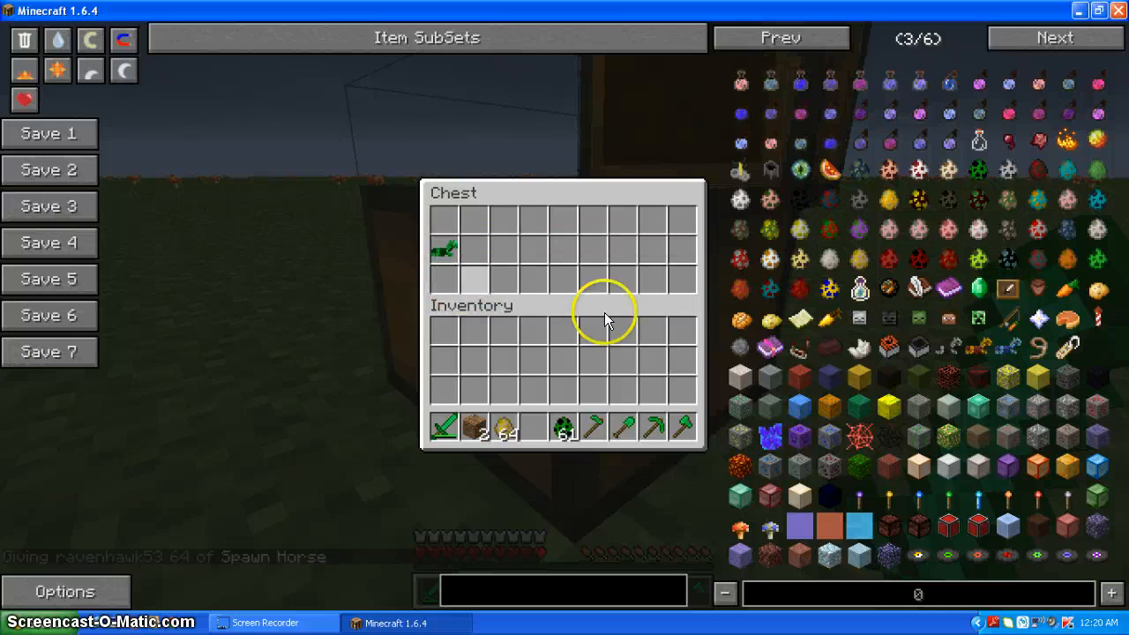
key("Escape")
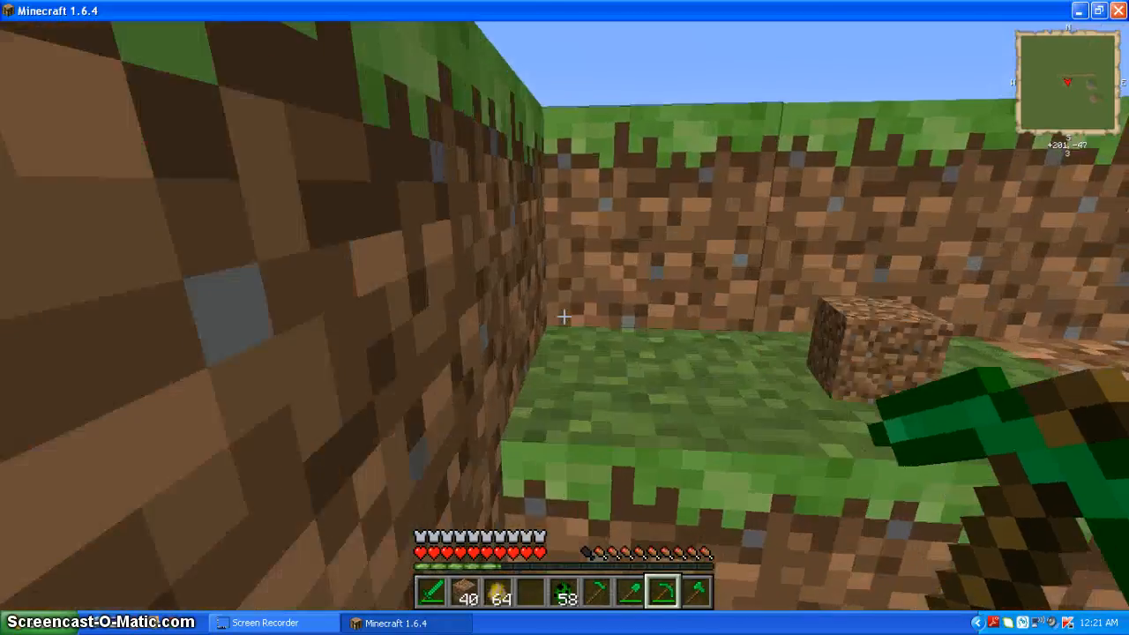
Take 64 Demonite Ore from NEI and return to the world to mine it with the Emerald Pickaxe
key("e")
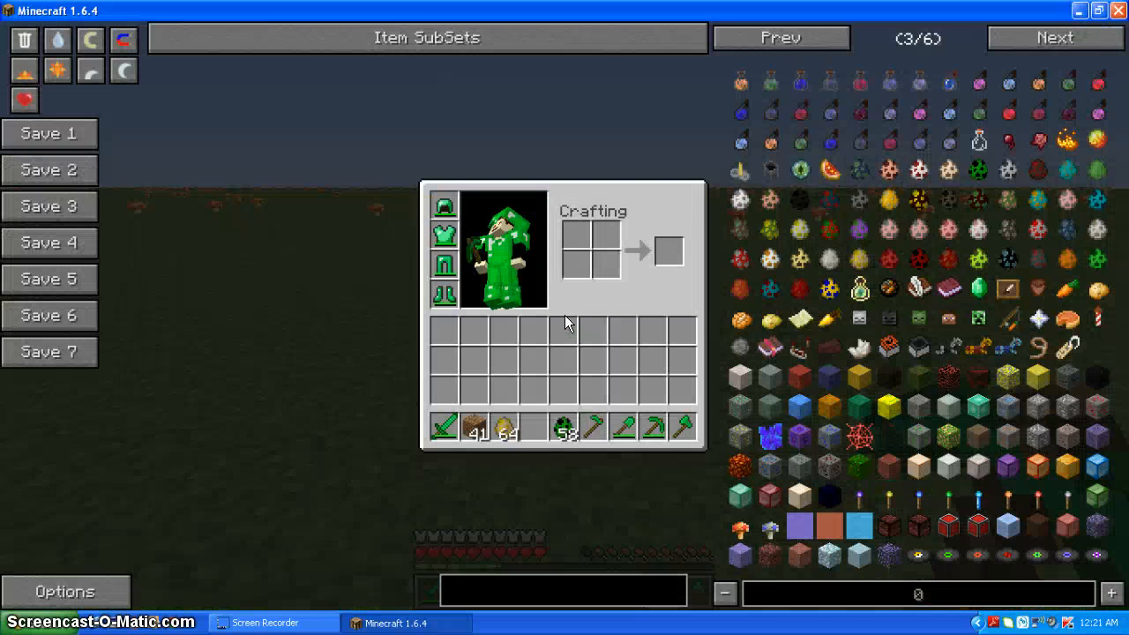
mouse_move(1031, 397)
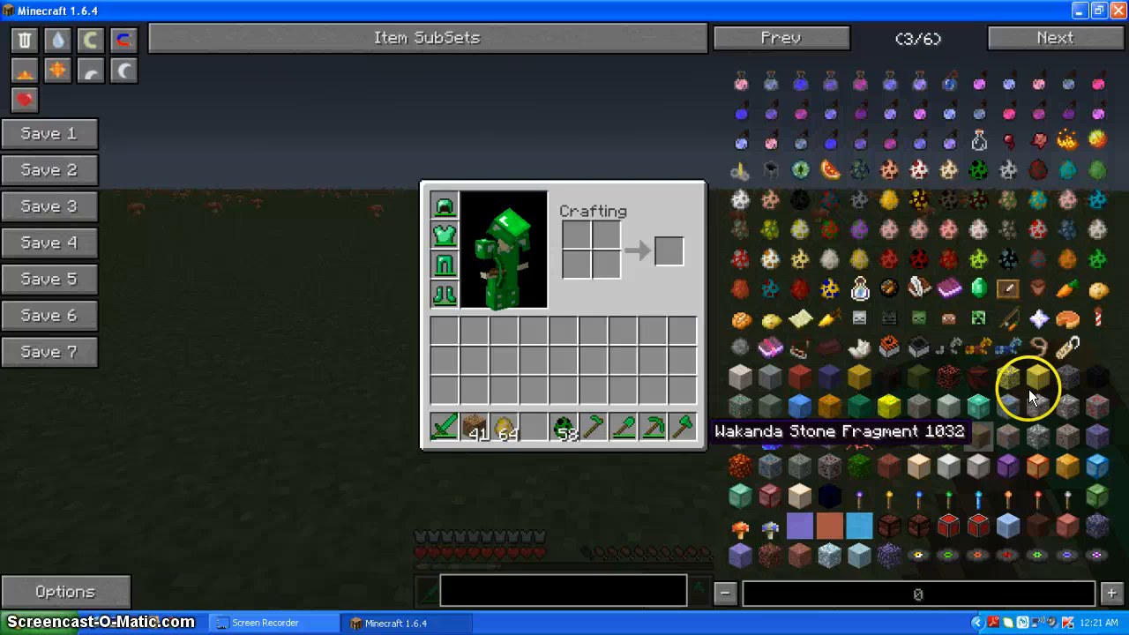
mouse_move(1102, 437)
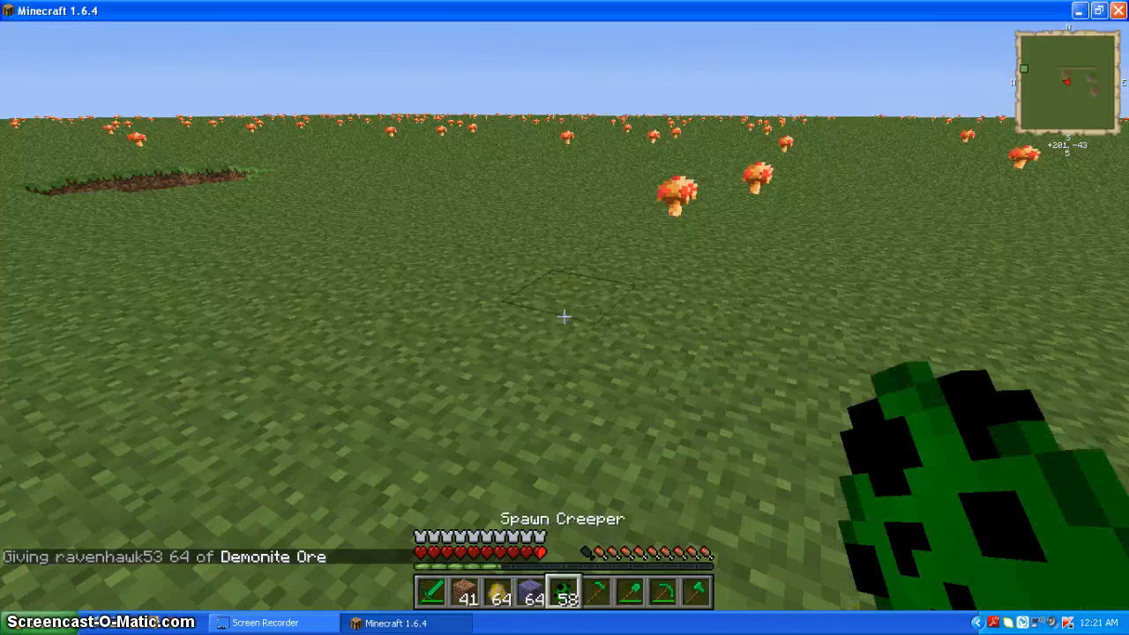
key("e")
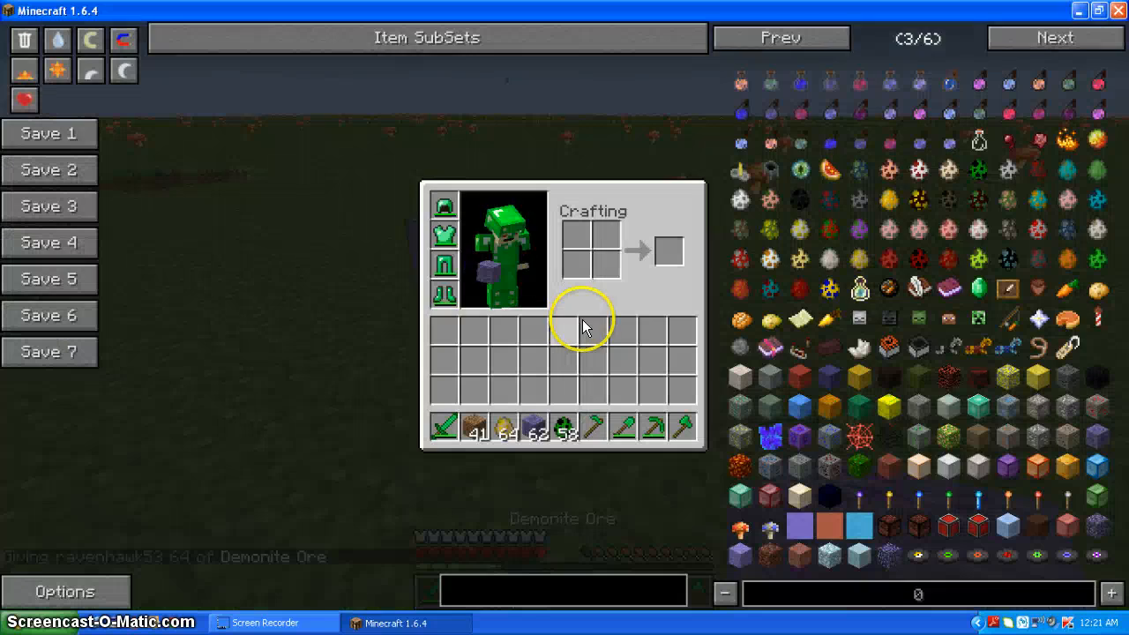
key("Escape")
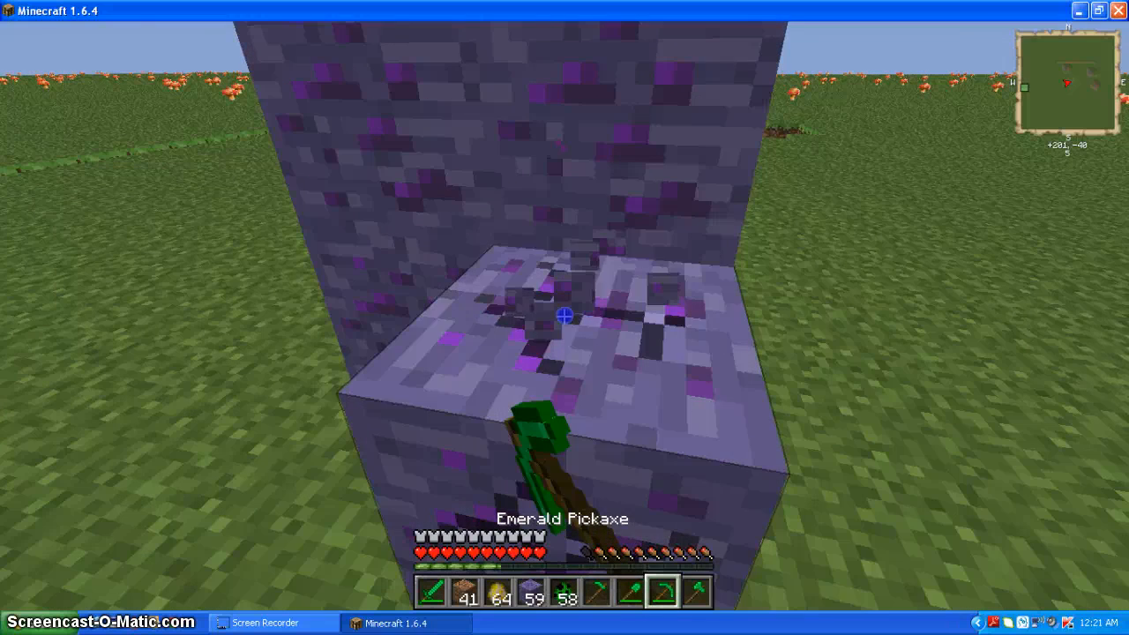
mouse_move(565, 317)
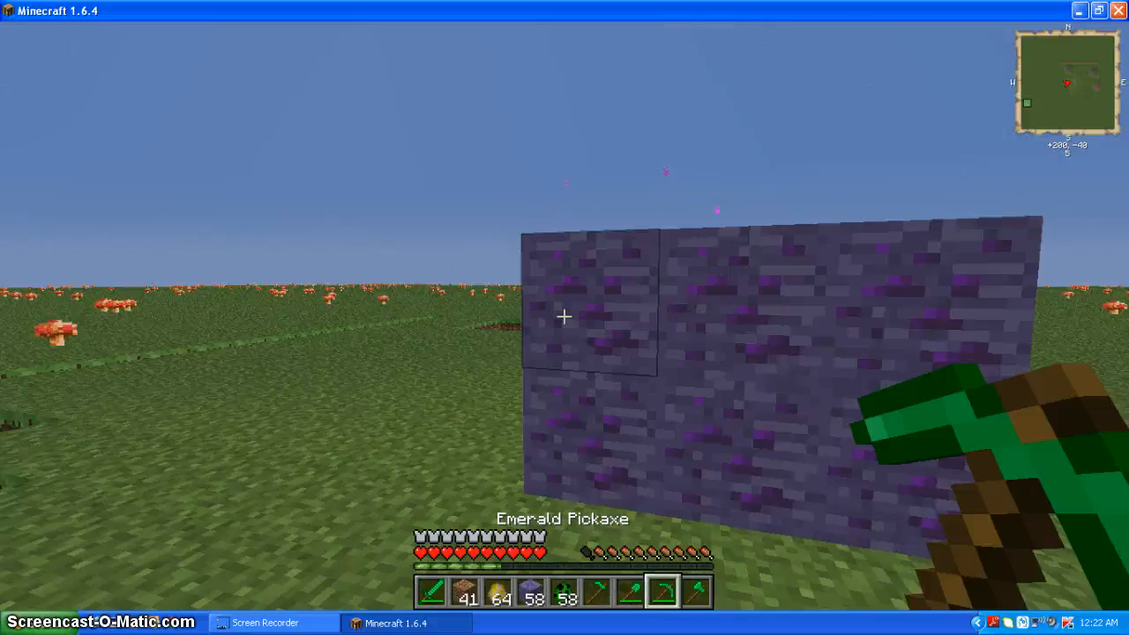
mouse_move(565, 318)
type("/t")
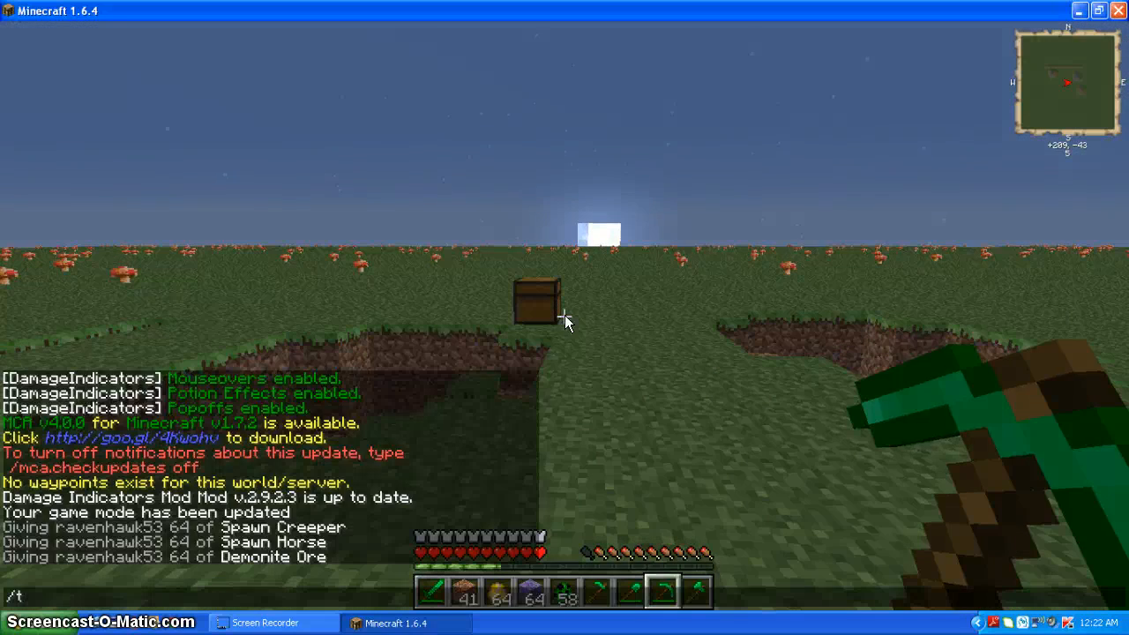
Run the chat command /time set day to bring back daylight
type("i")
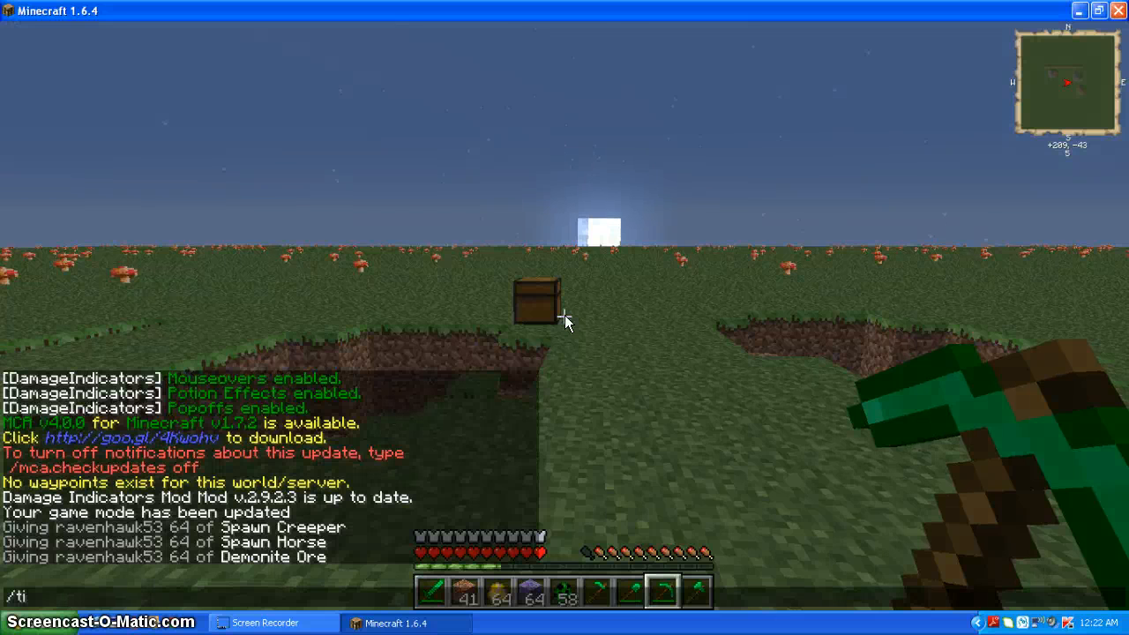
type("me se")
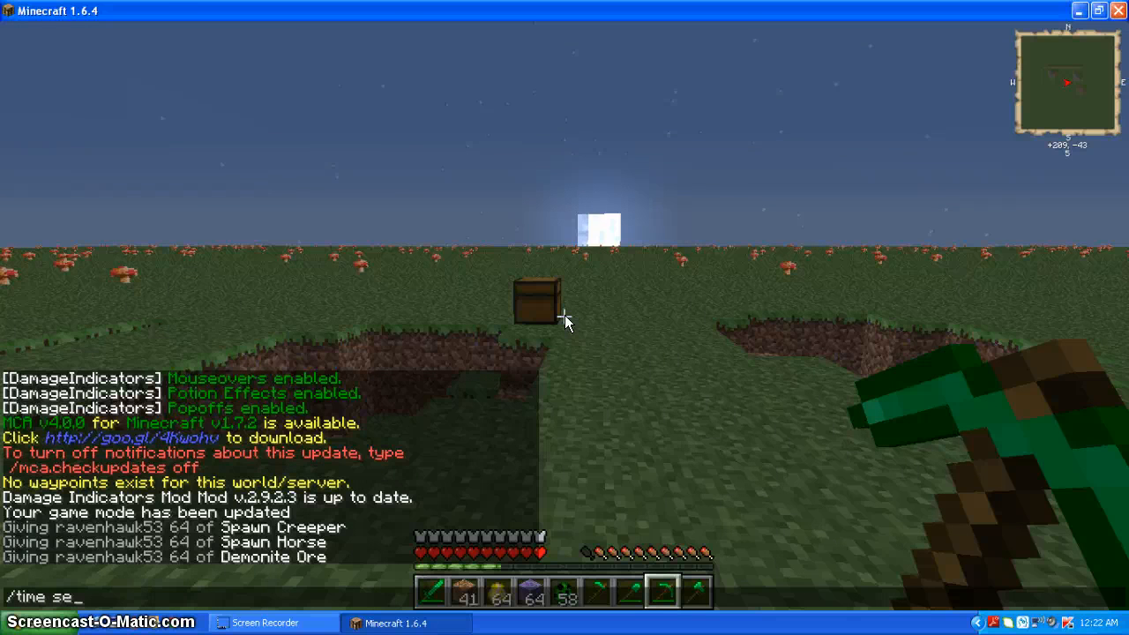
type("t da")
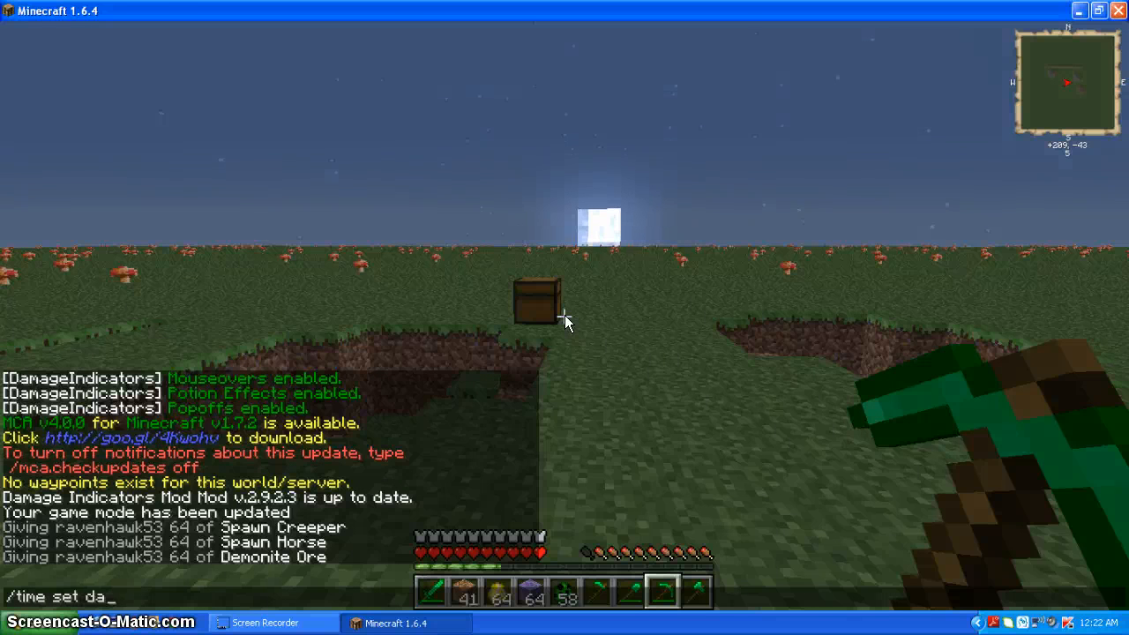
key("Return")
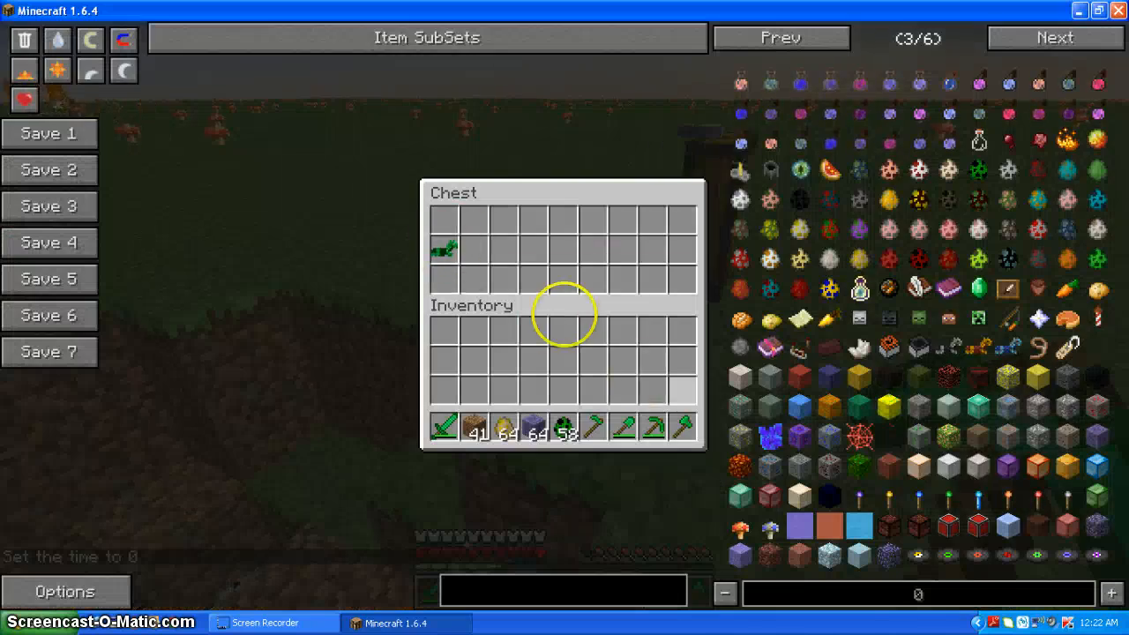
Leave chat and look over the tilled dirt strip beside the ore pit
key("Escape")
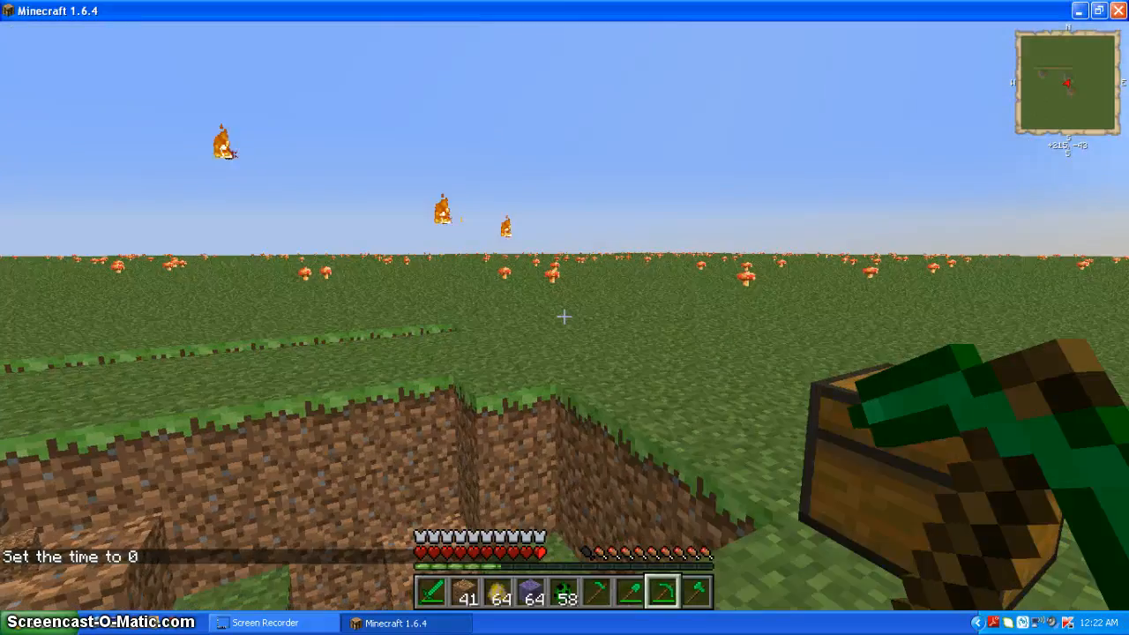
key("e")
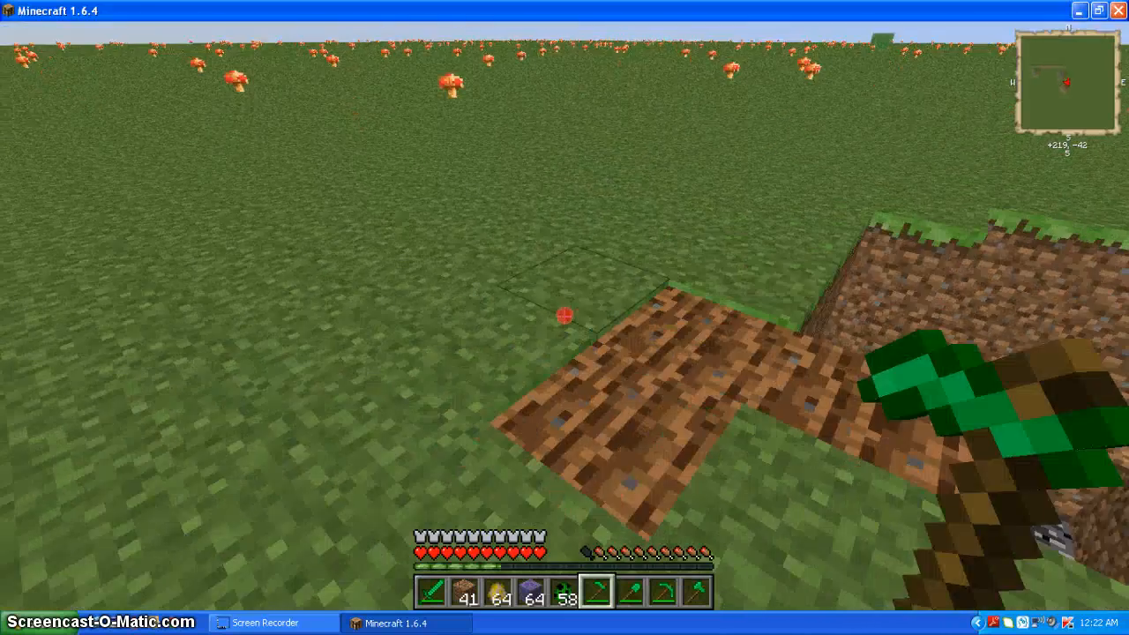
mouse_move(564, 318)
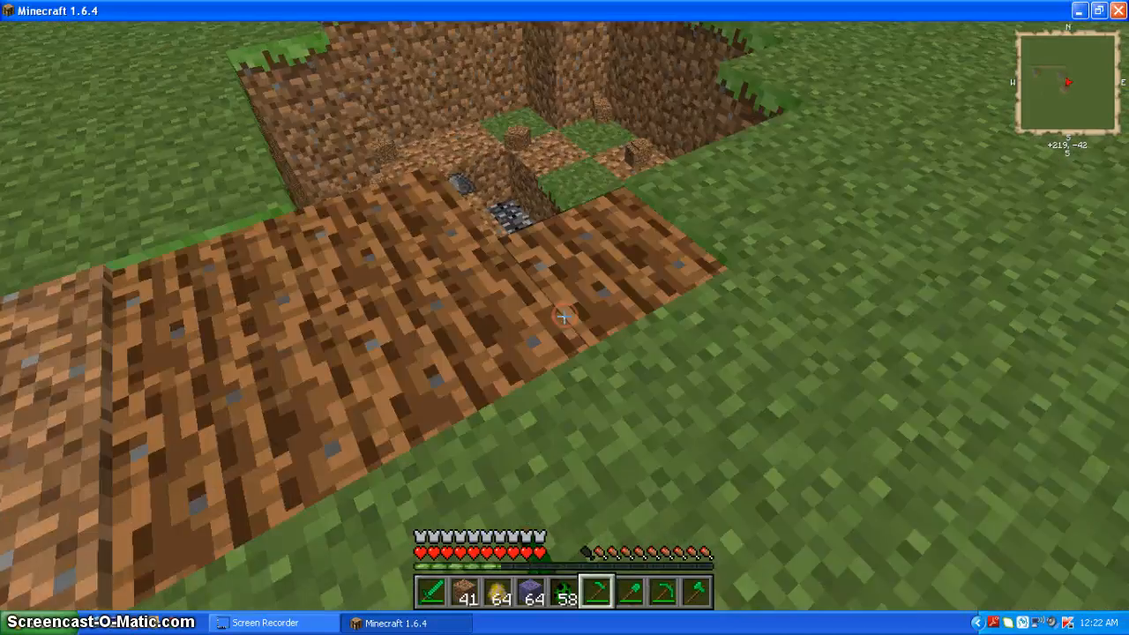
mouse_move(565, 317)
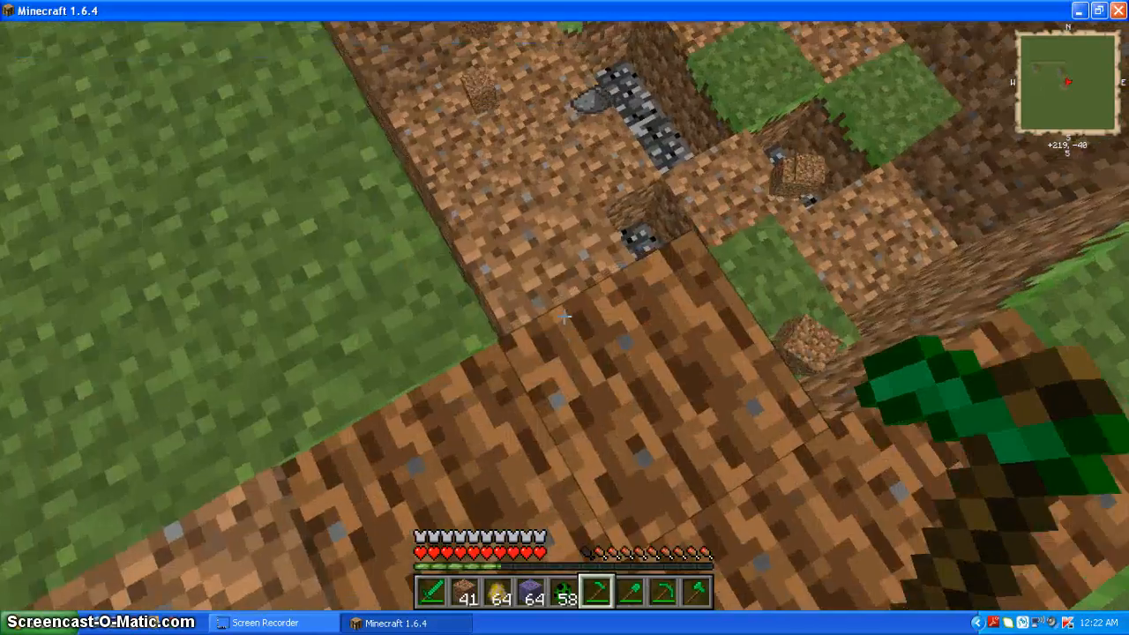
mouse_move(565, 317)
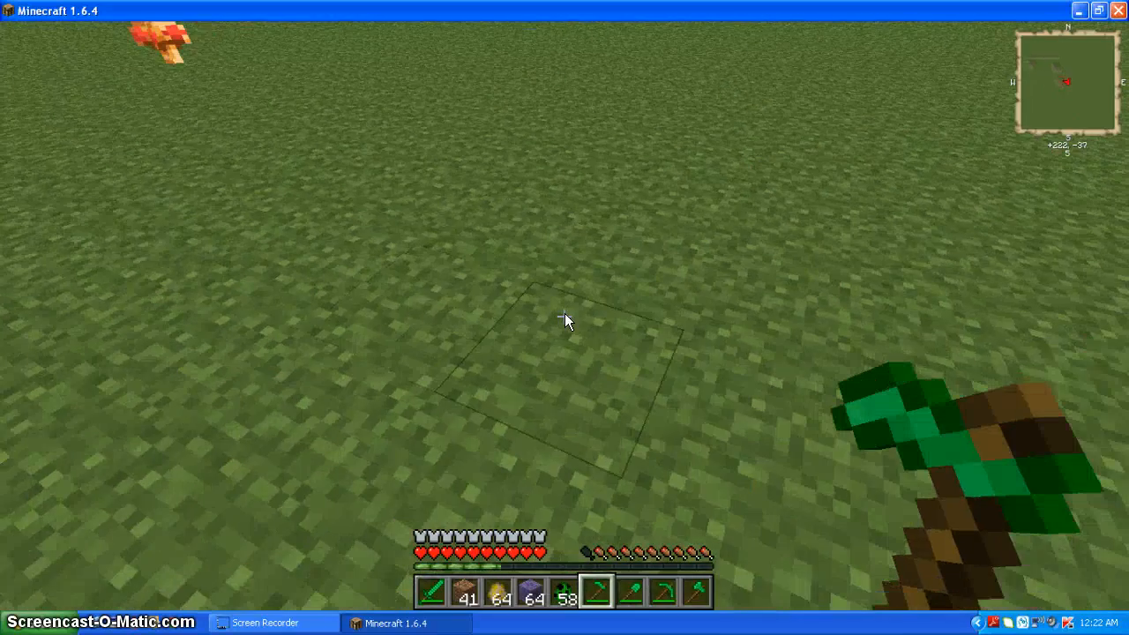
Bring up the NEI item list and page forward to the modded armor and Cherry Log page
key("e")
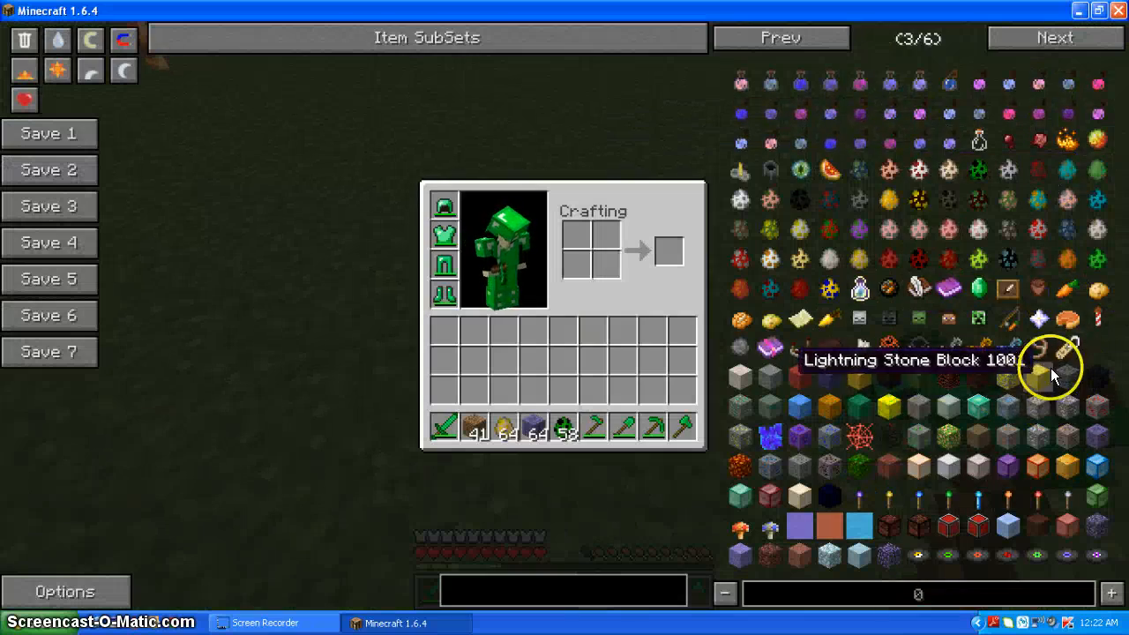
mouse_move(868, 525)
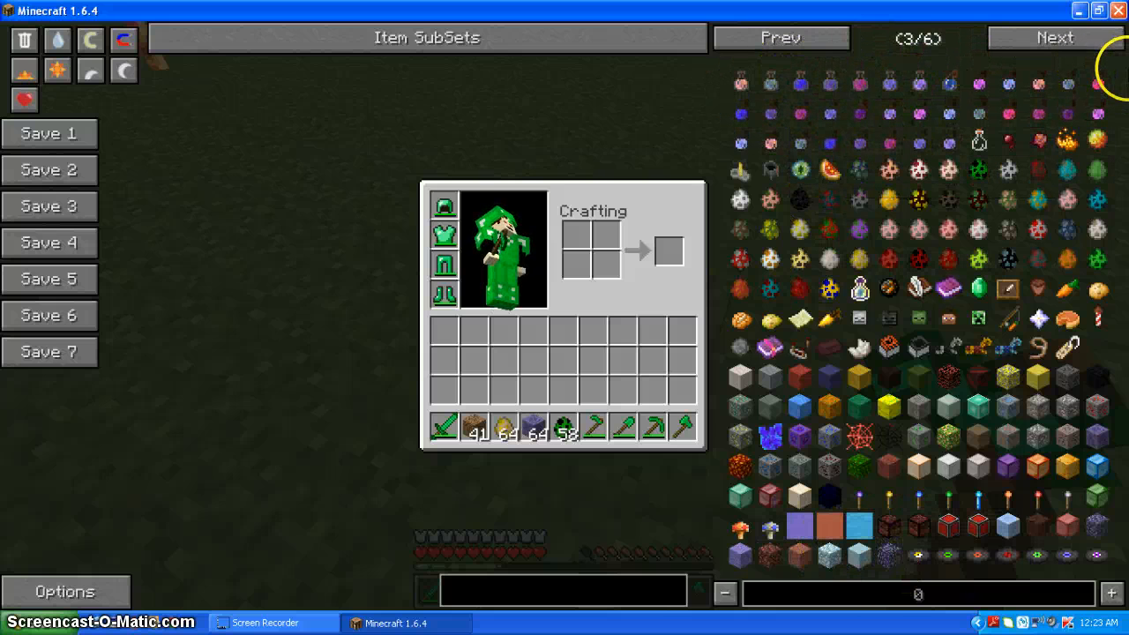
mouse_move(1007, 258)
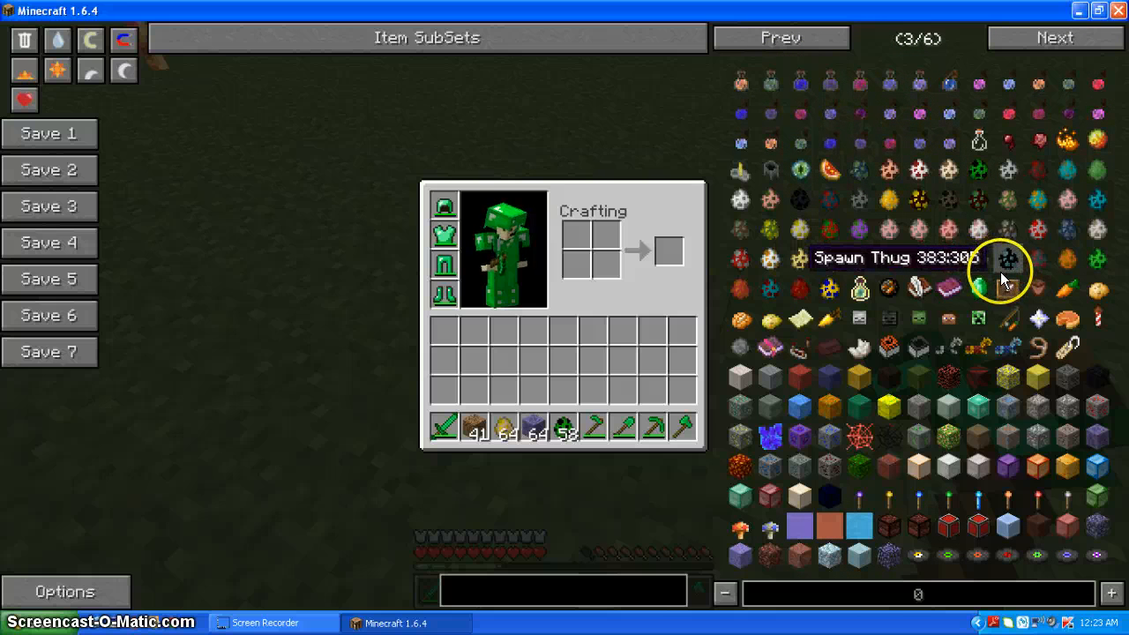
mouse_move(1005, 243)
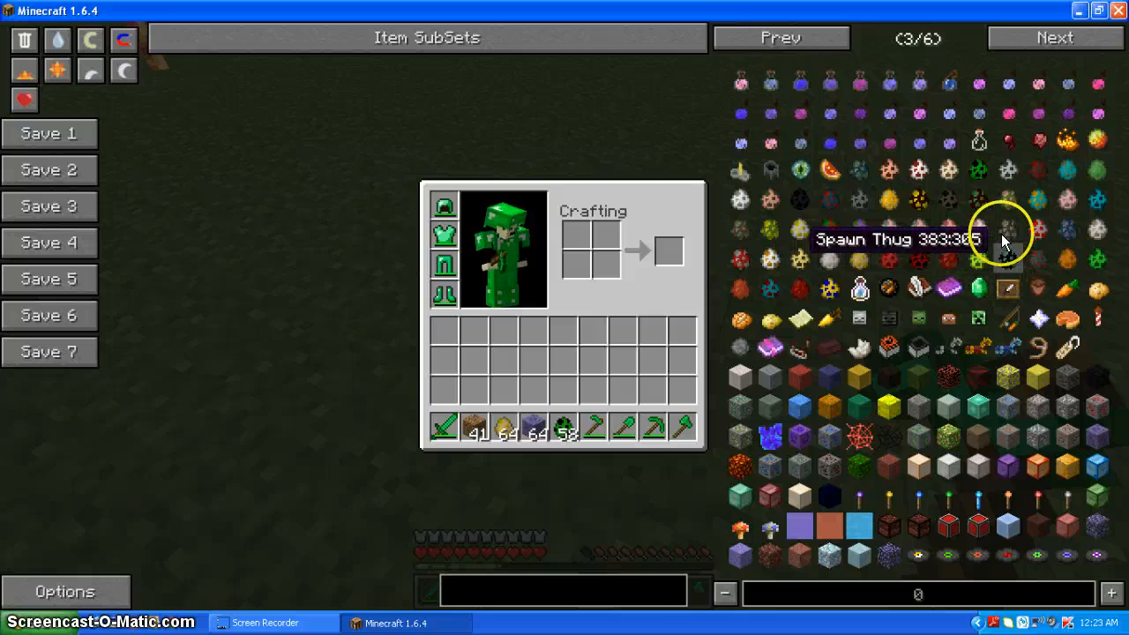
mouse_move(1050, 74)
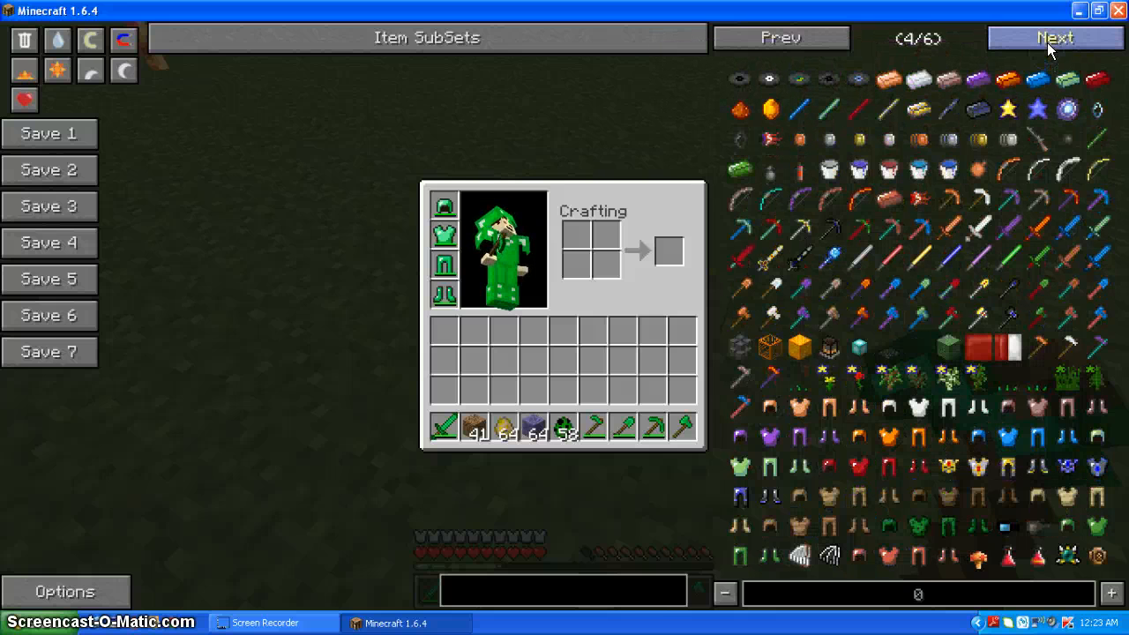
mouse_move(1097, 109)
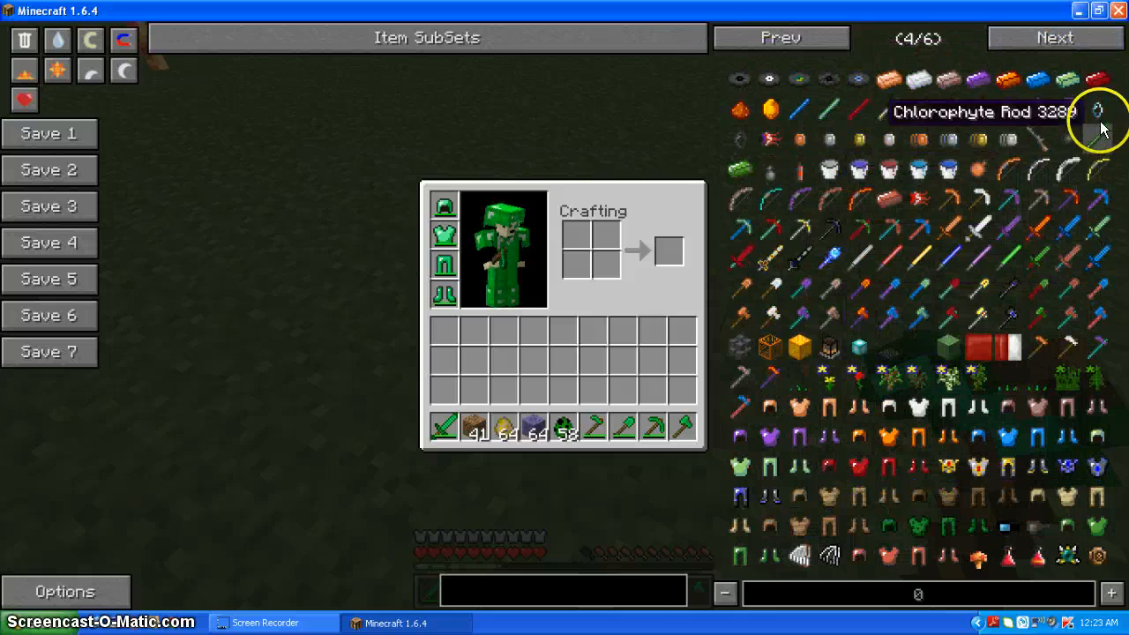
mouse_move(1062, 344)
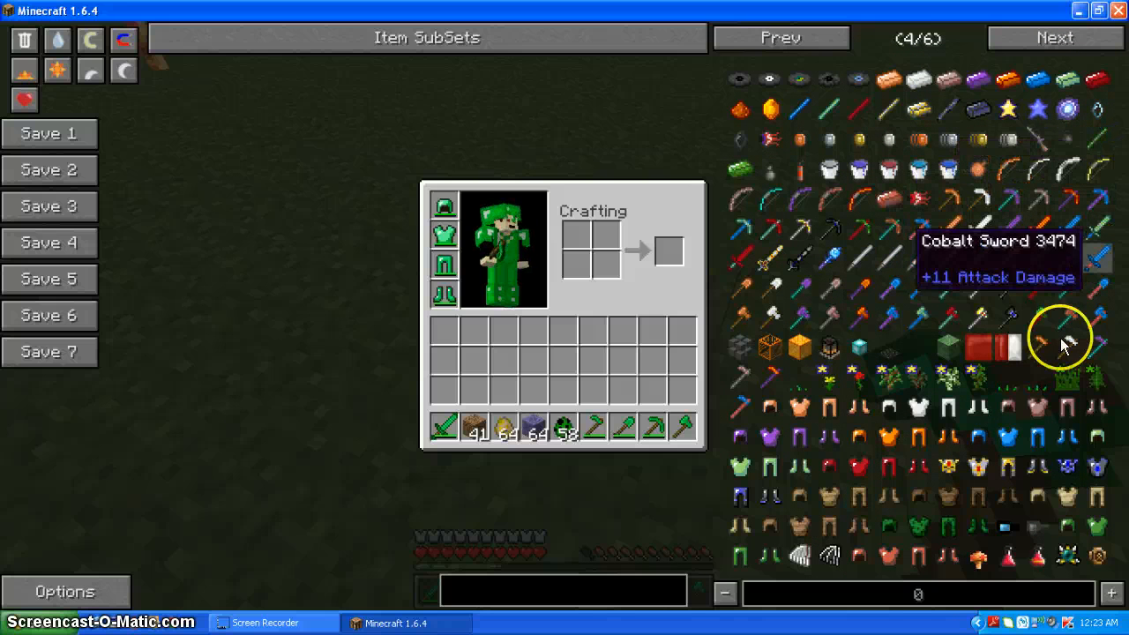
mouse_move(1026, 106)
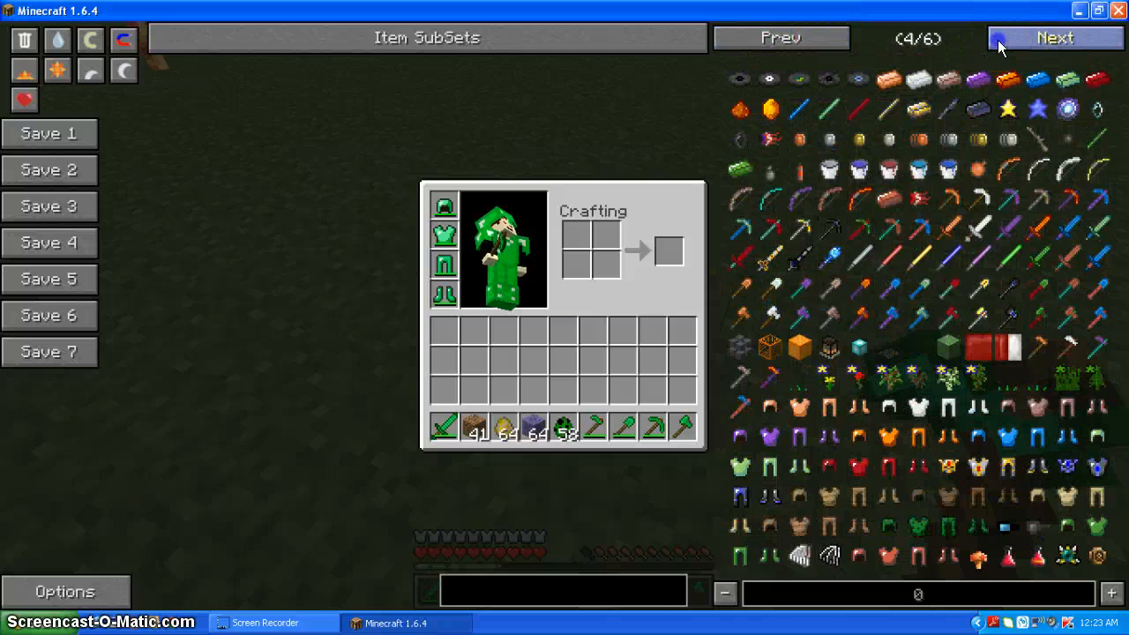
left_click(1054, 37)
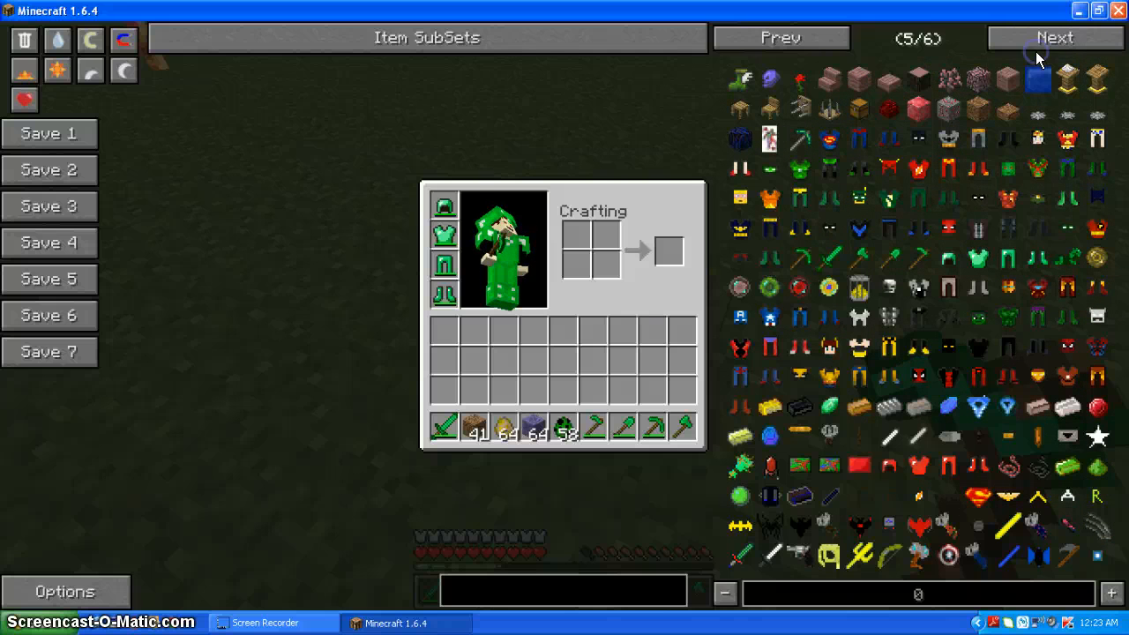
mouse_move(1023, 36)
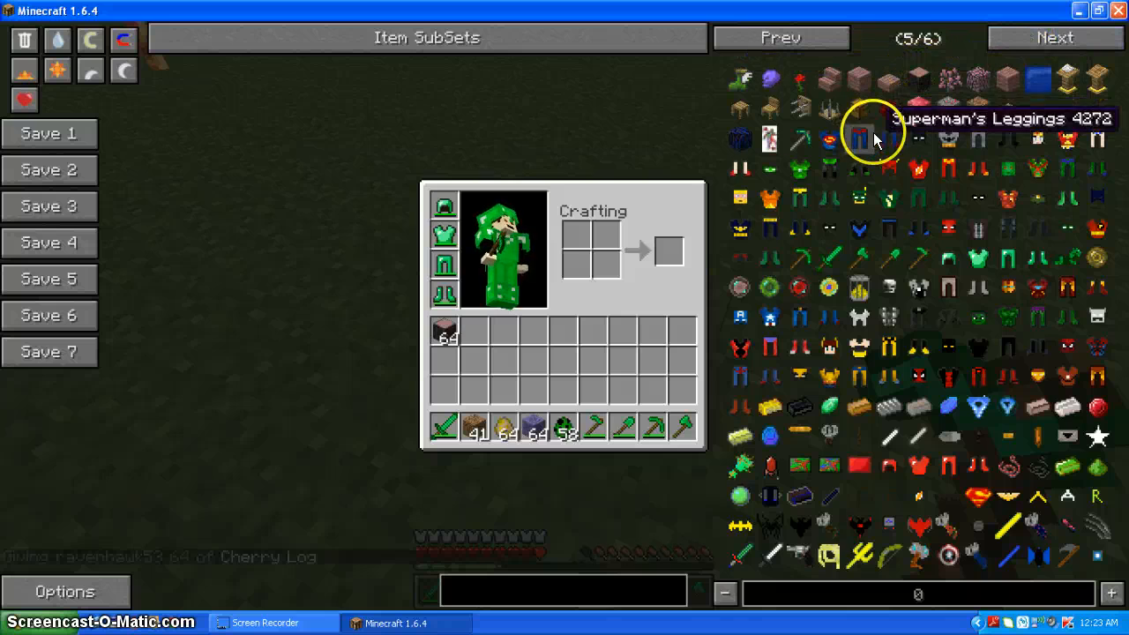
mouse_move(474, 381)
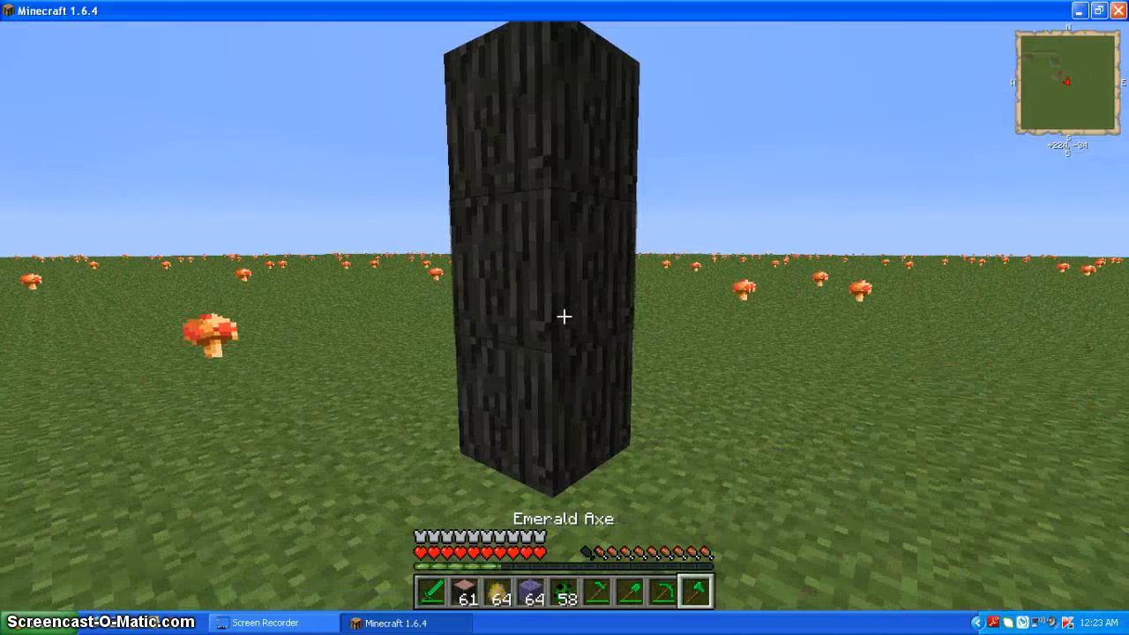
Break the dark log pillar using the Emerald Axe
left_click(565, 317)
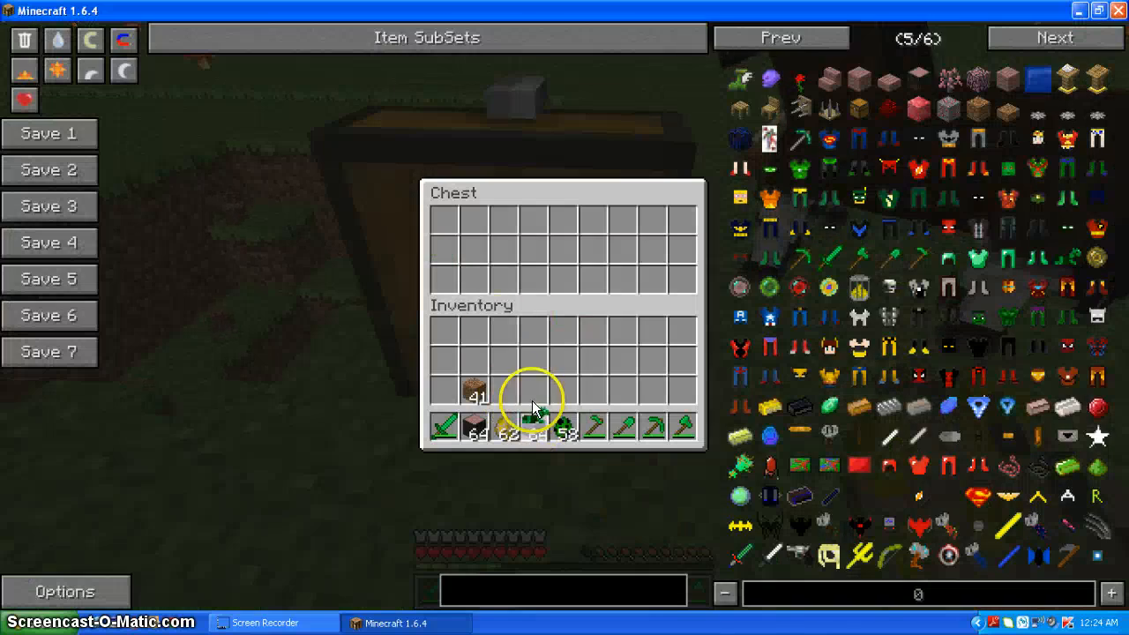
Leave the empty chest, walk to the horse, and reopen the inventory with NEI
key("Escape")
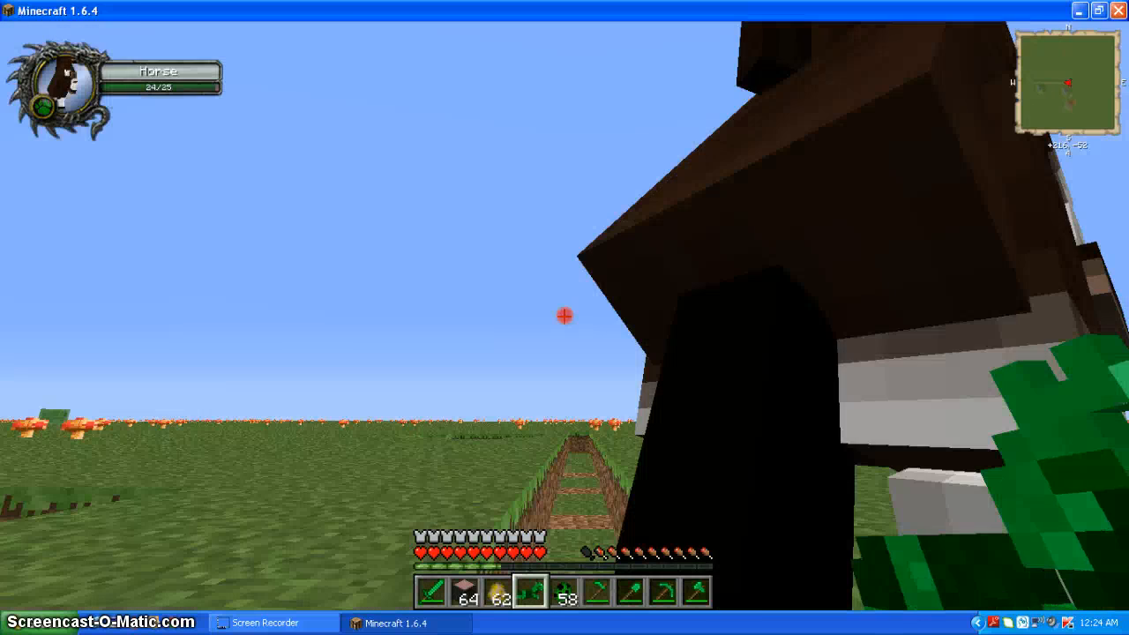
key("e")
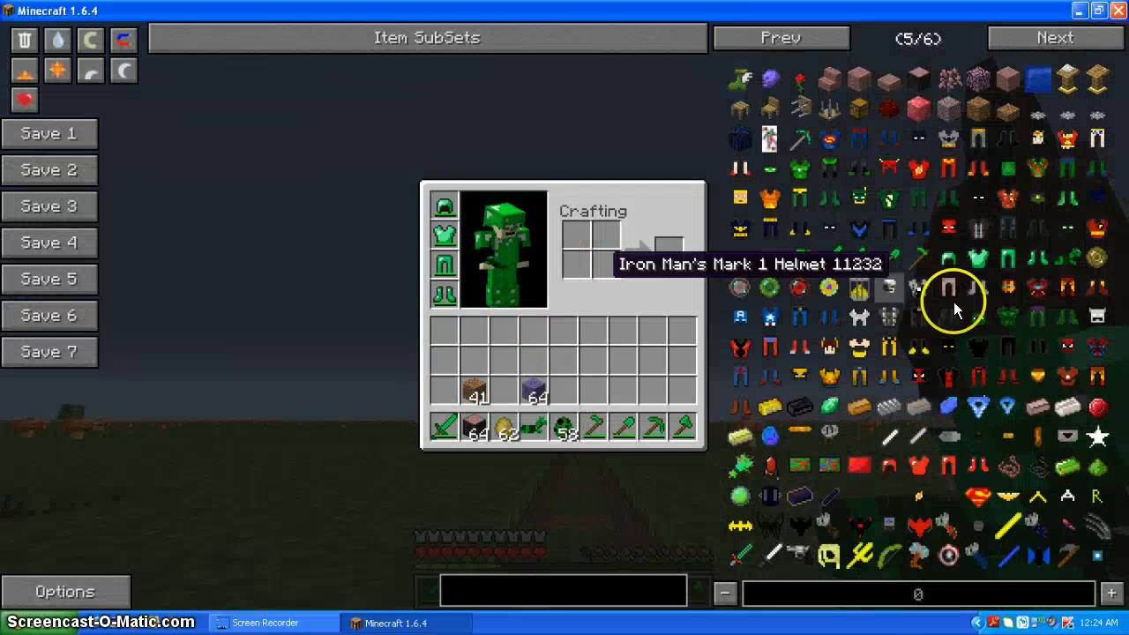
mouse_move(921, 285)
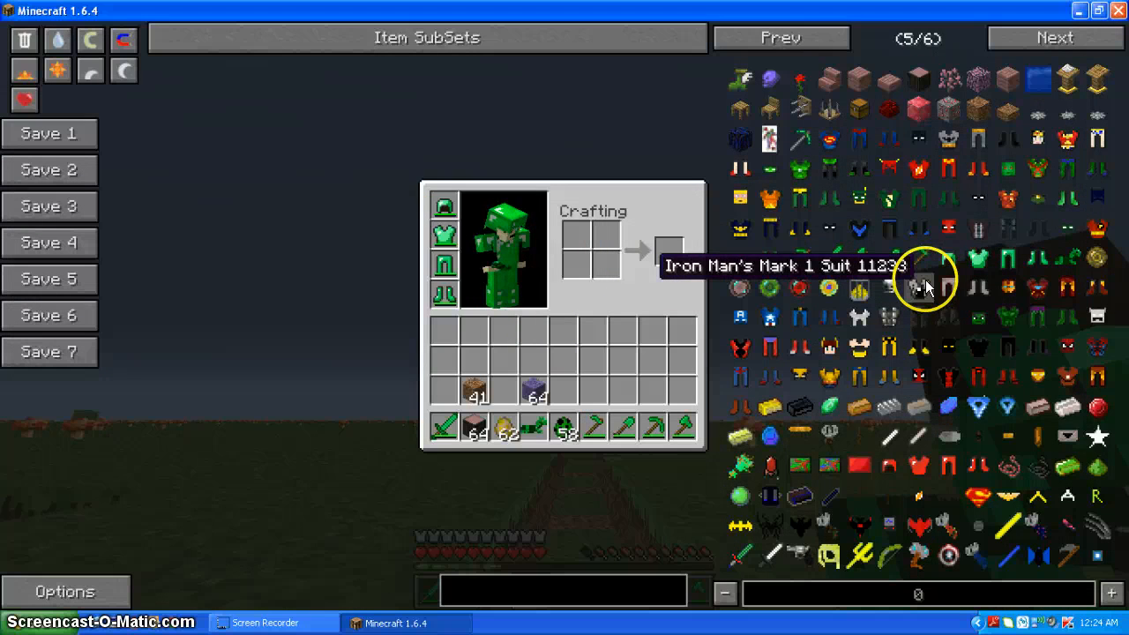
mouse_move(1111, 462)
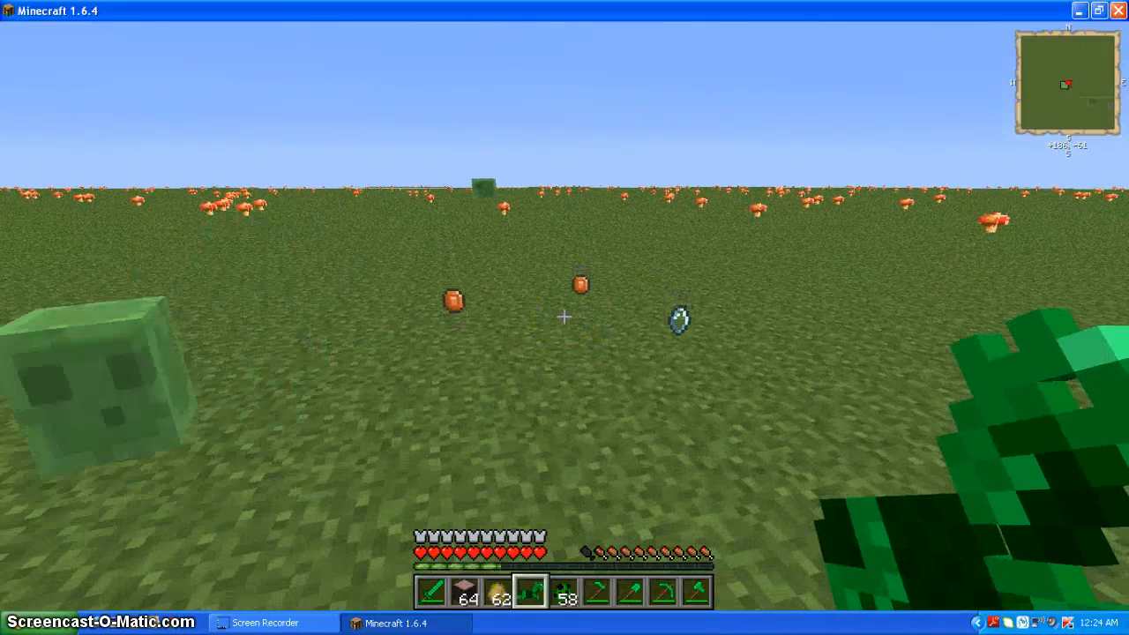
mouse_move(564, 318)
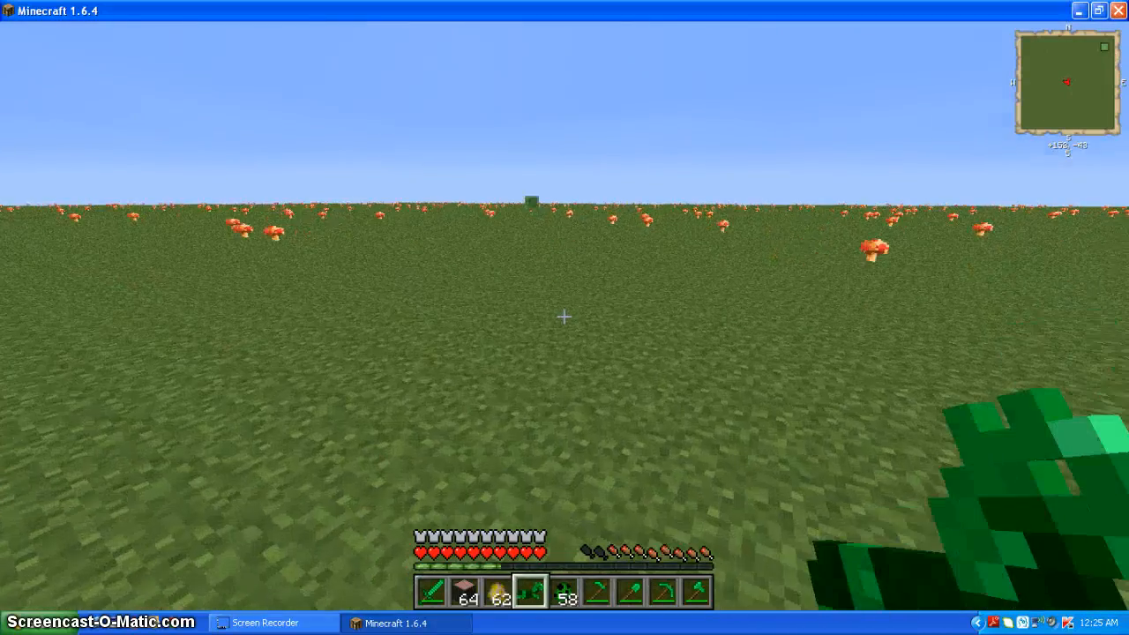
mouse_move(564, 318)
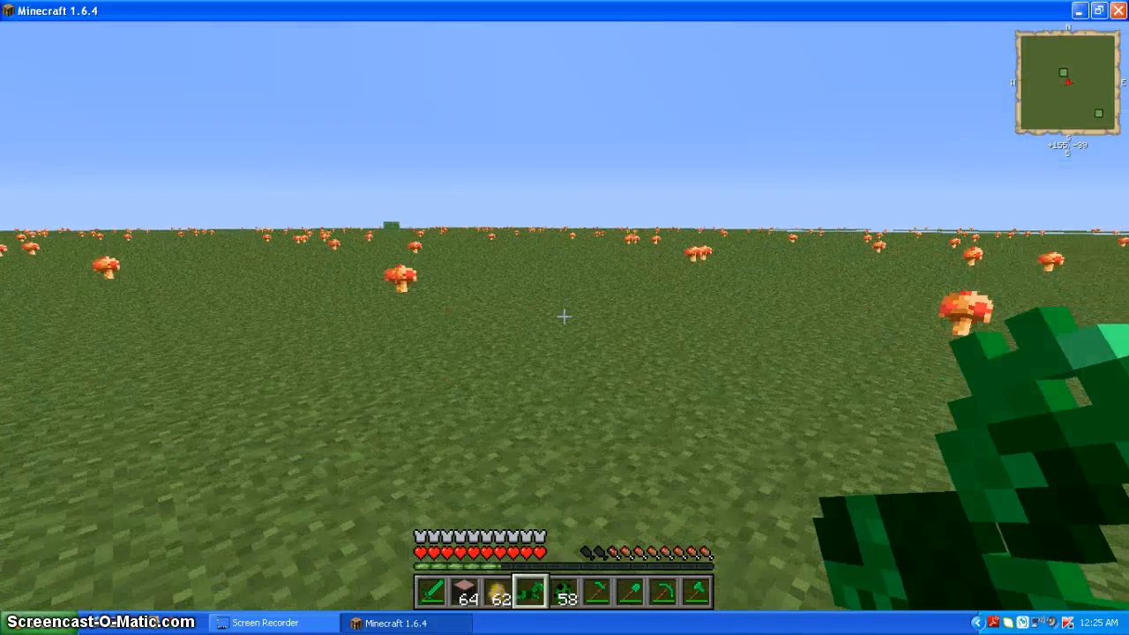
mouse_move(564, 317)
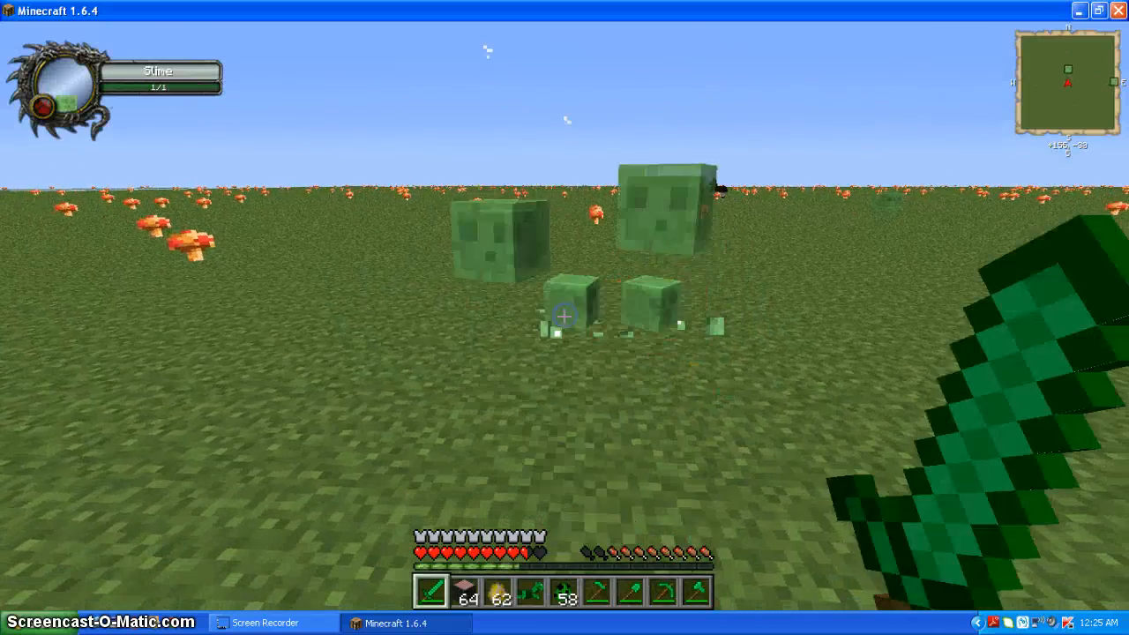
Strike the slimes with the Emerald Sword so they split into smaller slimes
left_click(565, 314)
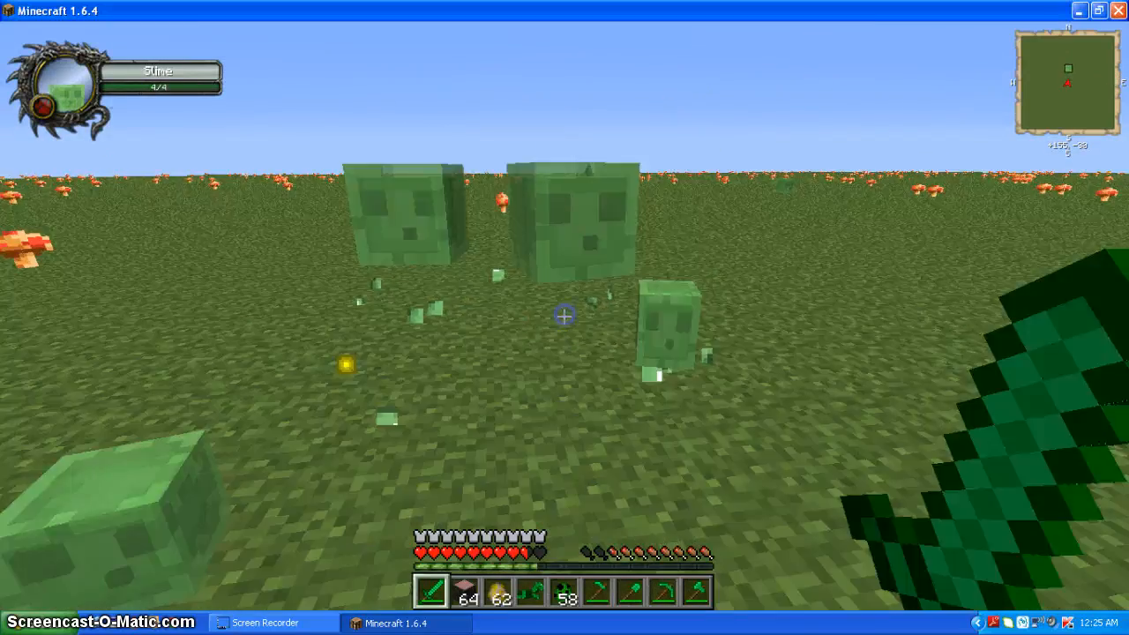